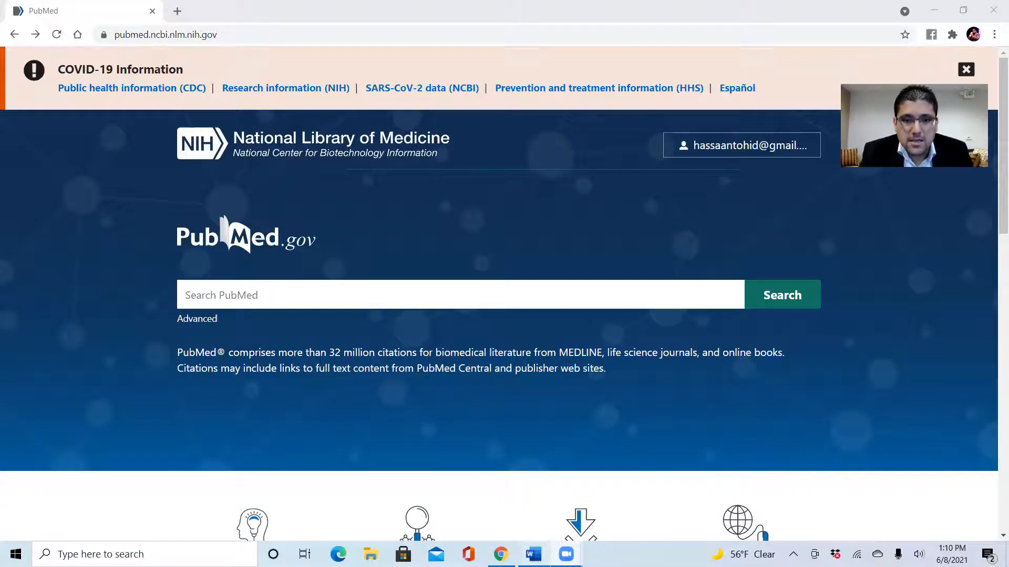
Review the keyword and MeSH strings for Parkinson's, benzodiazepines and anxiety in the Word strategy document.
click(531, 554)
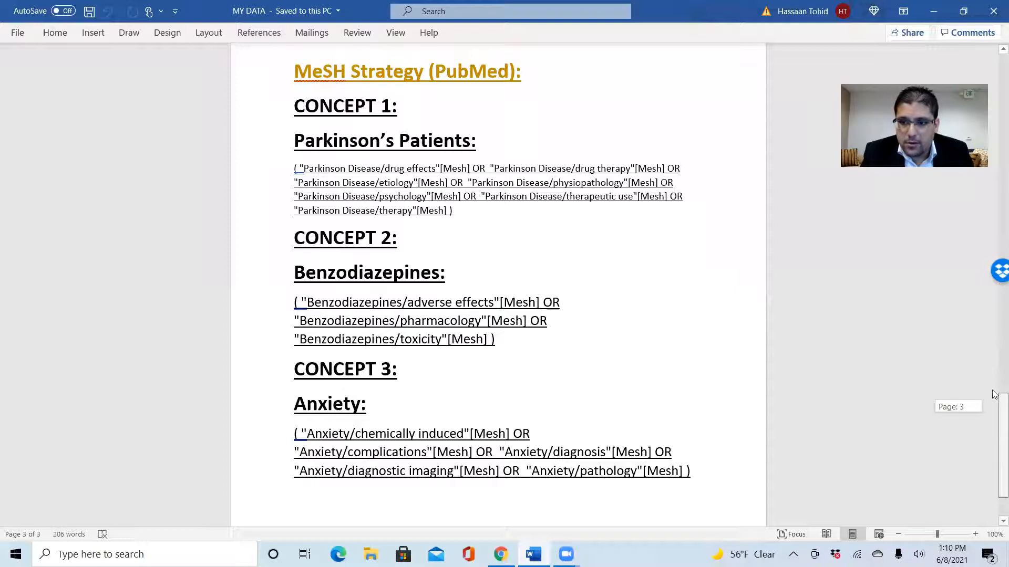
scroll(up, 3)
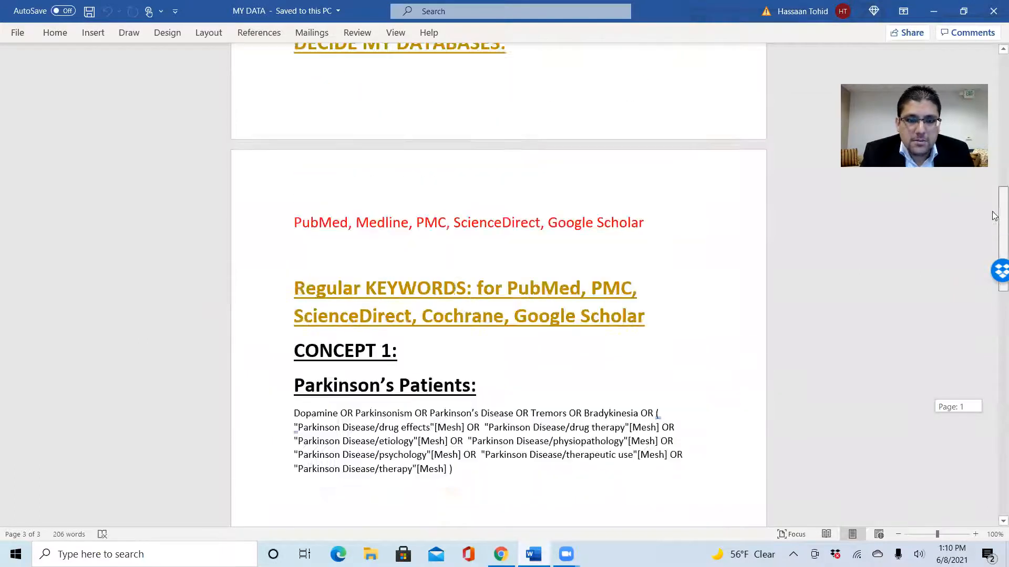
scroll(down, 3)
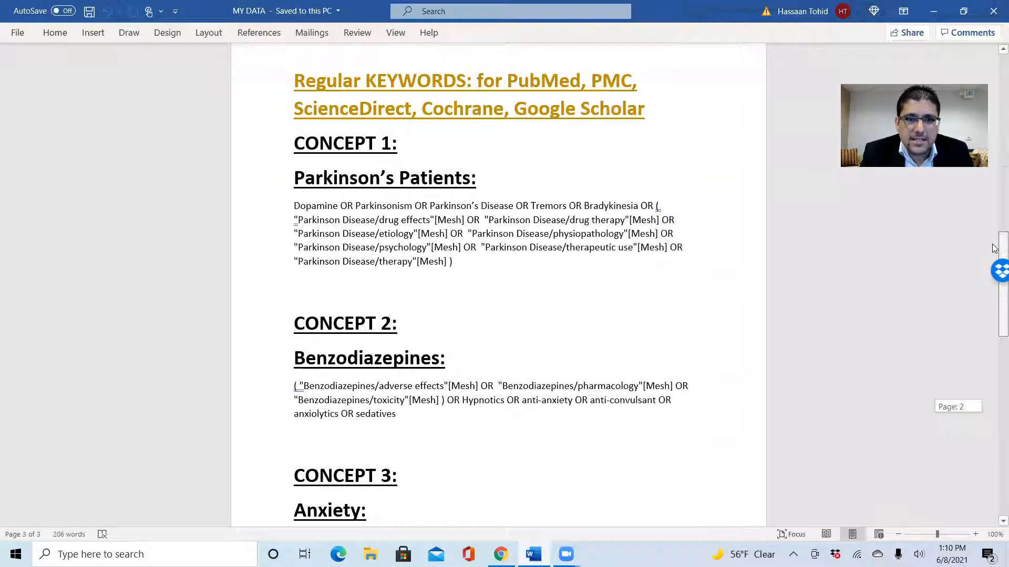
scroll(down, 3)
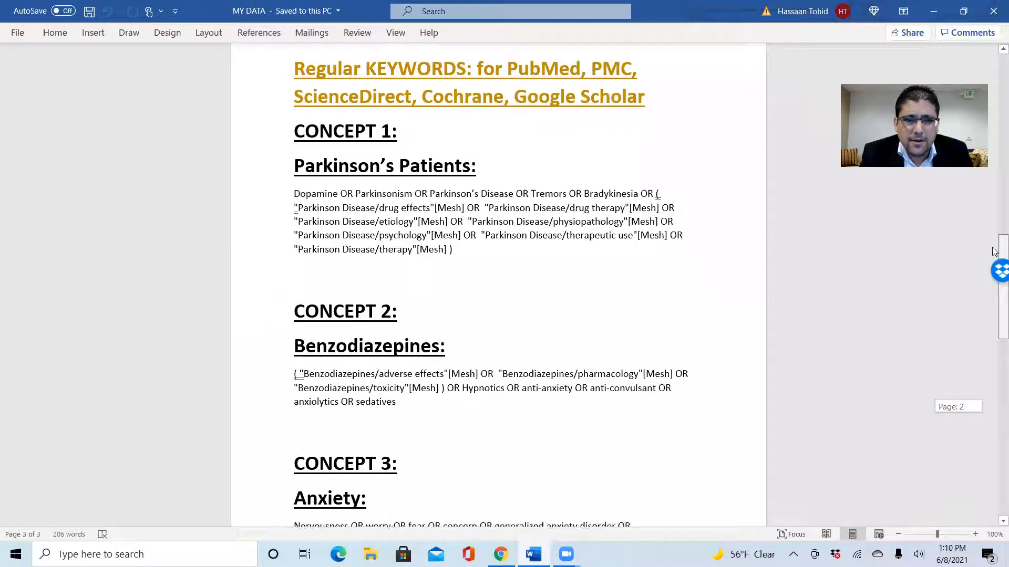
scroll(down, 3)
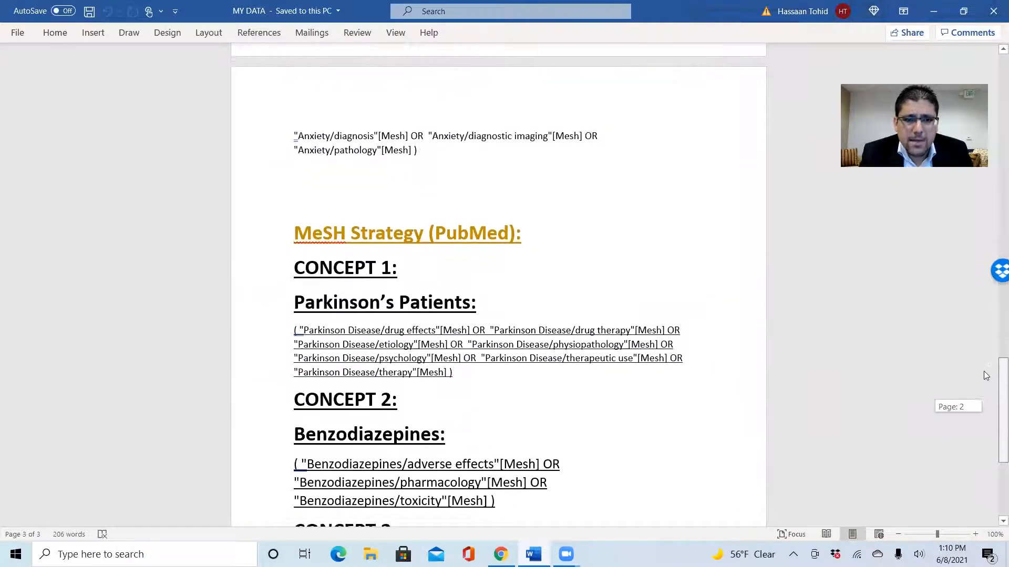
scroll(down, 3)
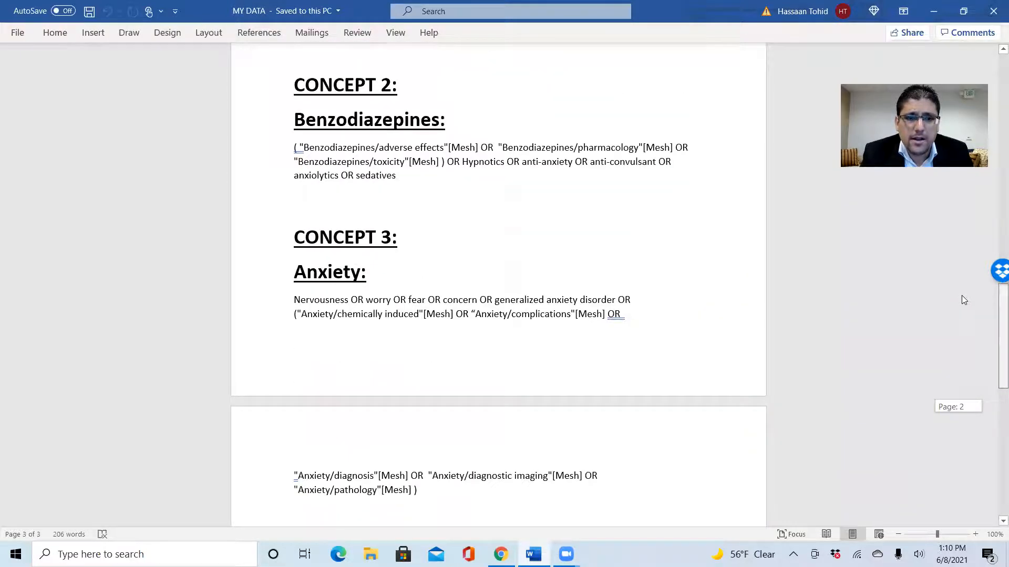
scroll(up, 3)
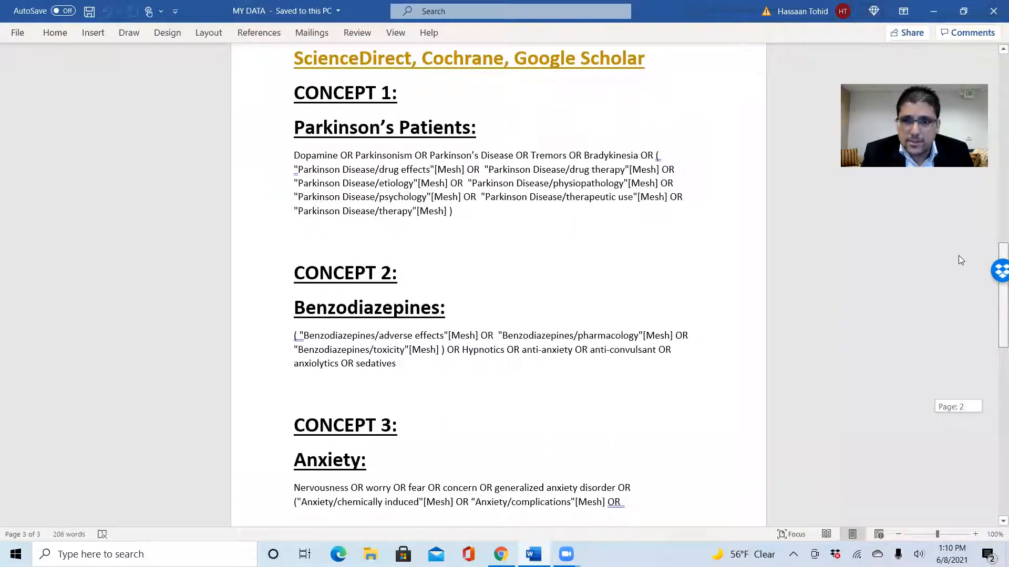
scroll(up, 3)
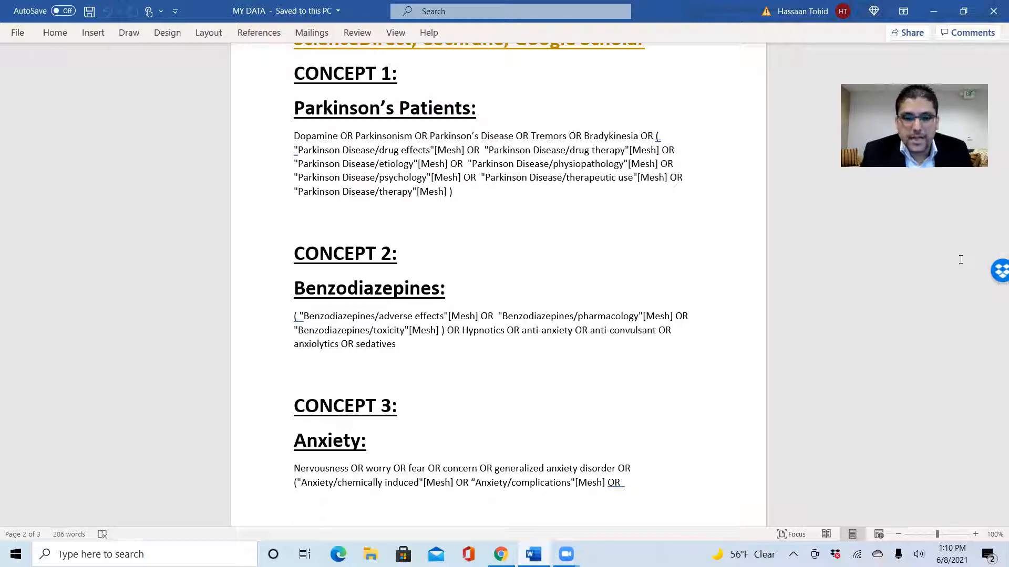
mouse_move(500, 554)
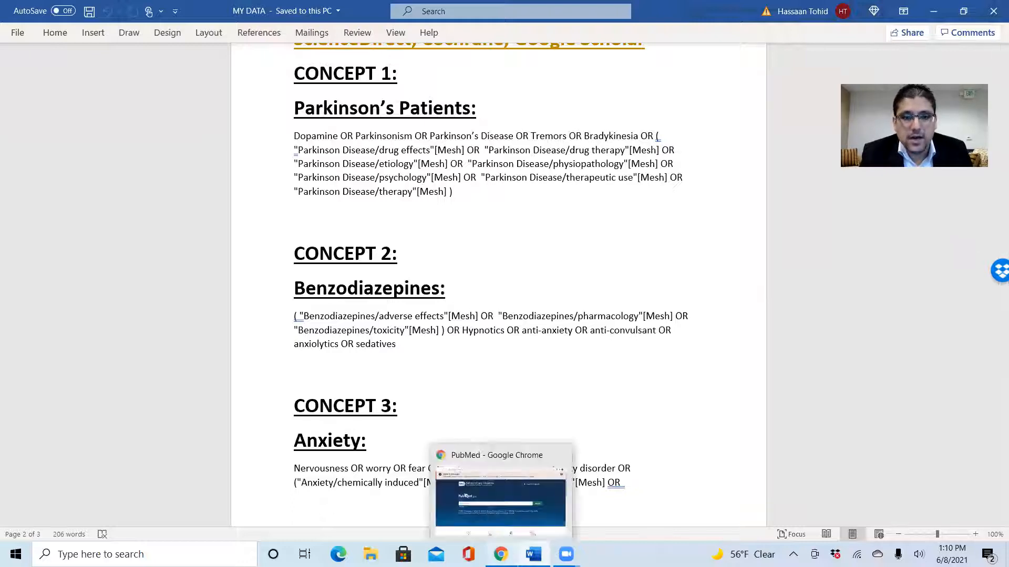
Bring the Chrome window with the PubMed home page back to the front.
click(501, 498)
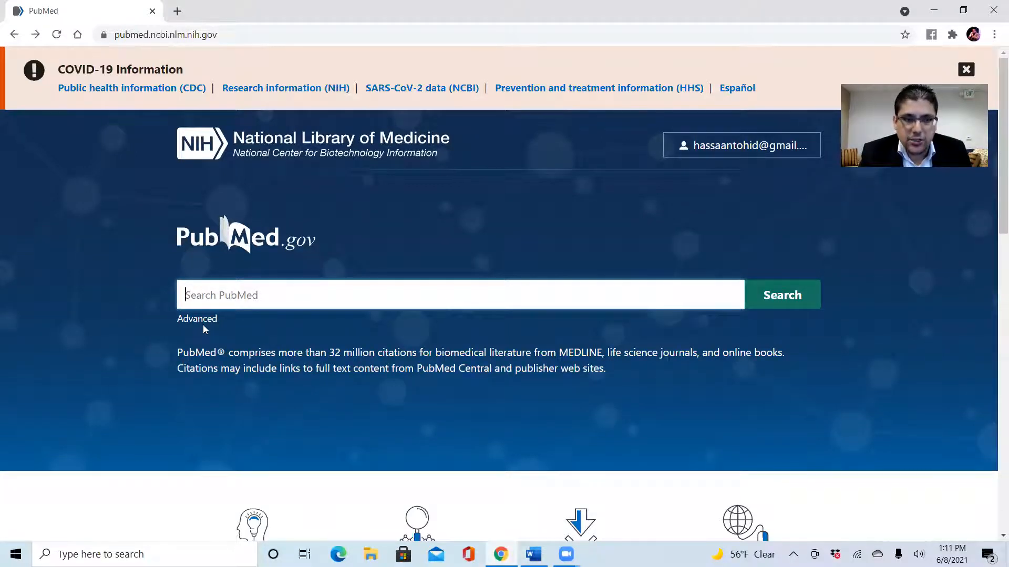
mouse_move(257, 286)
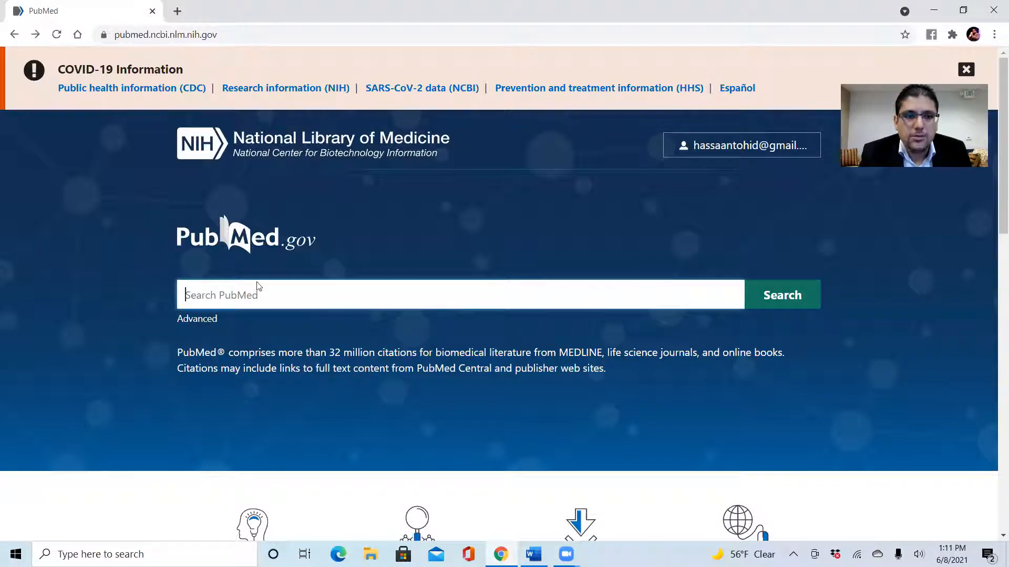
mouse_move(291, 393)
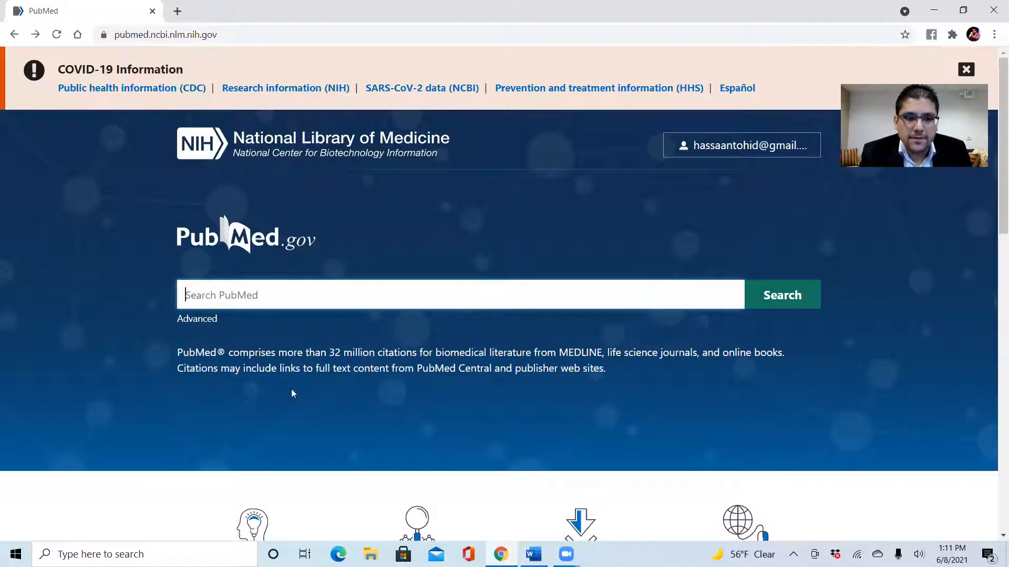
mouse_move(161, 359)
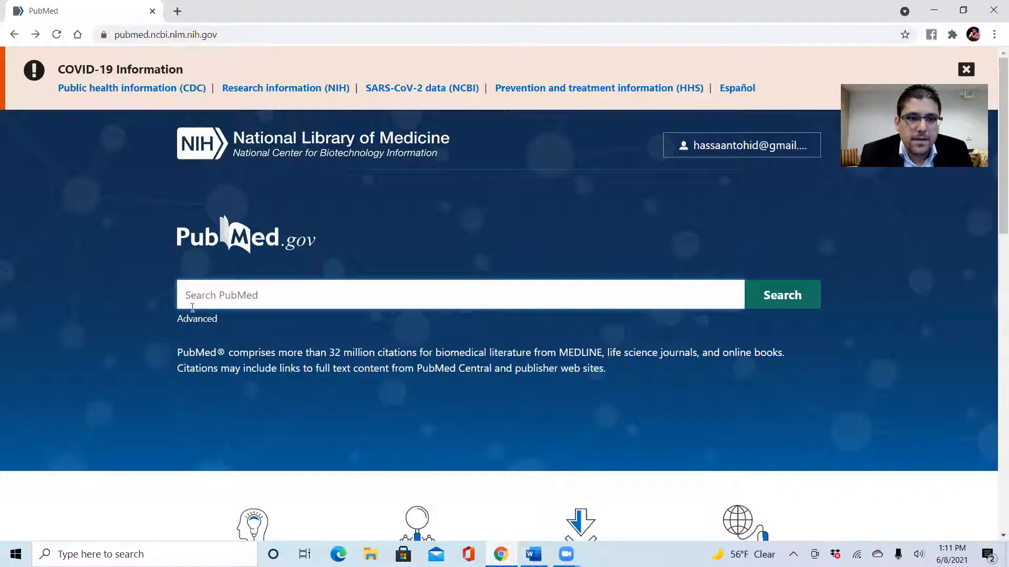
mouse_move(197, 319)
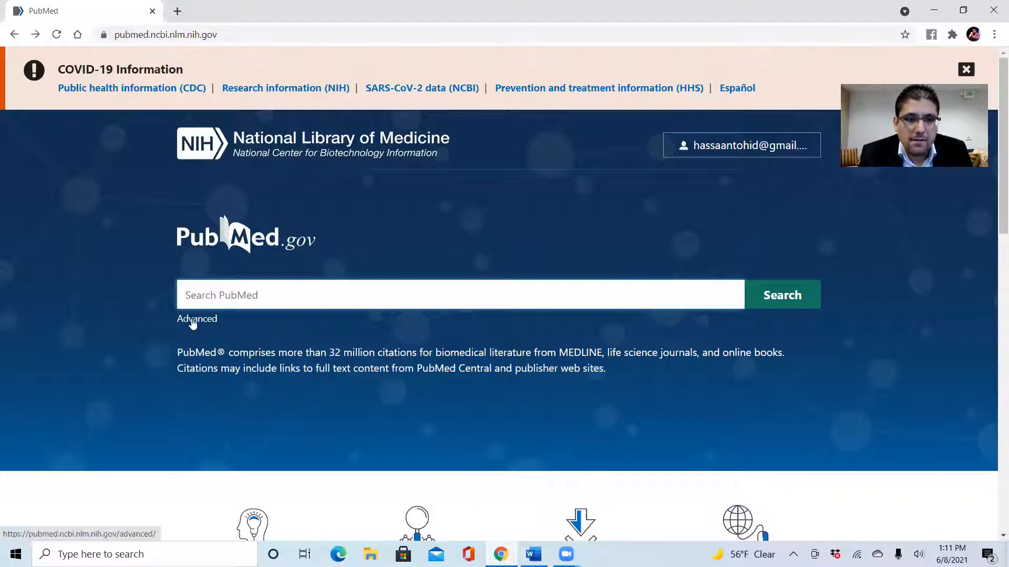
Go to PubMed's Advanced Search Builder, briefly checking the Word strategy document along the way.
click(197, 318)
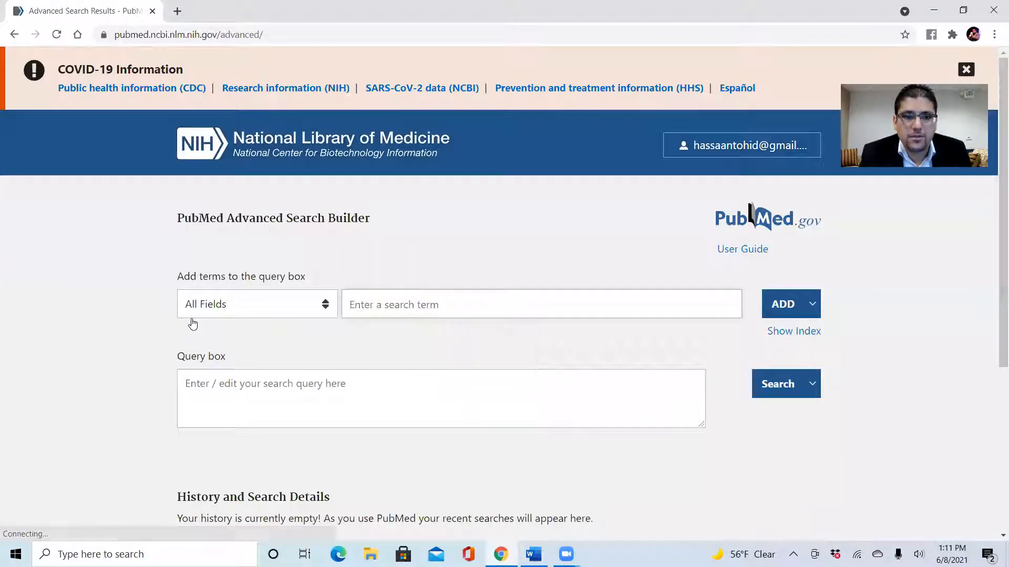
mouse_move(537, 274)
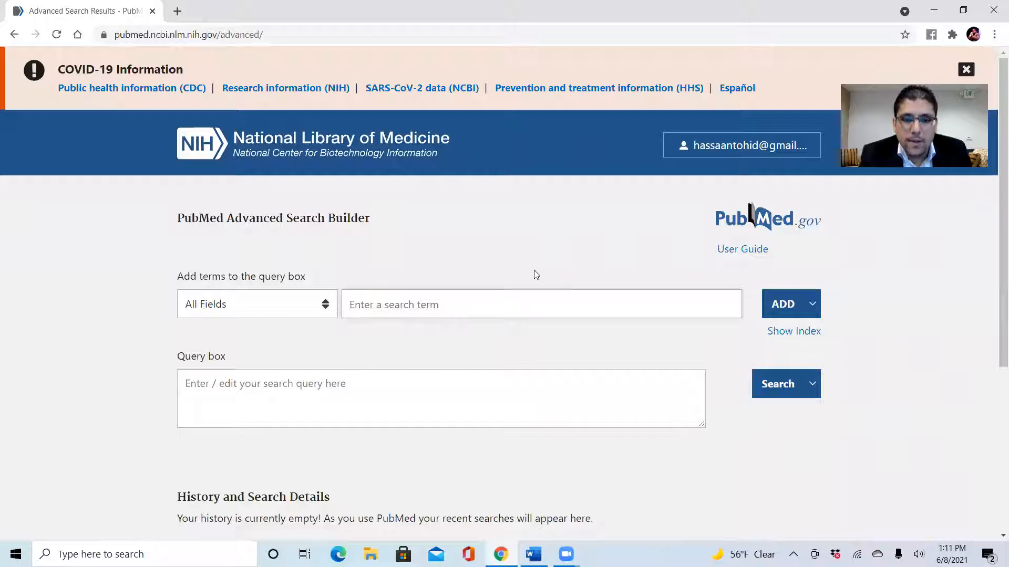
mouse_move(200, 340)
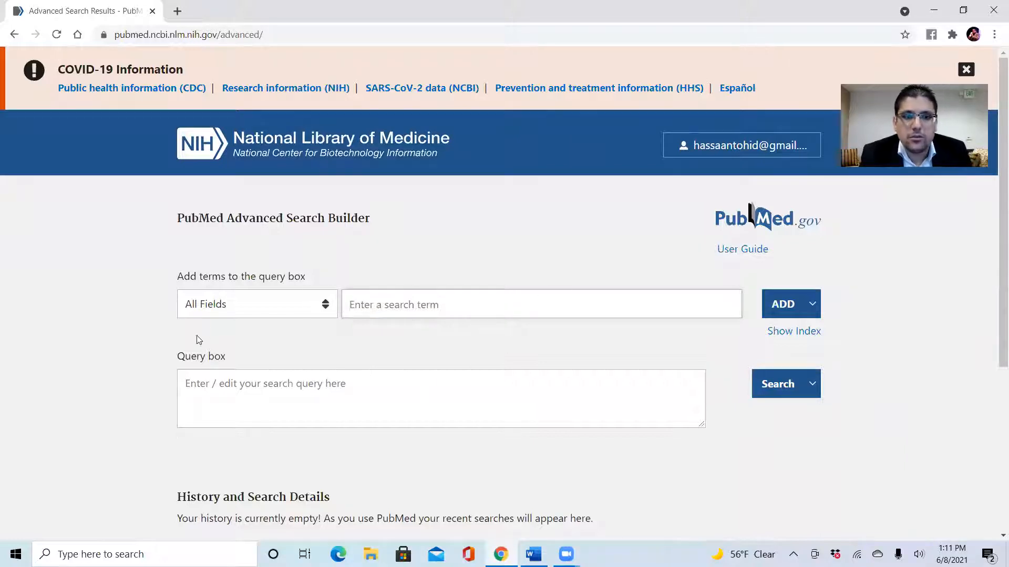
mouse_move(306, 410)
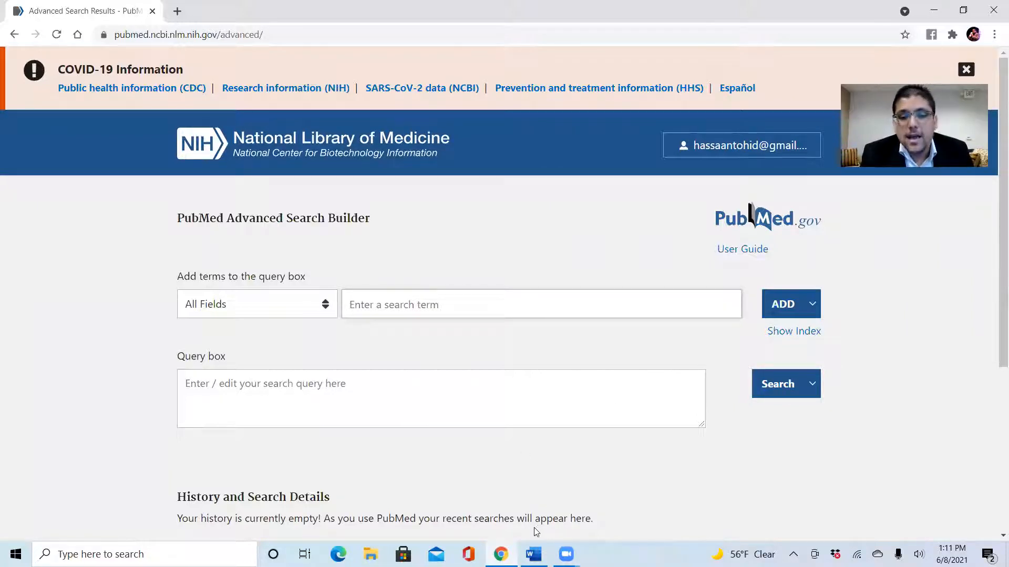
mouse_move(500, 554)
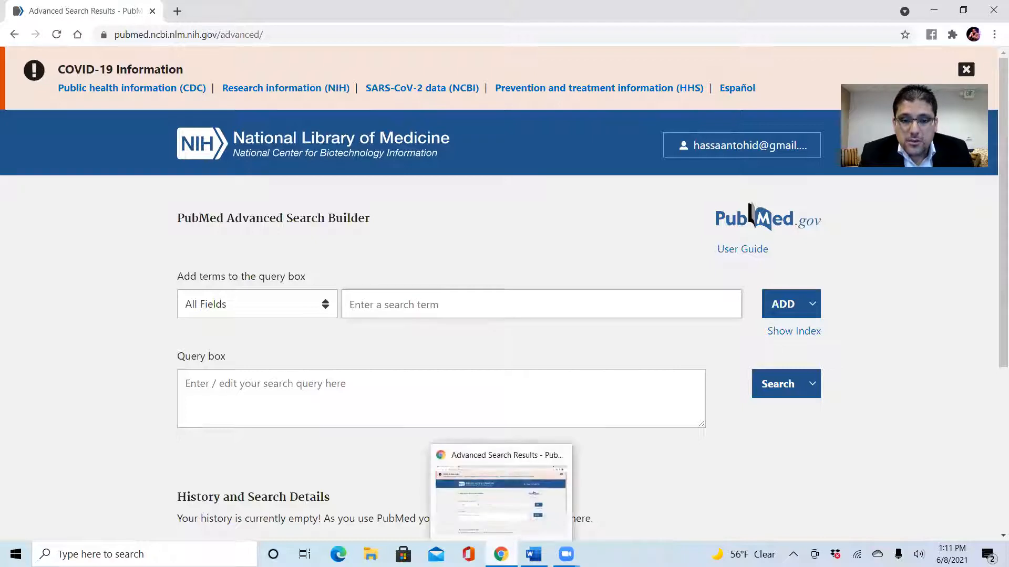
click(533, 554)
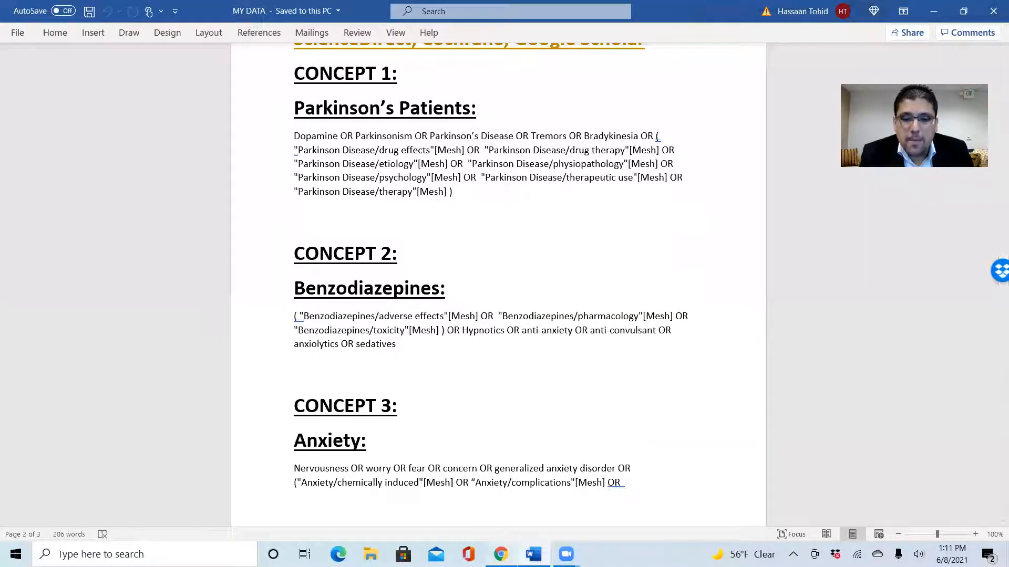
click(501, 554)
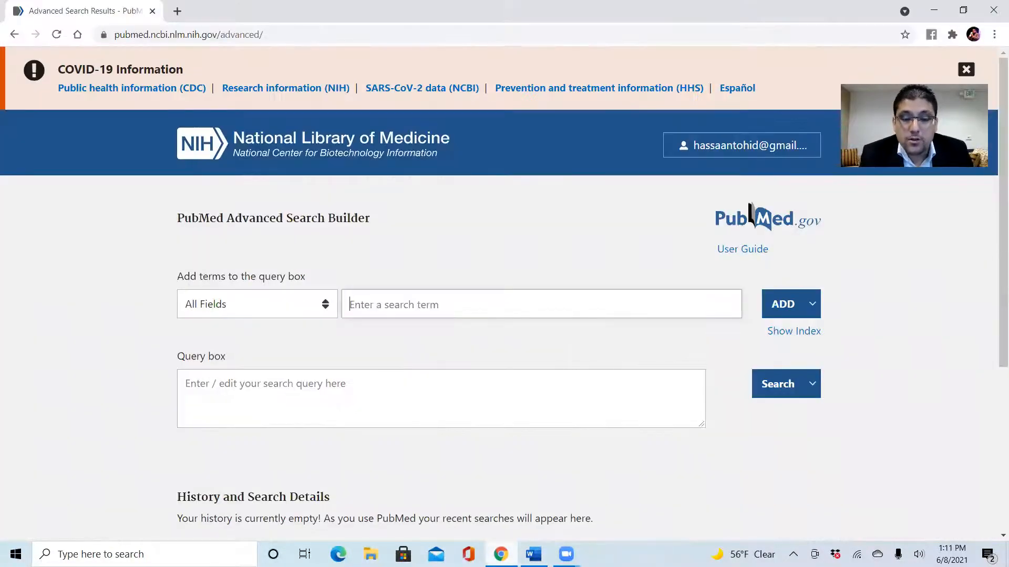
Copy the Concept 1 Parkinson's keyword string from Word and return to the Advanced Search Builder.
click(533, 554)
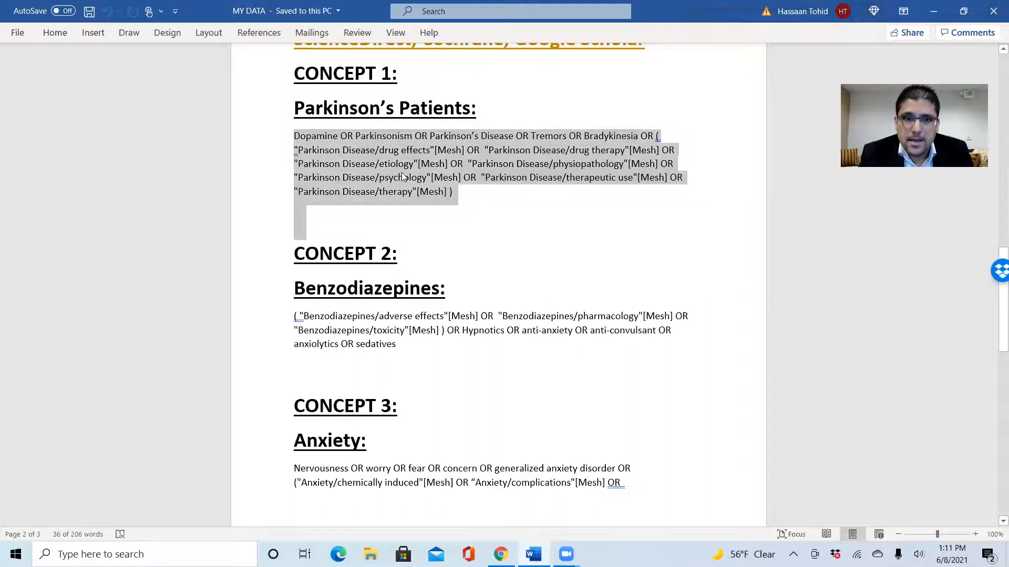
mouse_move(455, 211)
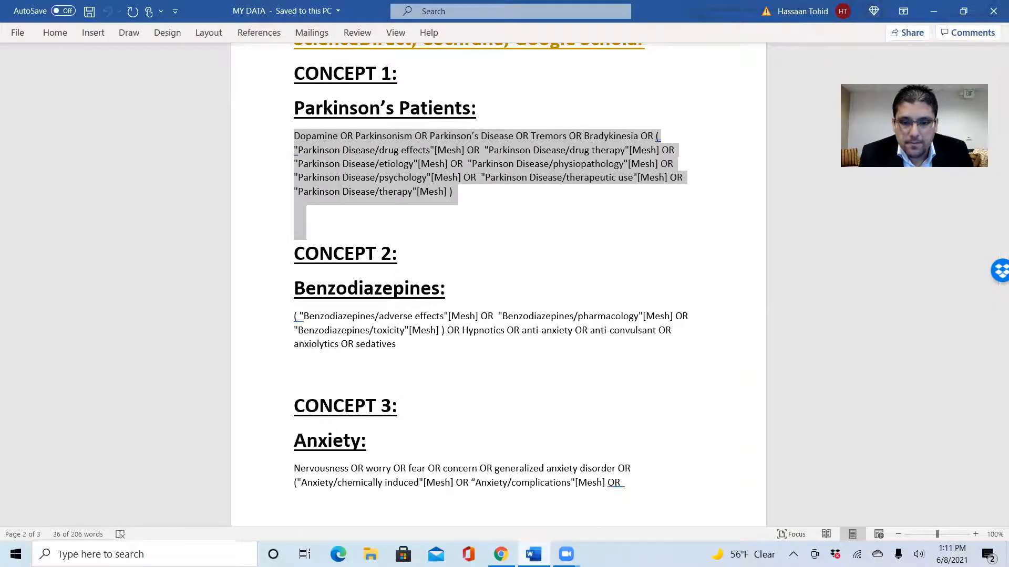
click(500, 554)
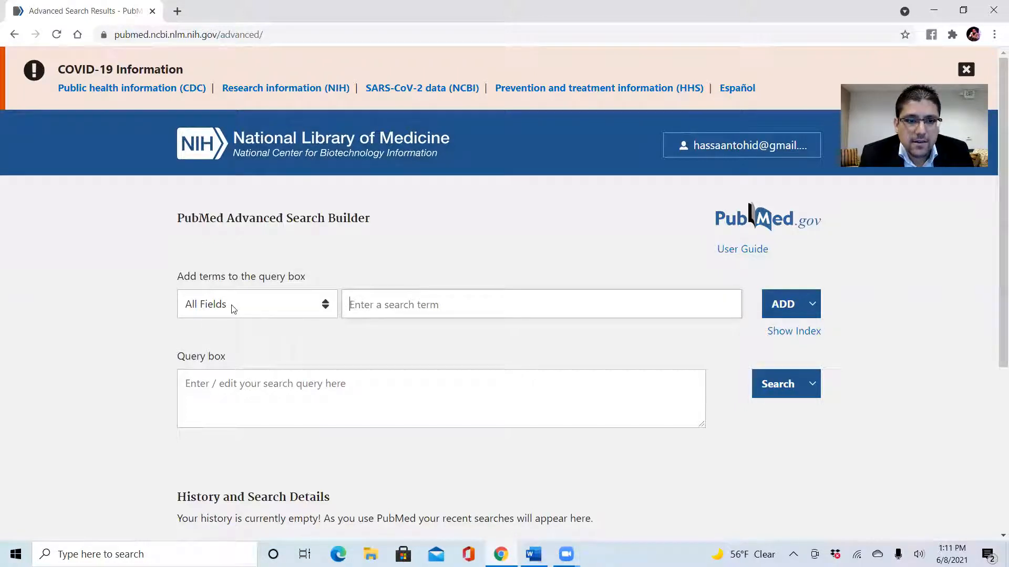
Enter the Parkinson's concept string ending with "Parkinson Disease/therapy"[Mesh] into the query box and reveal the Search dropdown.
click(256, 305)
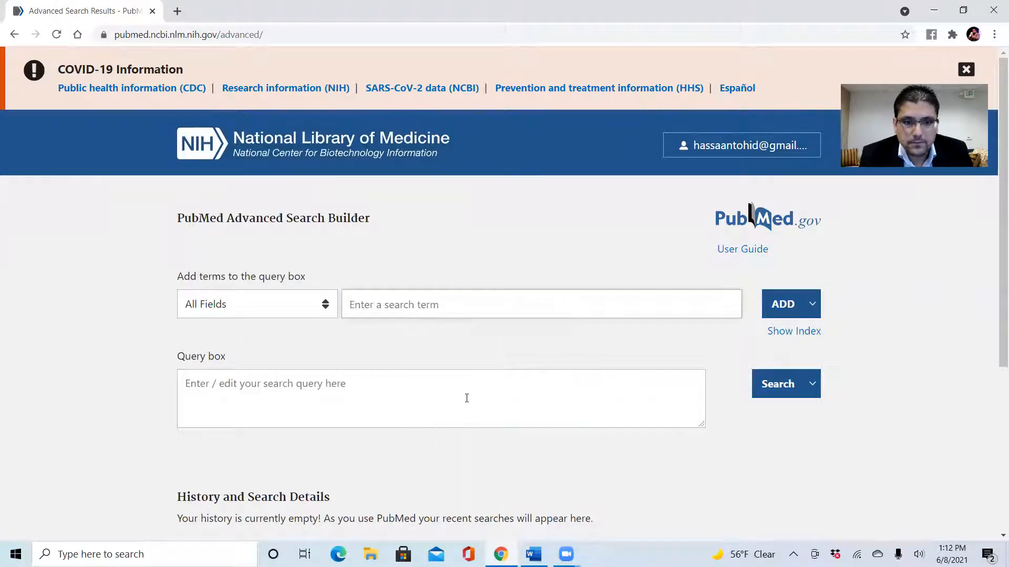
text(son Disease/therapeutic use"[Mesh] OR  "Parkinson Disease/therapy"[Mesh] ))
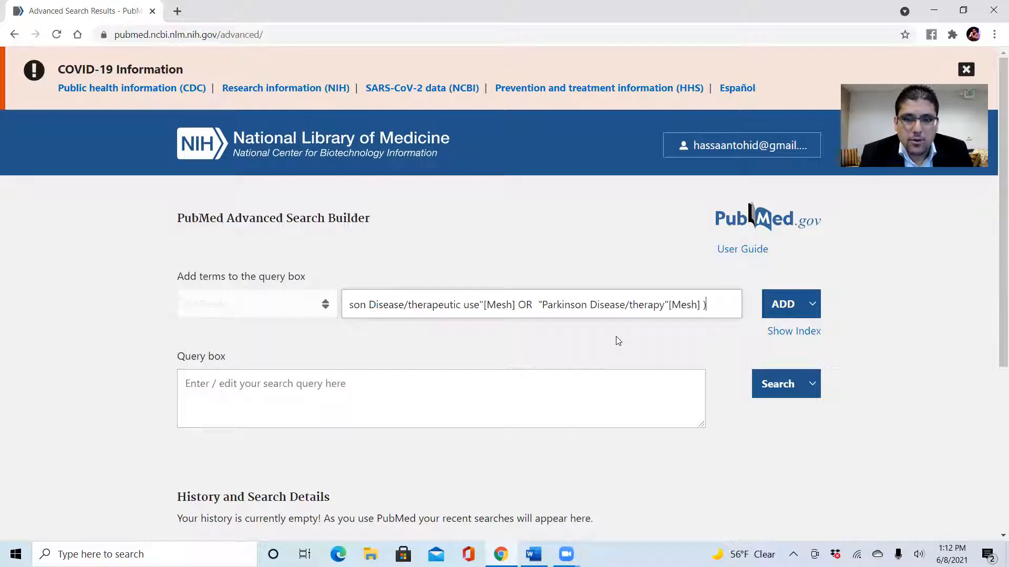
click(811, 304)
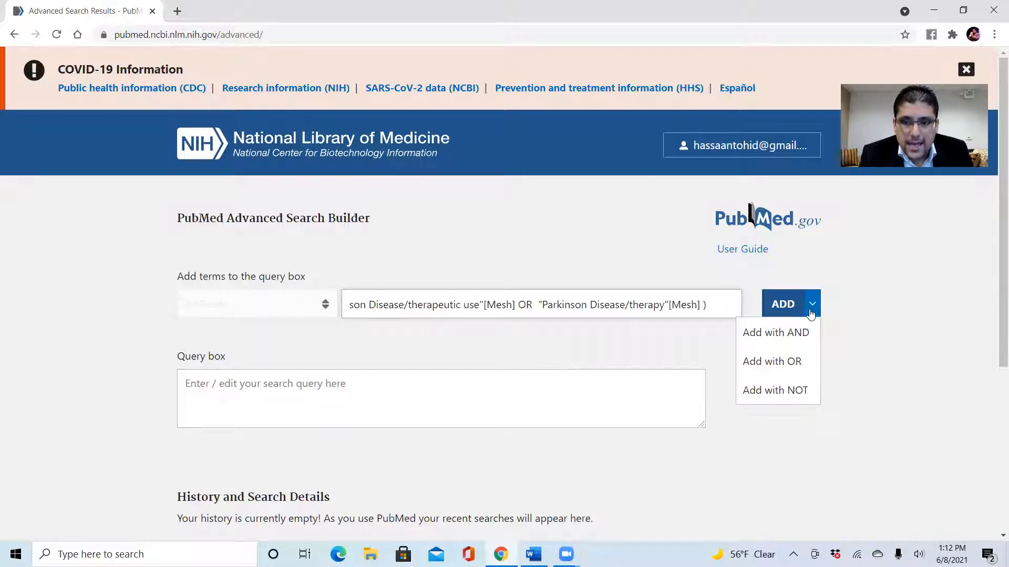
click(811, 303)
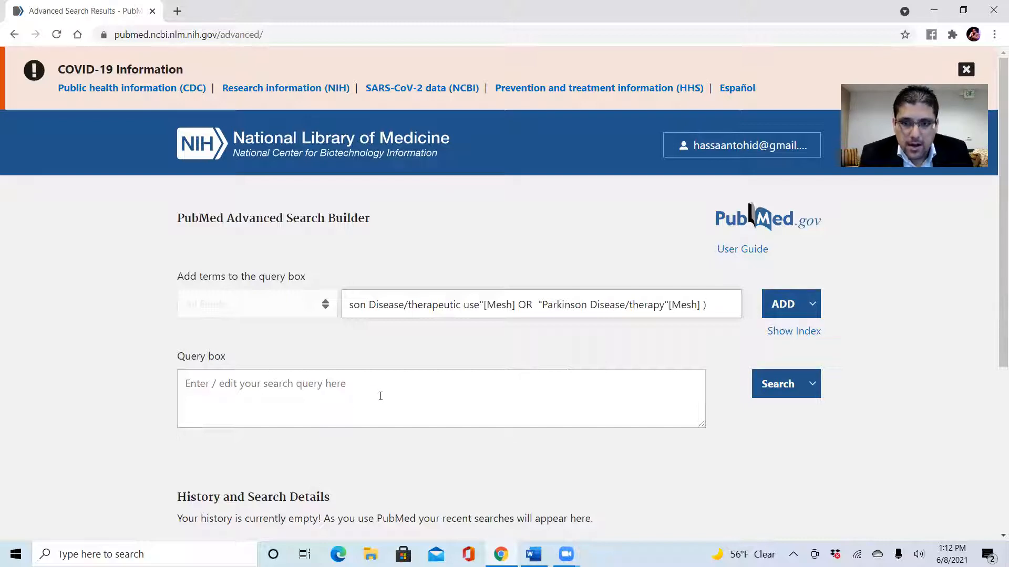
click(782, 304)
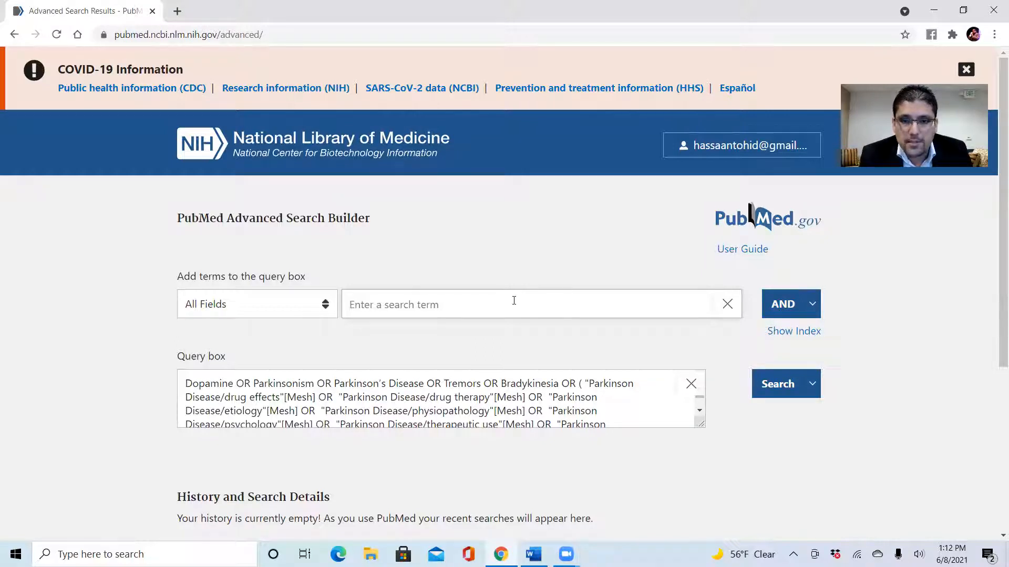
mouse_move(783, 304)
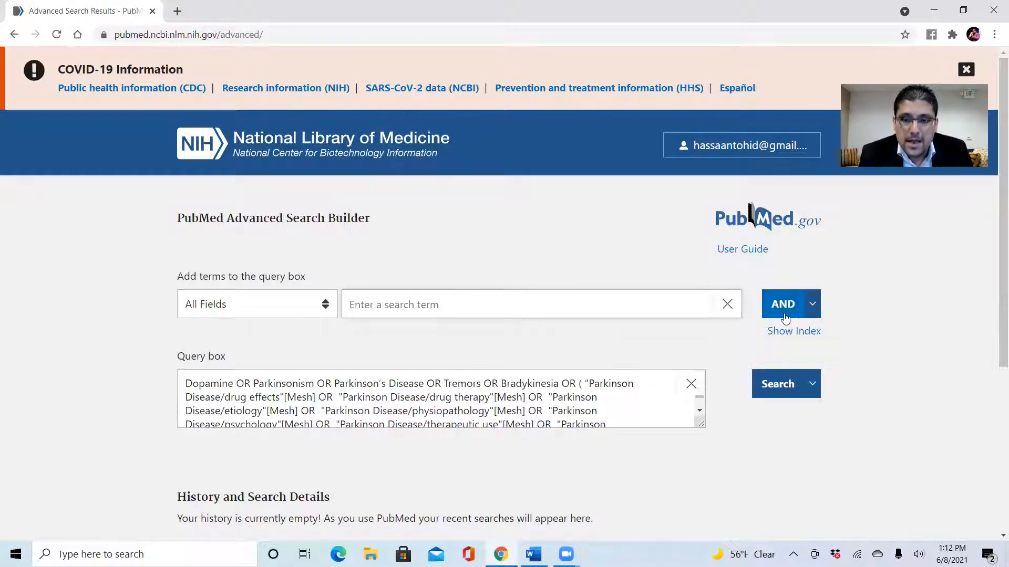
mouse_move(369, 368)
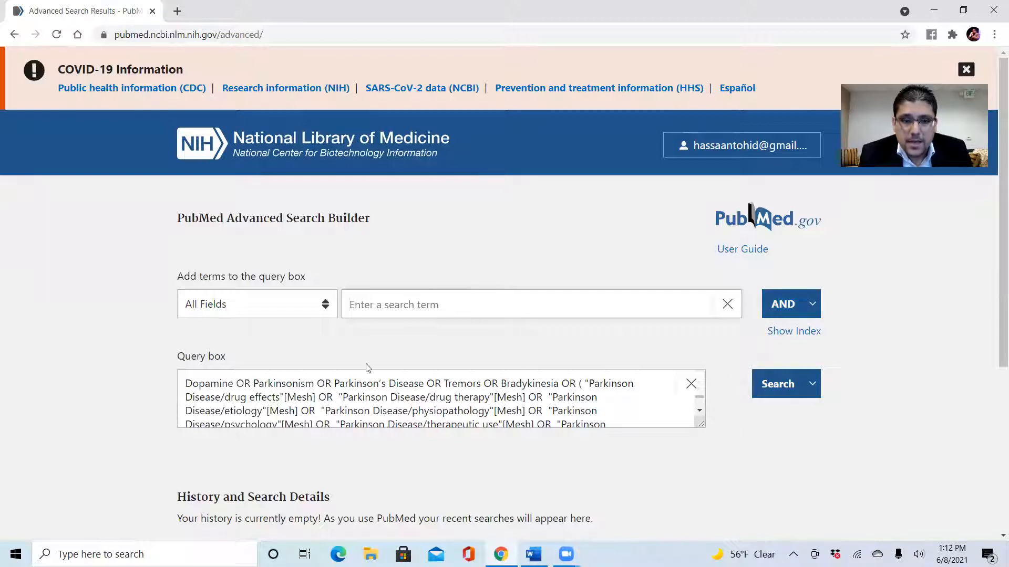
mouse_move(778, 396)
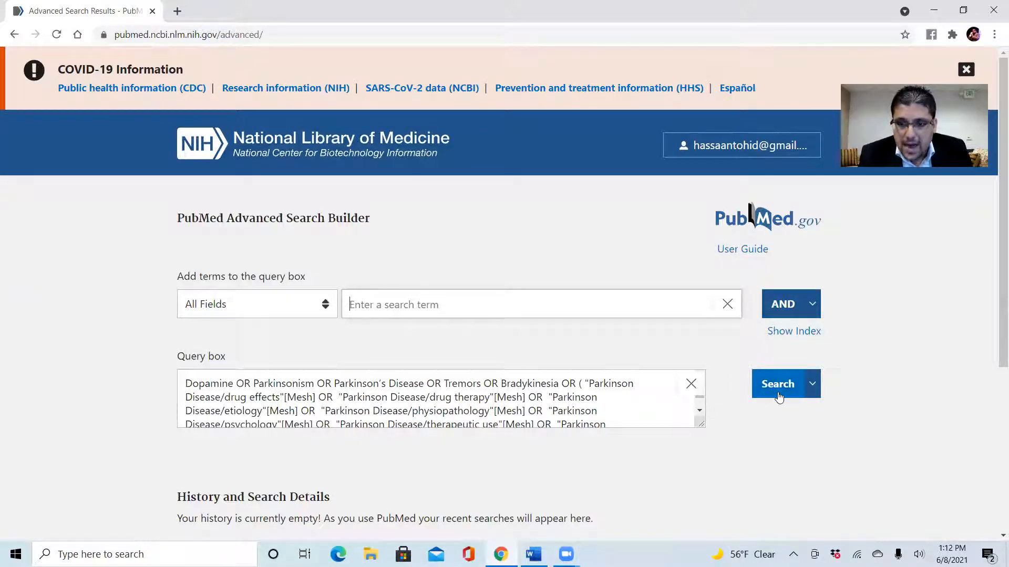
click(811, 385)
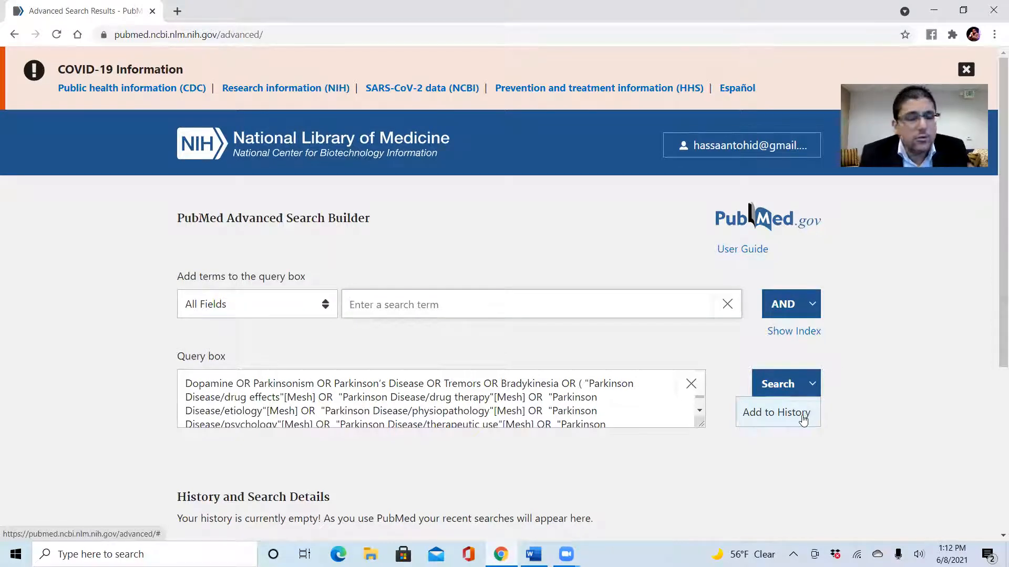
Add the Parkinson's query to History as search #1 with 306,375 results.
click(804, 419)
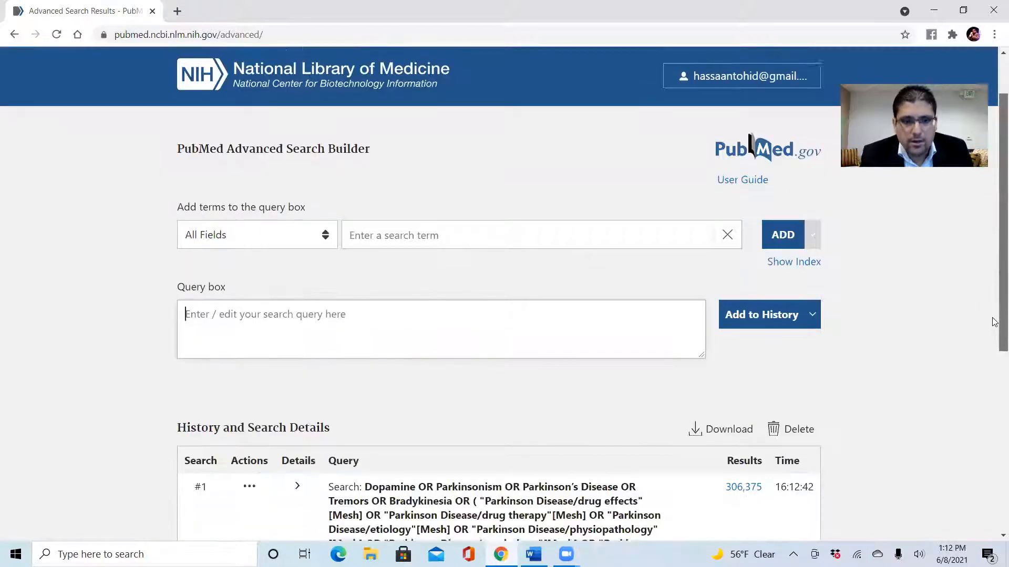
scroll(down, 3)
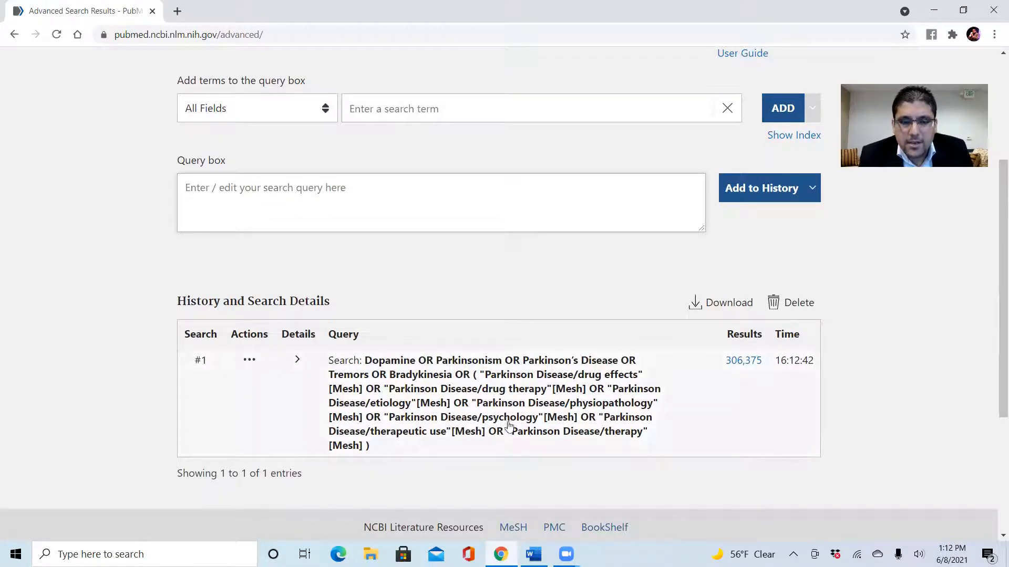
mouse_move(483, 373)
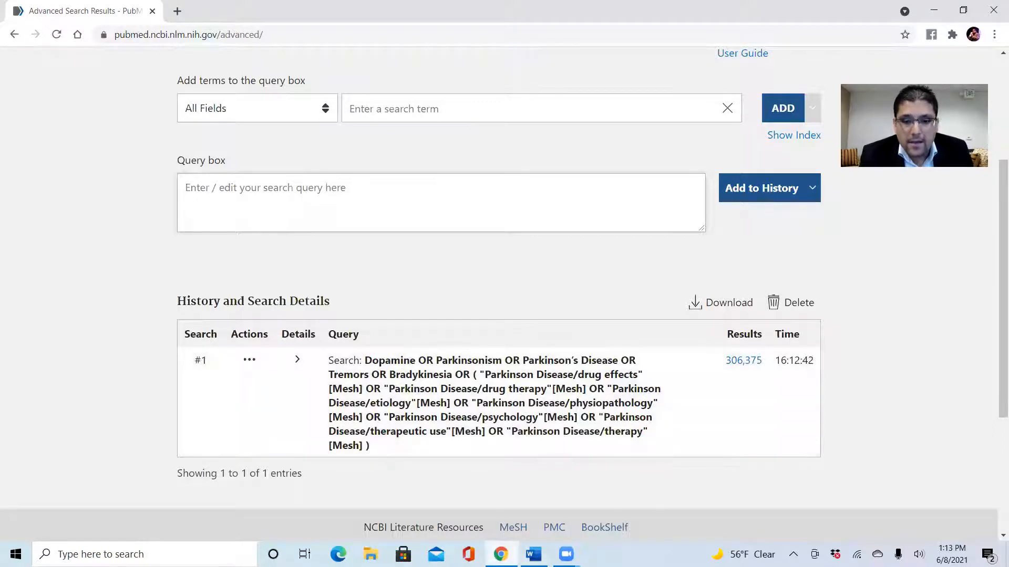
Select and copy the Concept 2 Benzodiazepines search string in the Word notes.
click(532, 554)
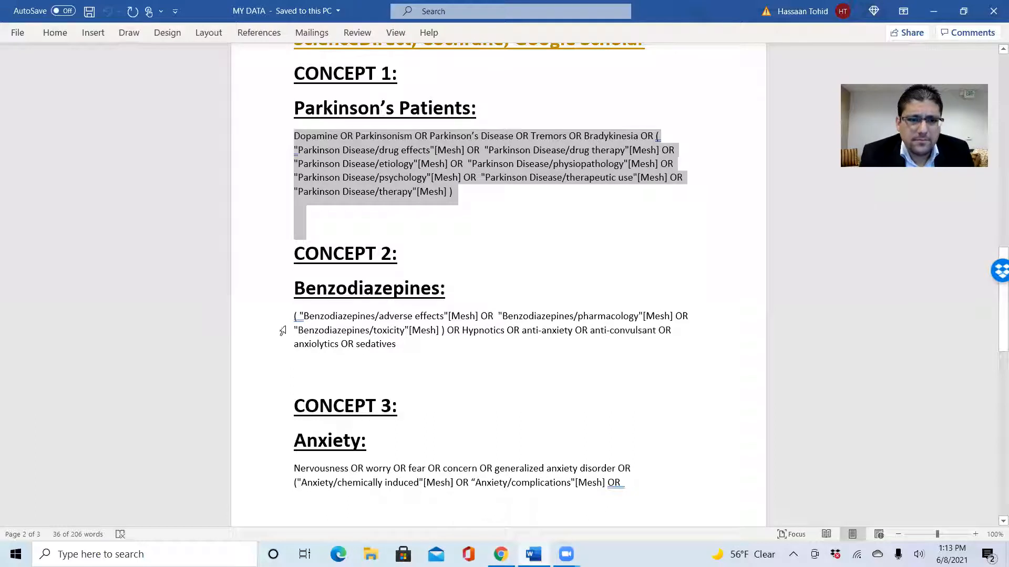
click(296, 329)
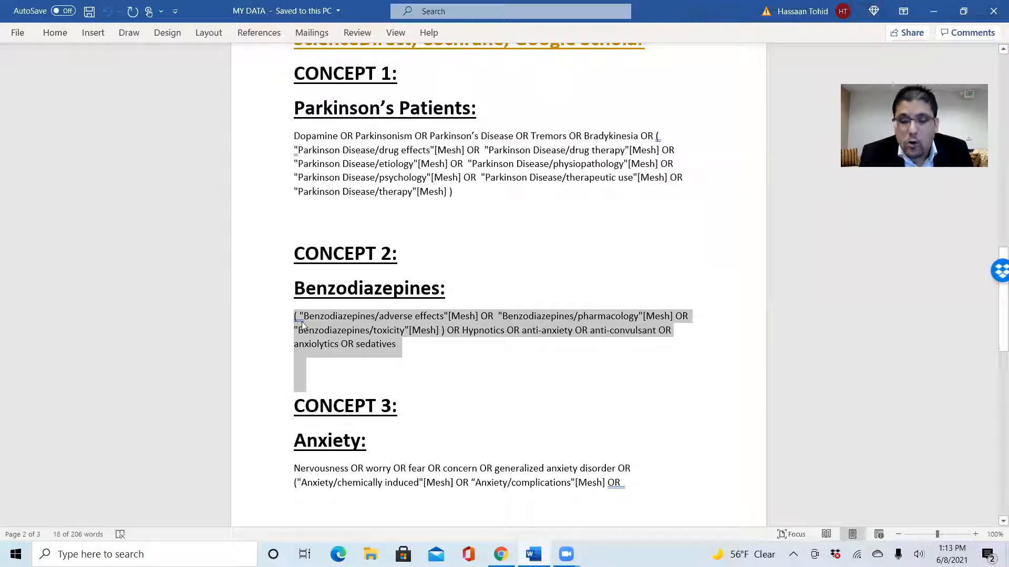
mouse_move(440, 371)
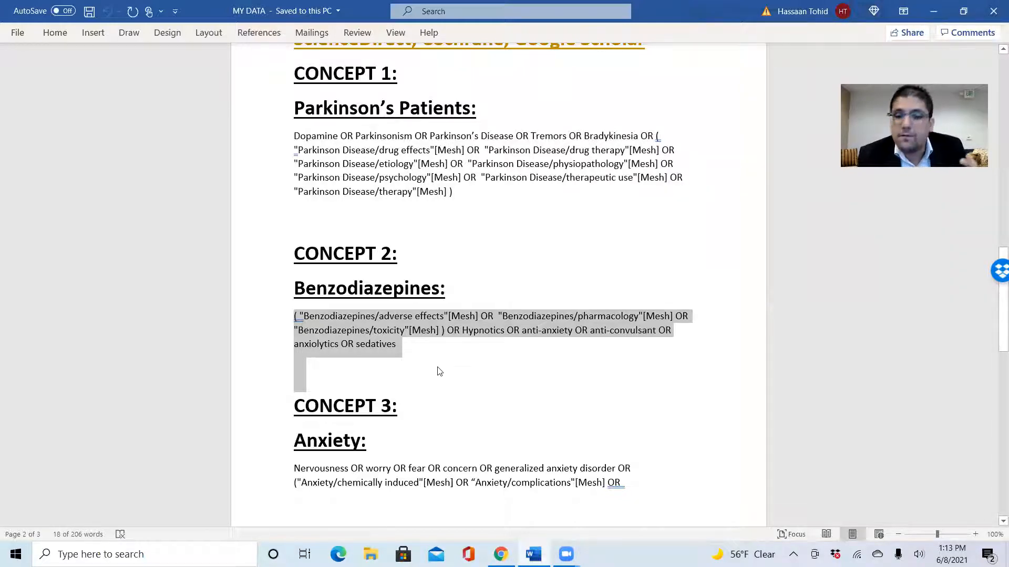
mouse_move(360, 361)
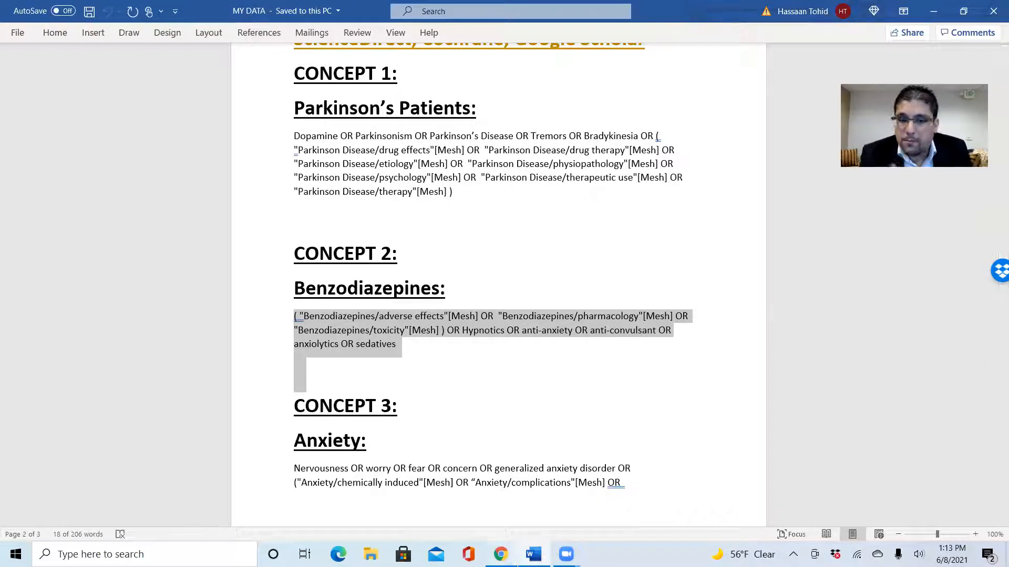
Paste the Benzodiazepines string into PubMed, add it to the query box and save it as search #2 with 210,003 results.
click(501, 554)
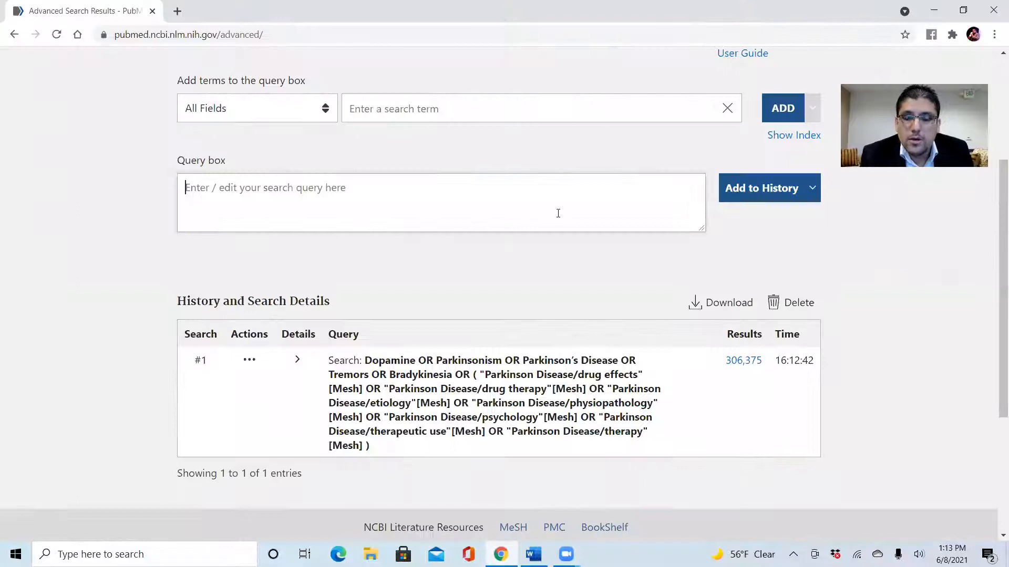
scroll(up, 3)
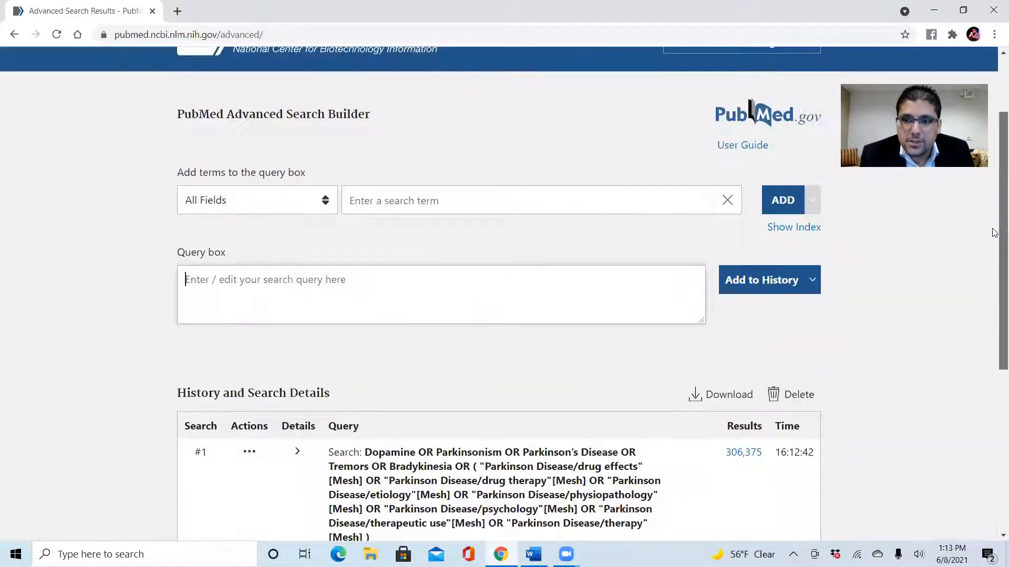
scroll(up, 3)
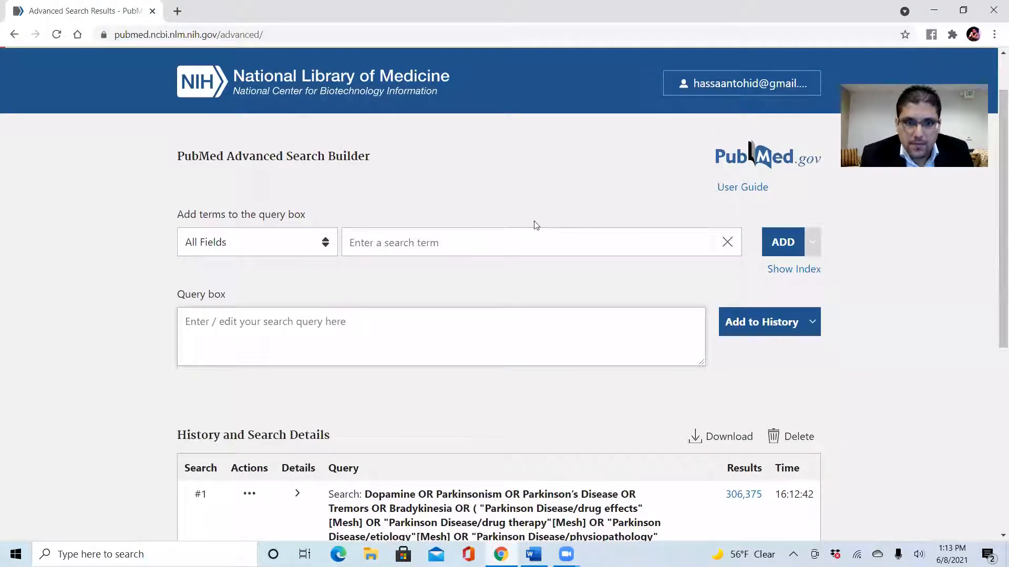
mouse_move(421, 504)
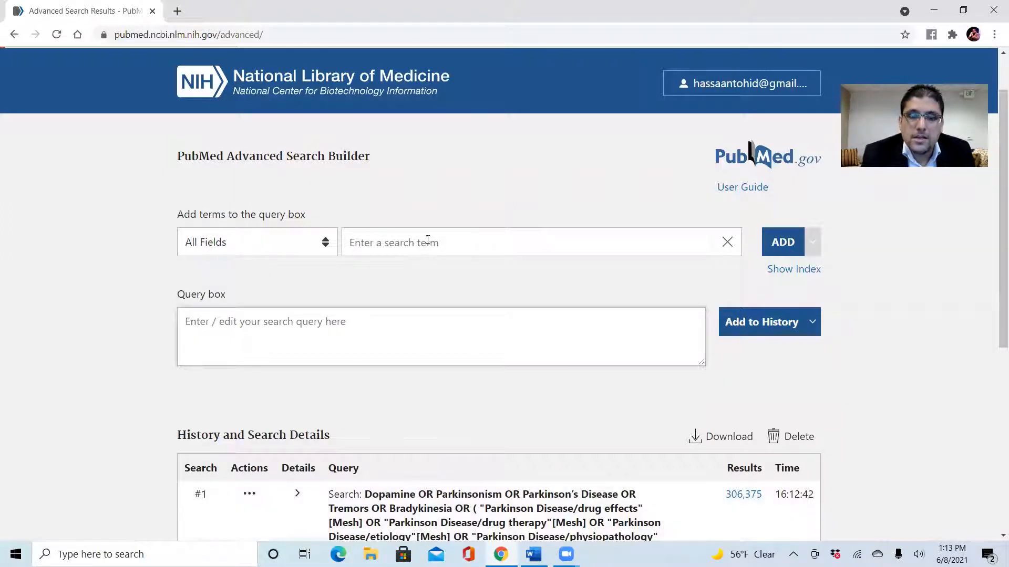
click(444, 250)
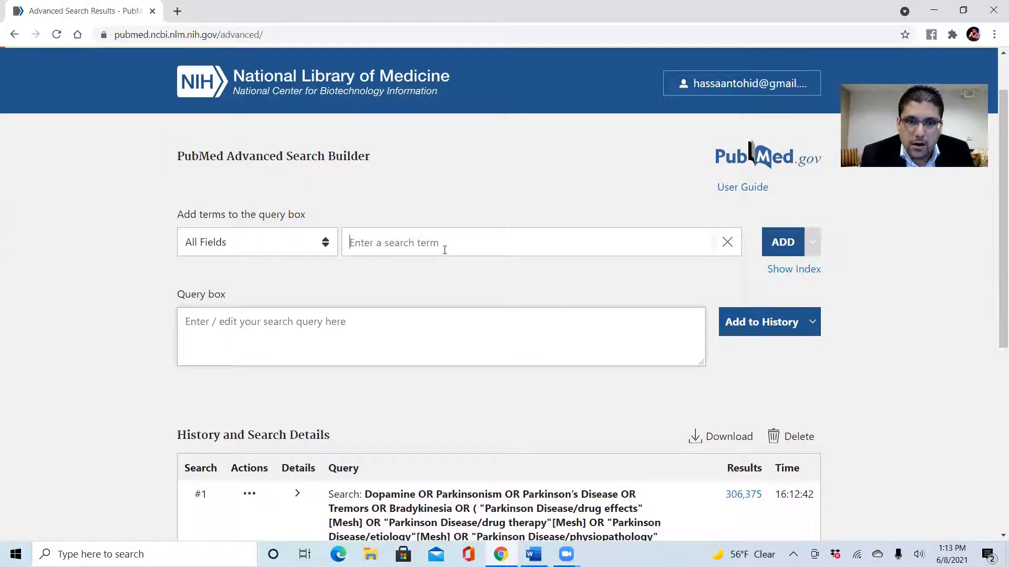
mouse_move(488, 263)
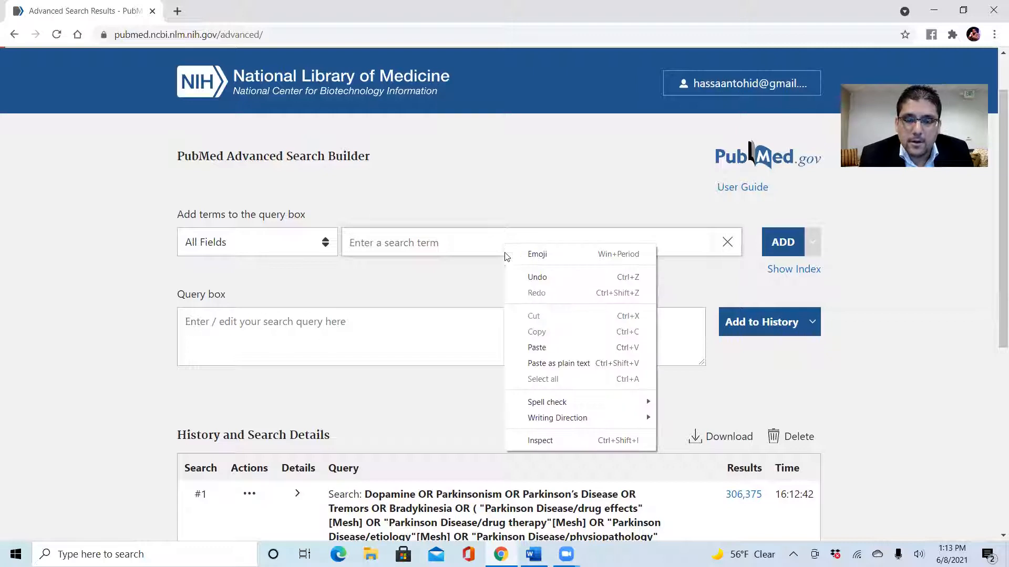
click(537, 348)
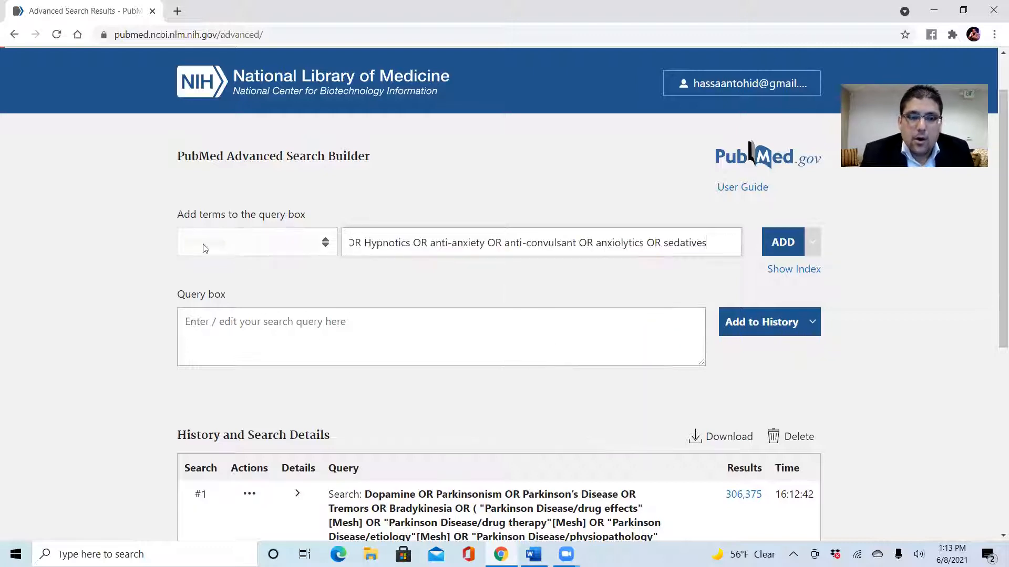
mouse_move(884, 337)
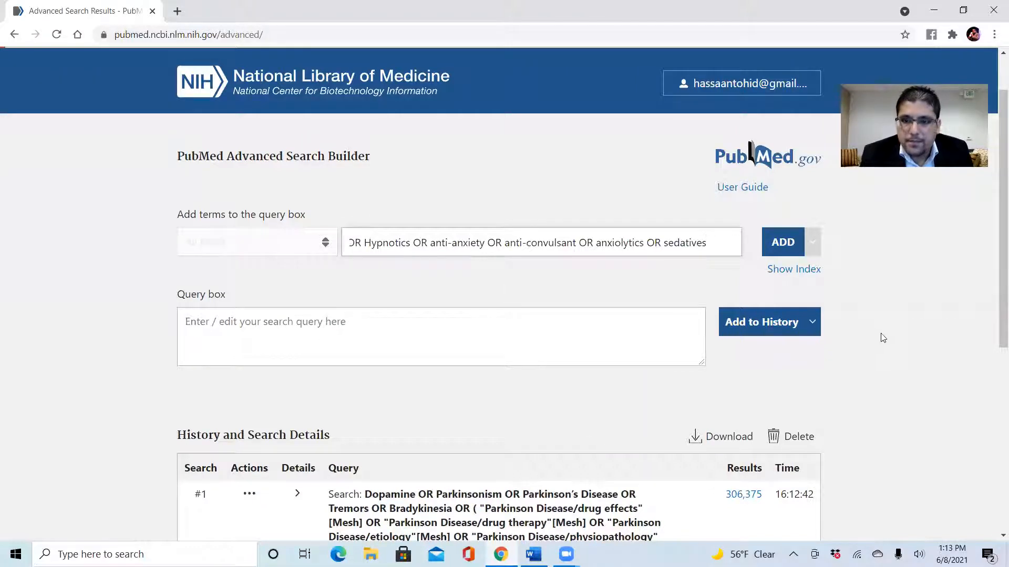
click(781, 242)
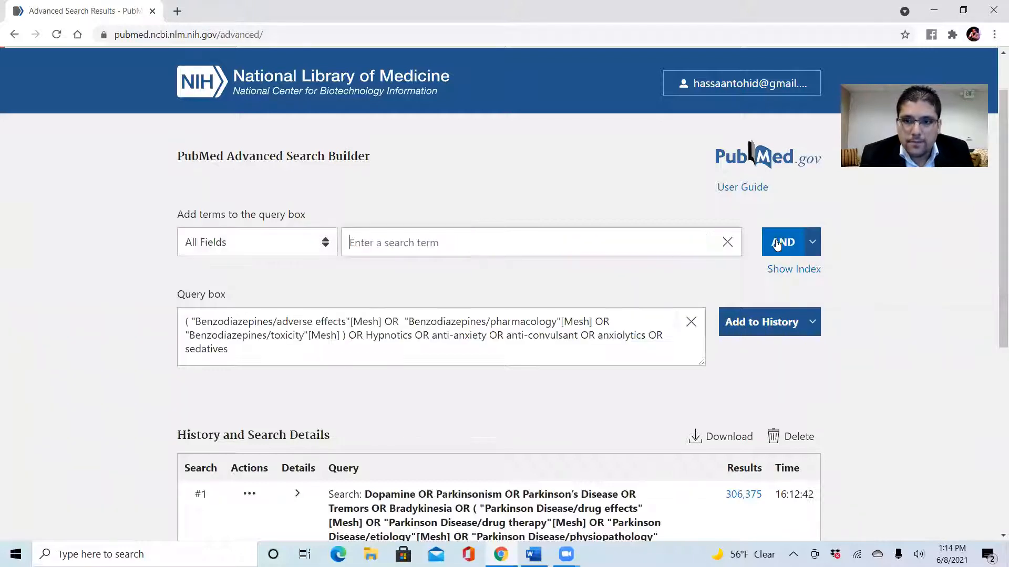
mouse_move(206, 279)
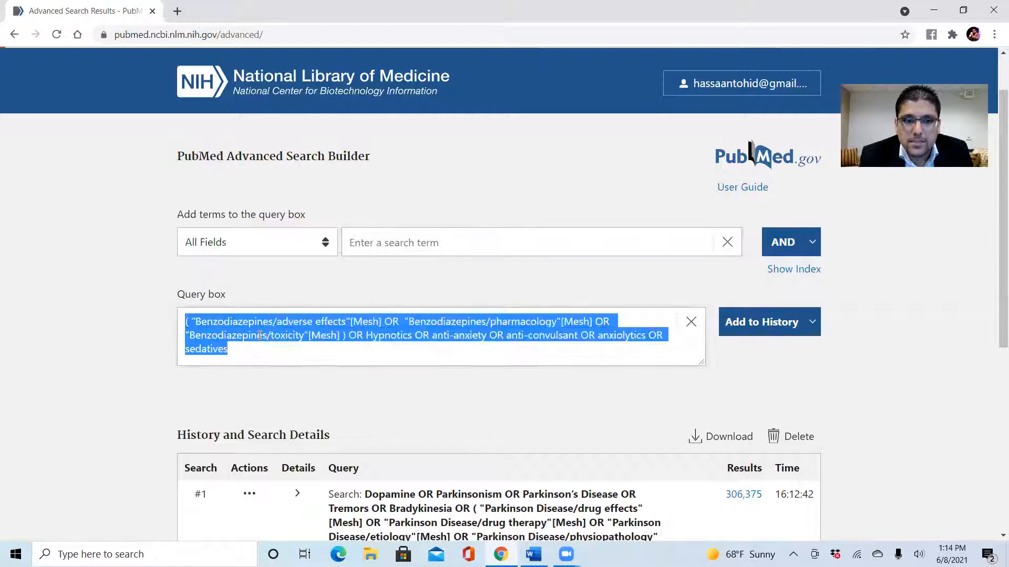
mouse_move(433, 385)
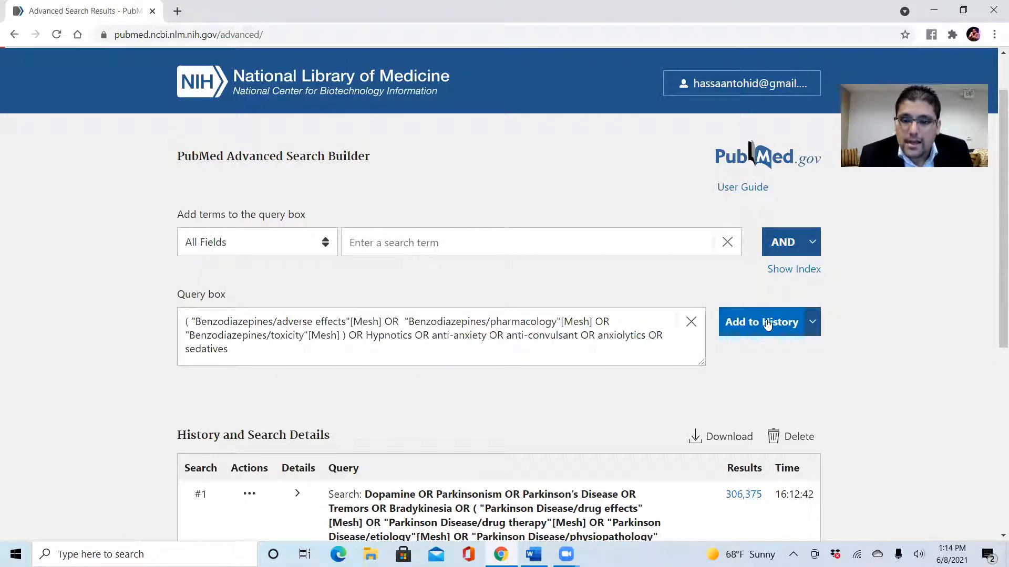
click(760, 322)
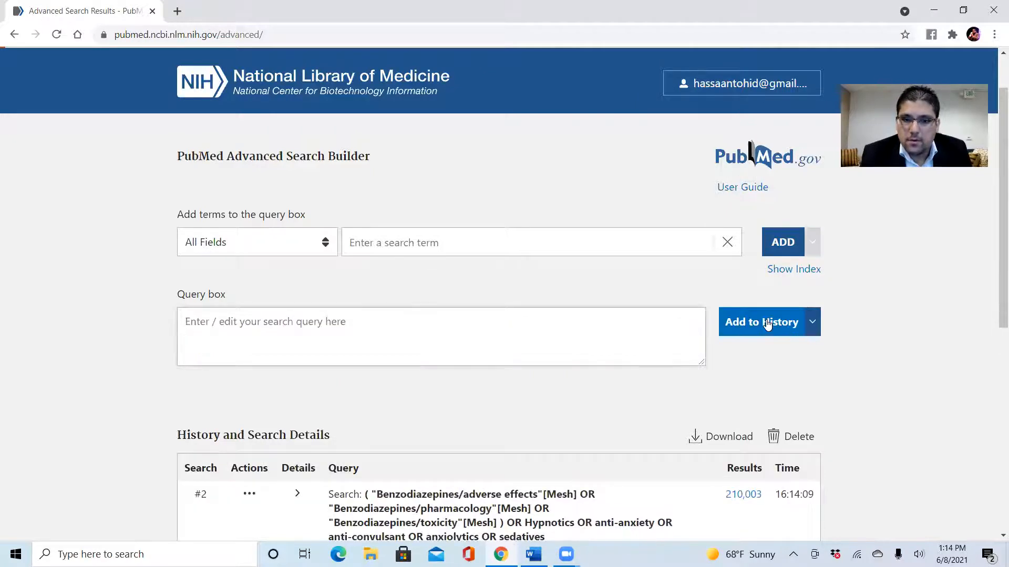
Return the Advanced Search Builder to its top with an empty query box and two searches in history.
scroll(down, 3)
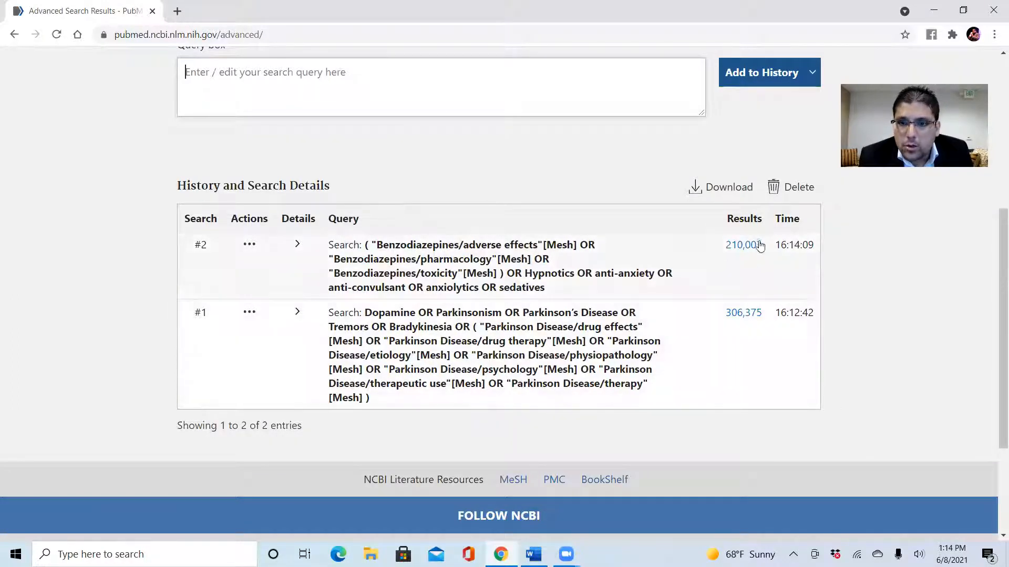
mouse_move(743, 245)
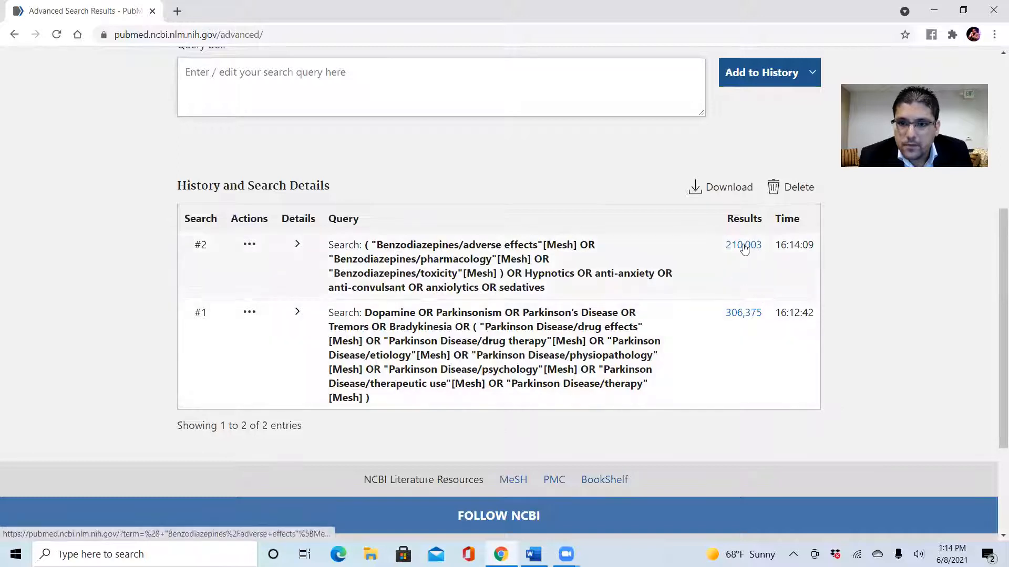
mouse_move(762, 356)
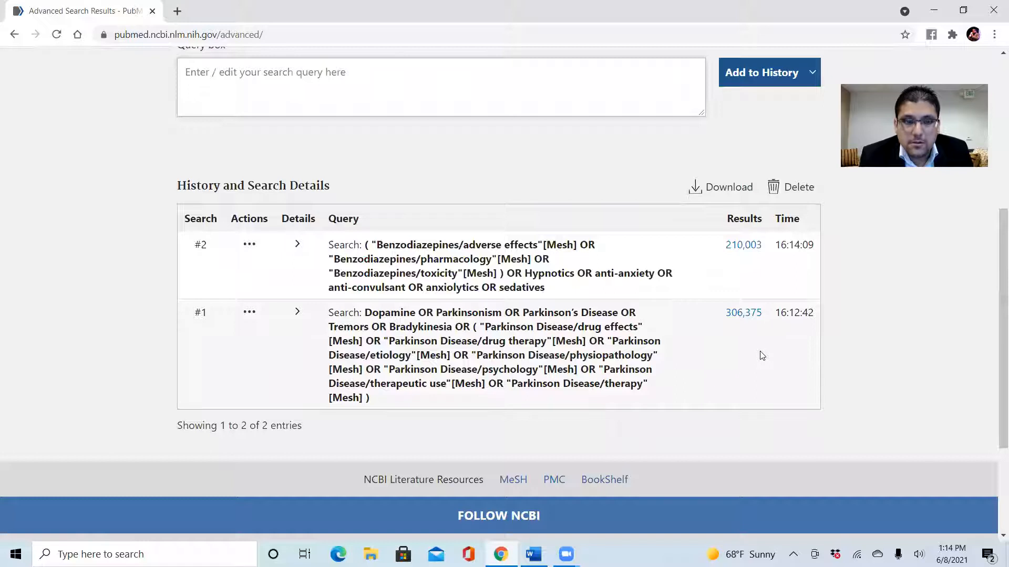
mouse_move(803, 420)
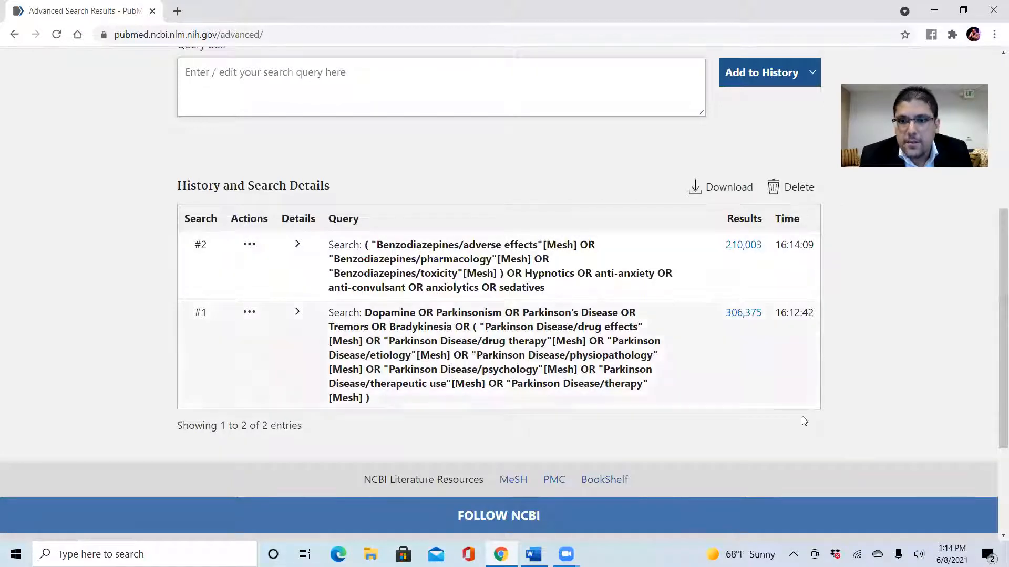
mouse_move(811, 431)
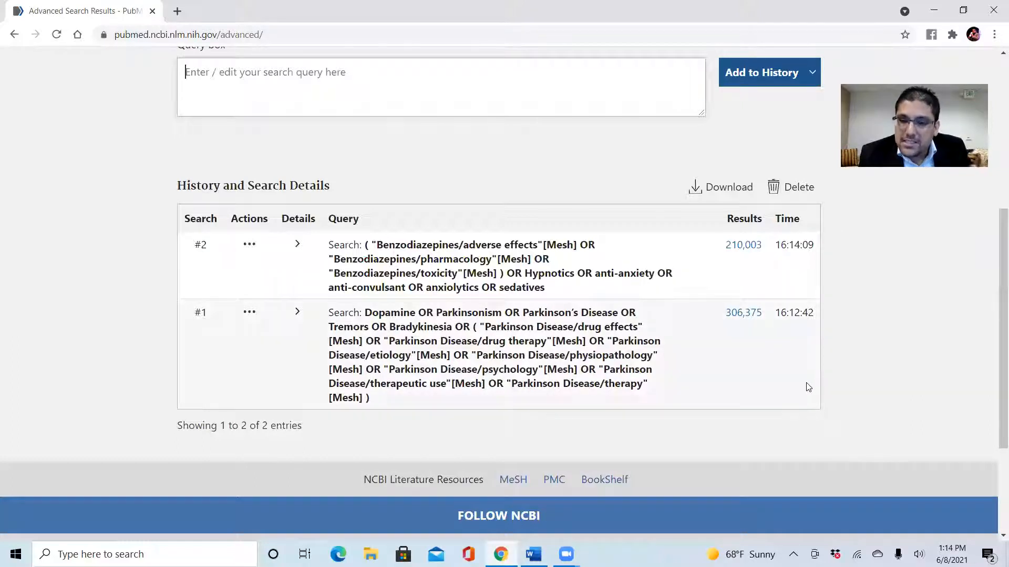
mouse_move(995, 339)
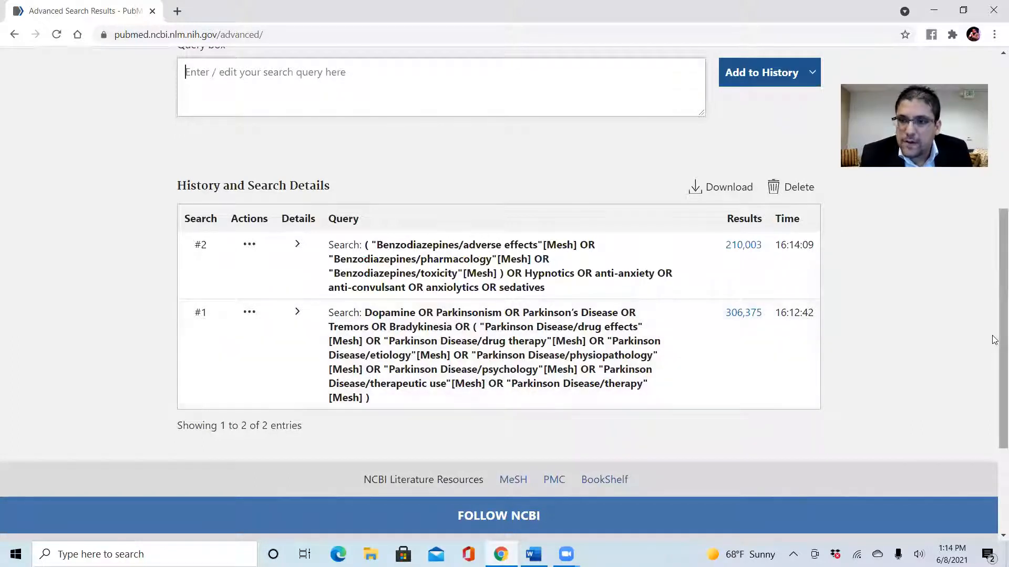
mouse_move(645, 474)
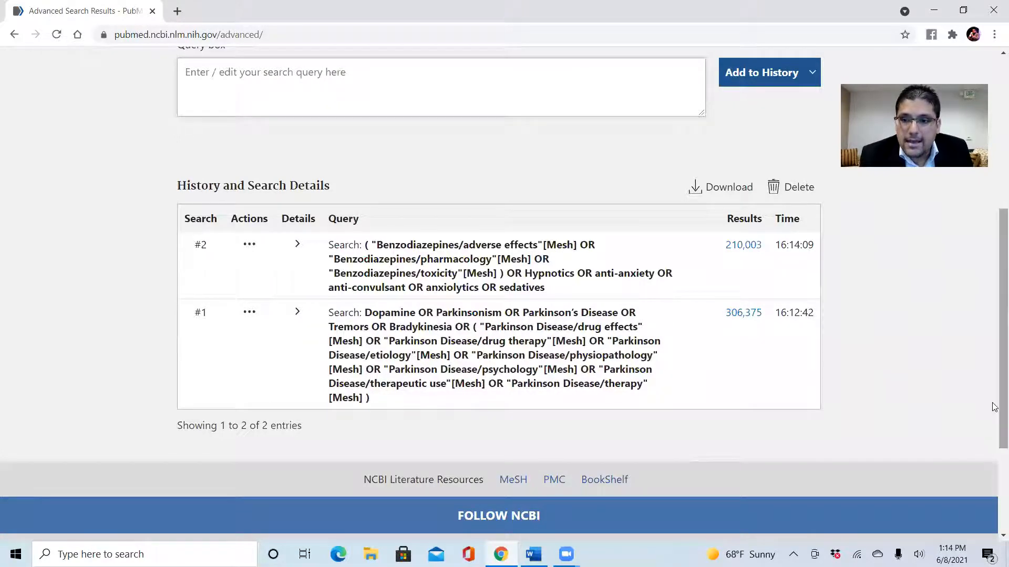
scroll(up, 3)
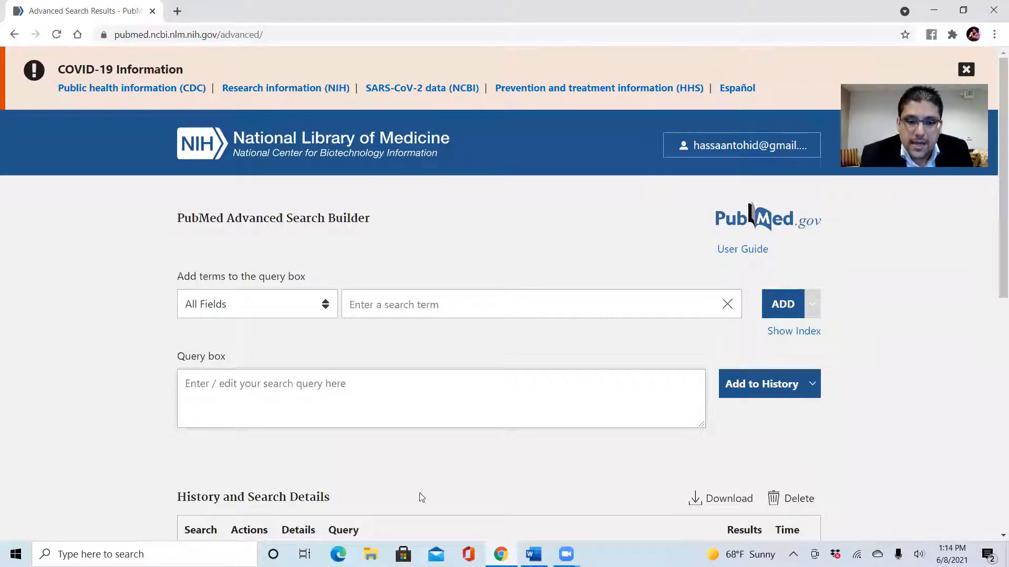
Copy the full Concept 3 Anxiety search string across both Word pages and return to PubMed.
click(531, 554)
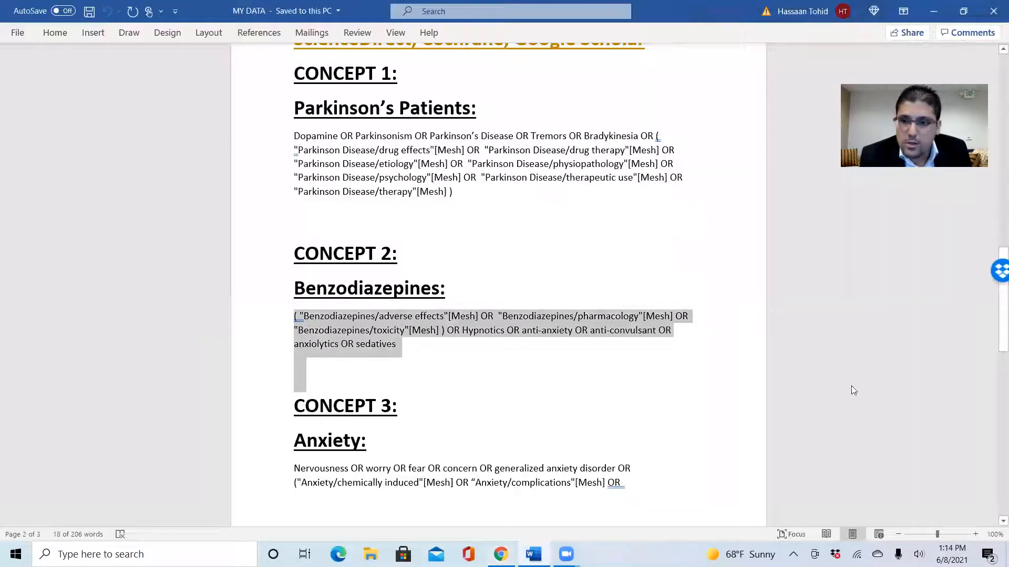
scroll(down, 3)
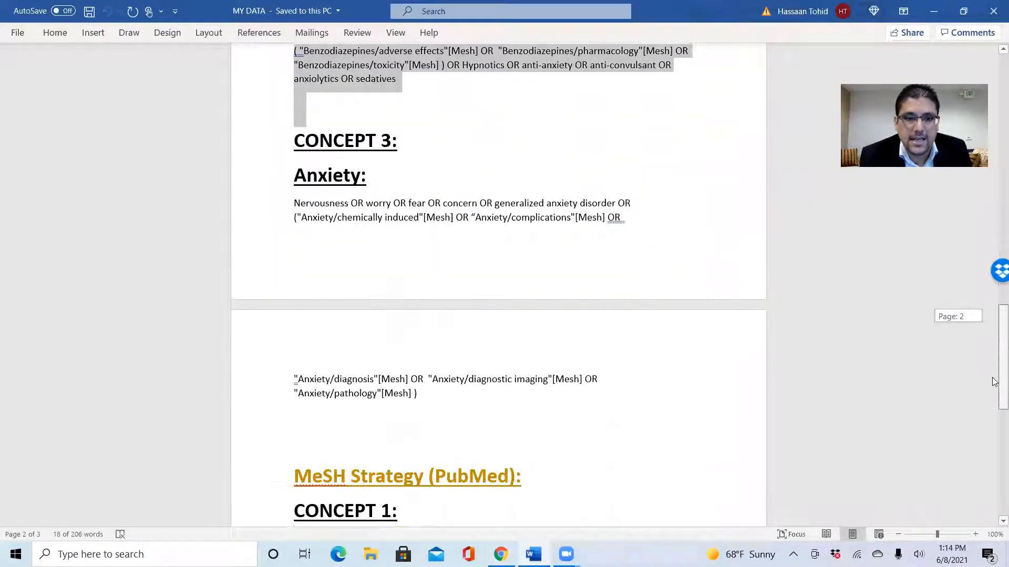
scroll(down, 3)
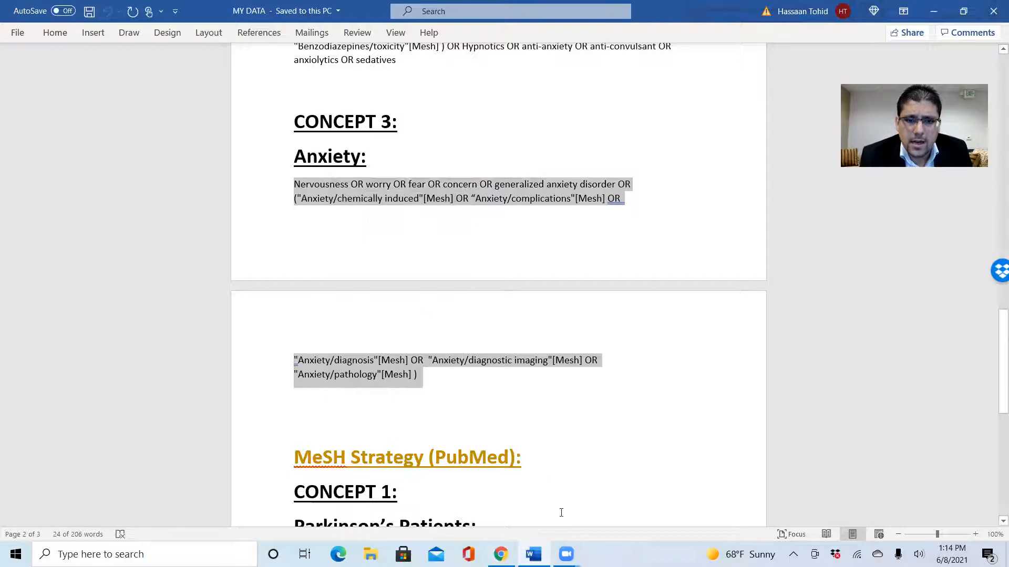
click(500, 554)
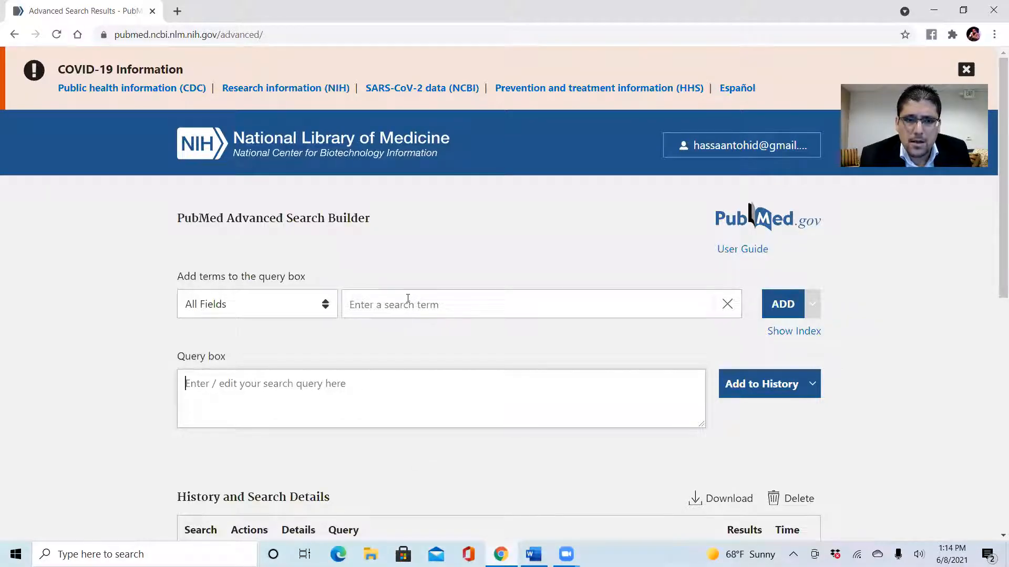
Paste the copied Anxiety terms, add them to the query and save as history search #3.
right_click(408, 305)
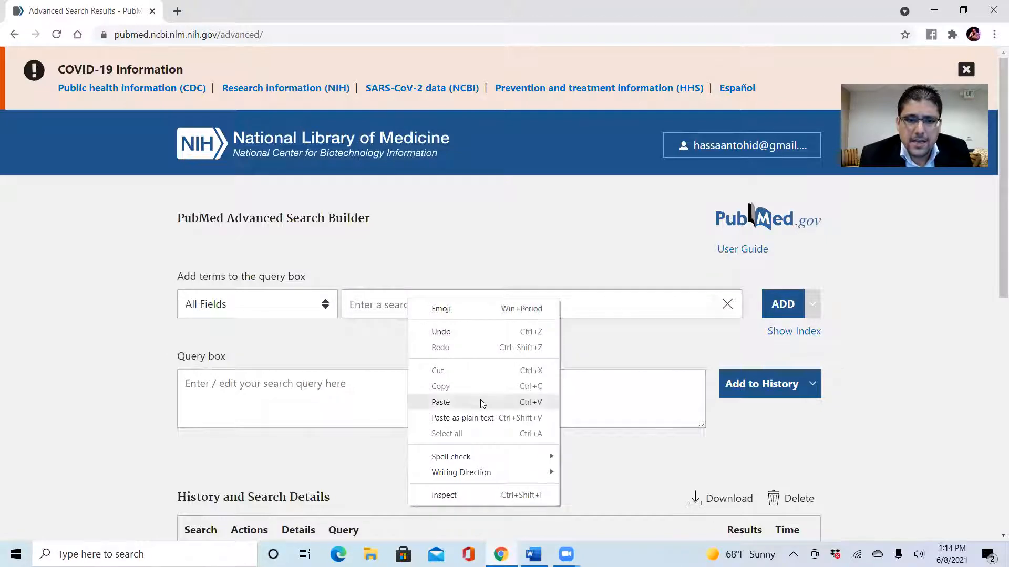
click(440, 402)
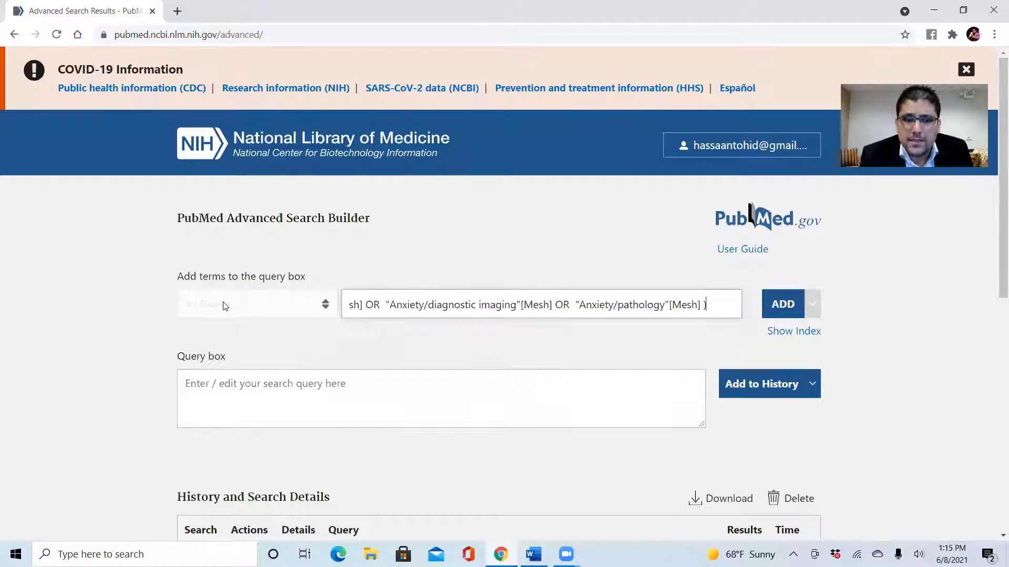
click(782, 304)
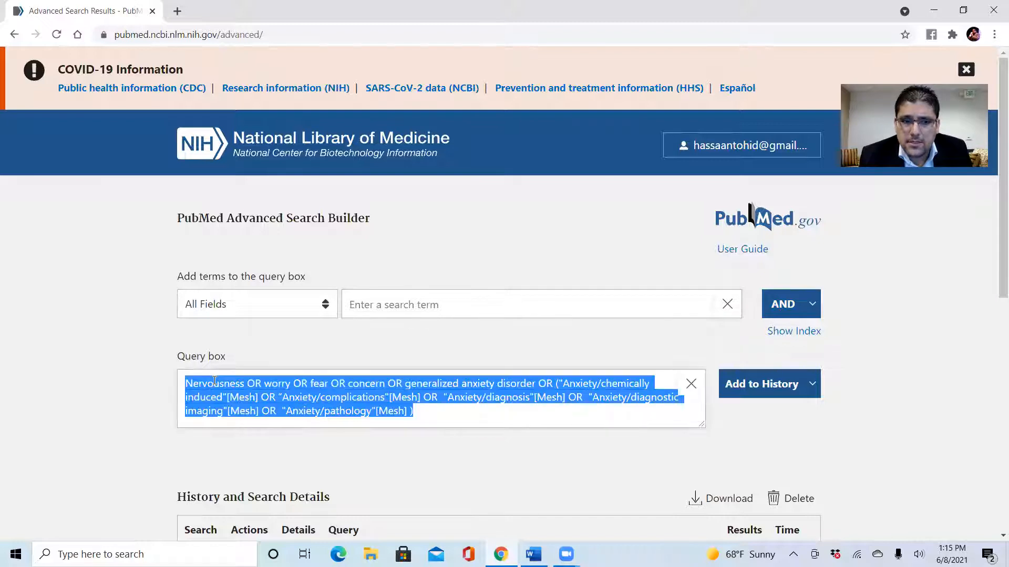
click(716, 433)
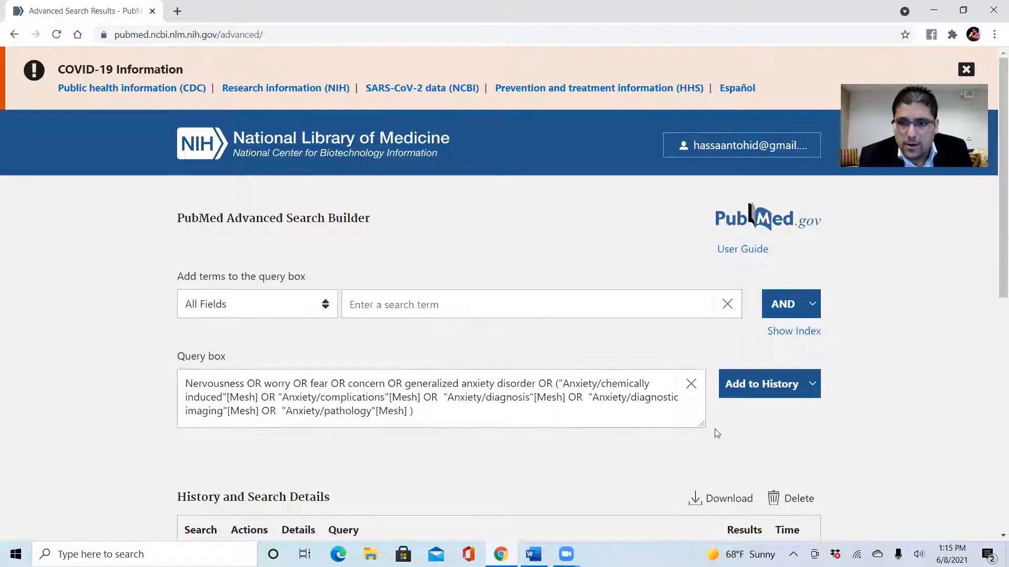
click(811, 384)
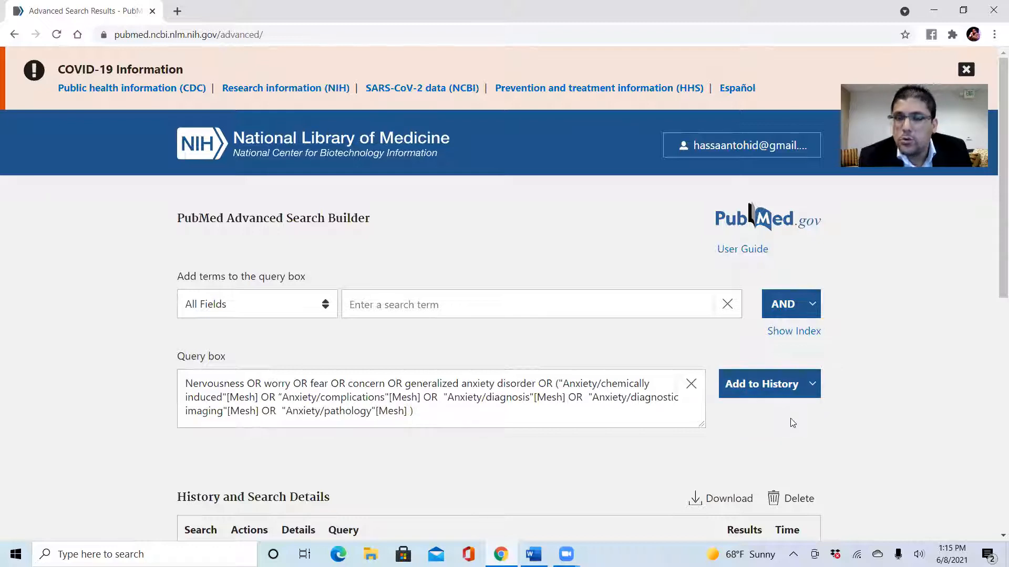
click(762, 385)
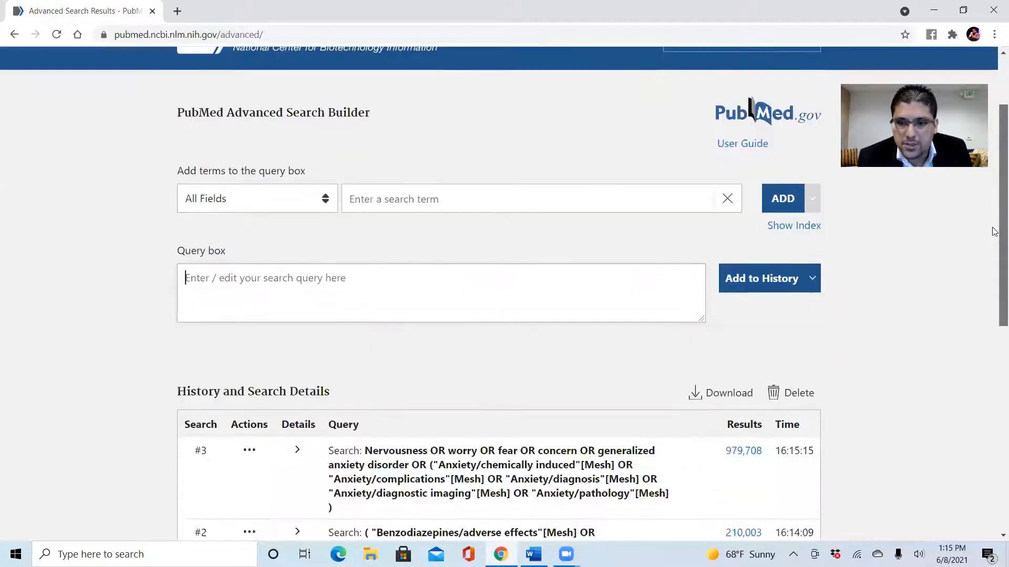
scroll(down, 3)
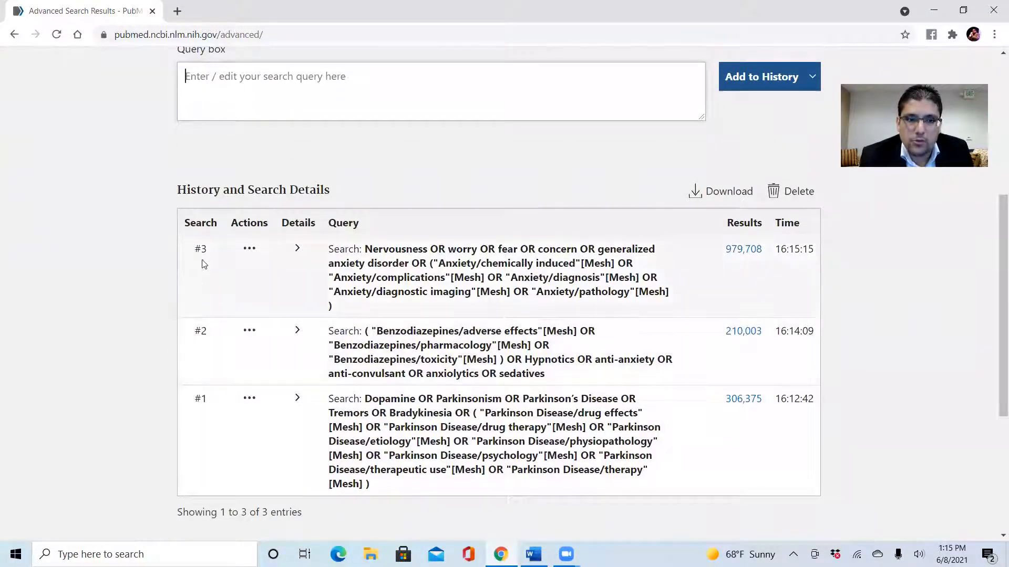
mouse_move(500, 554)
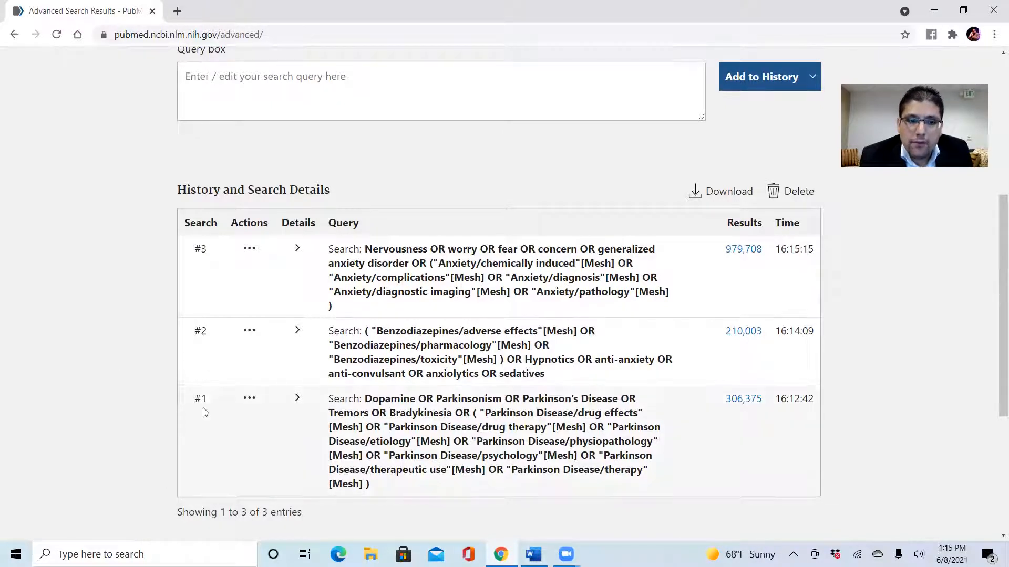
mouse_move(228, 339)
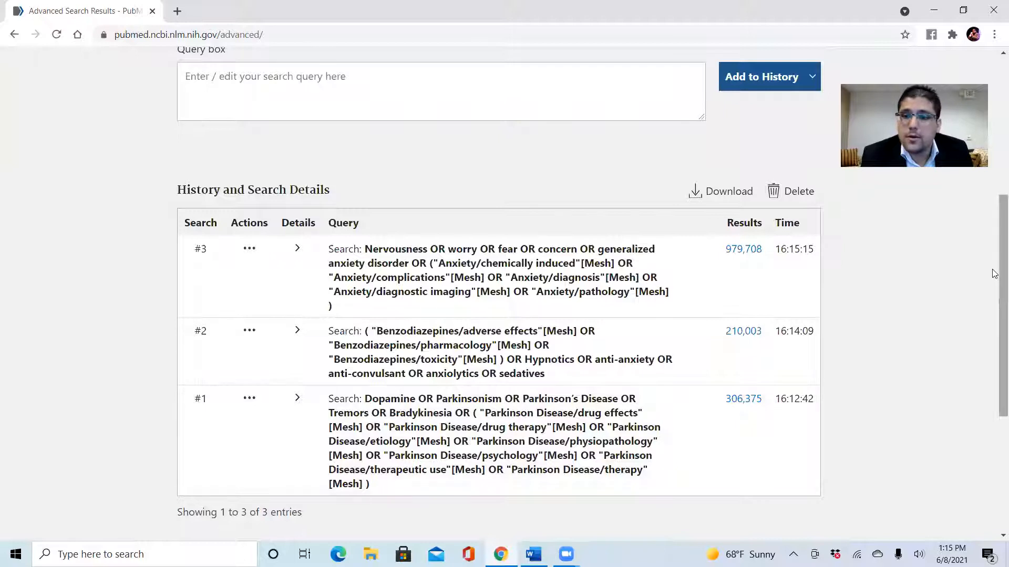
scroll(up, 3)
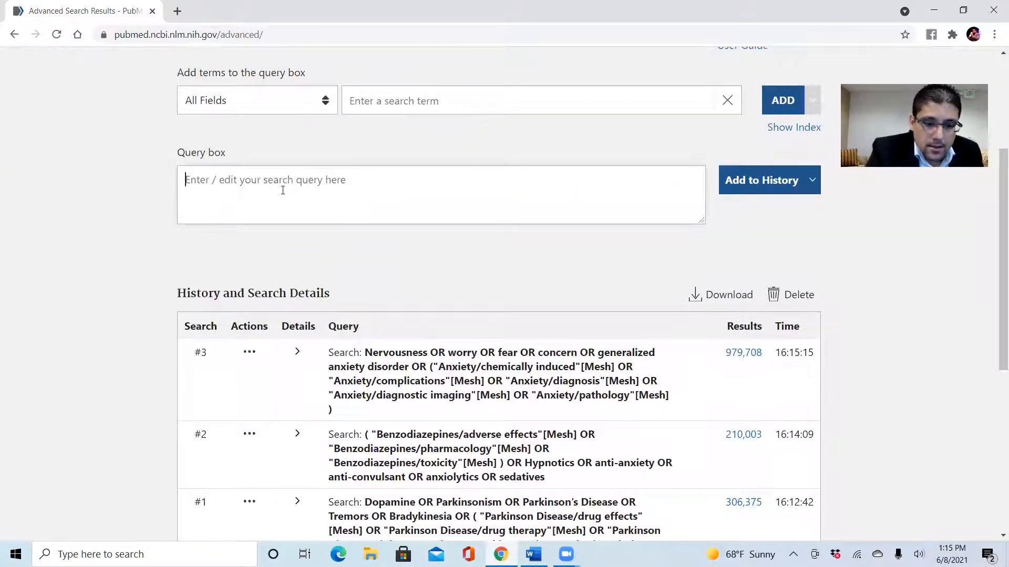
Enter "#1 AND #2 AND #3" in the query box to combine the three concept searches.
text(#)
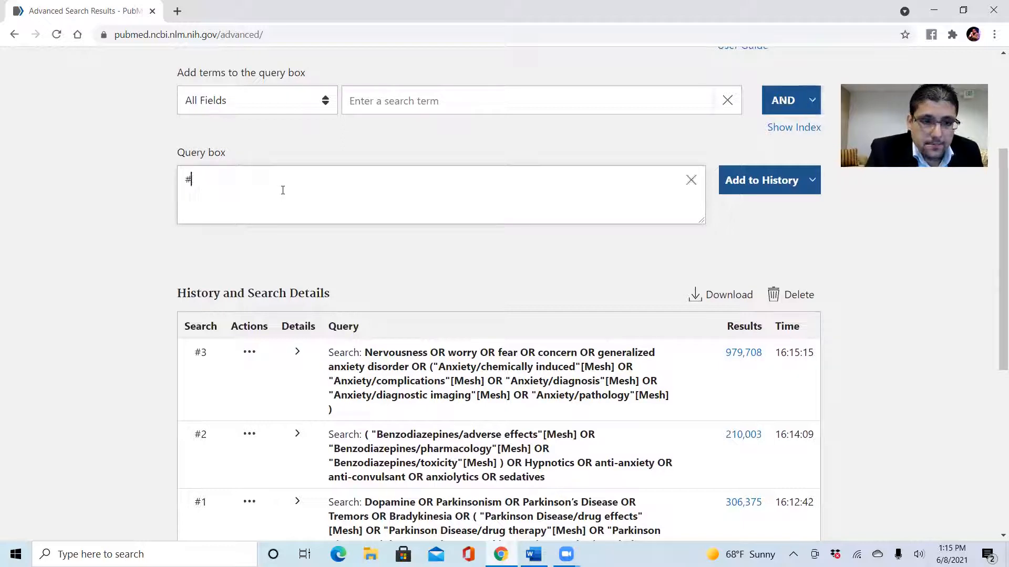
text(1)
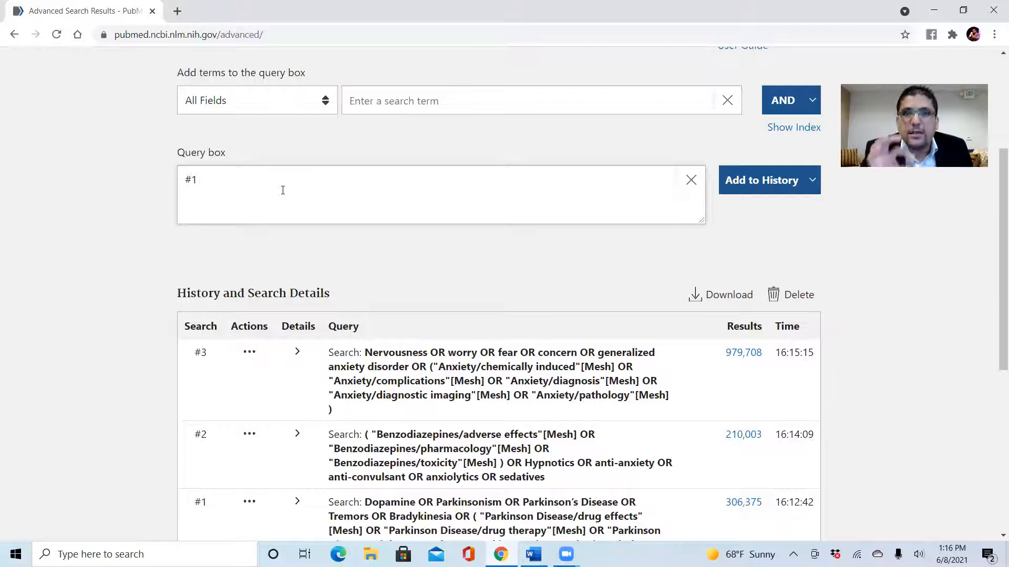
click(282, 190)
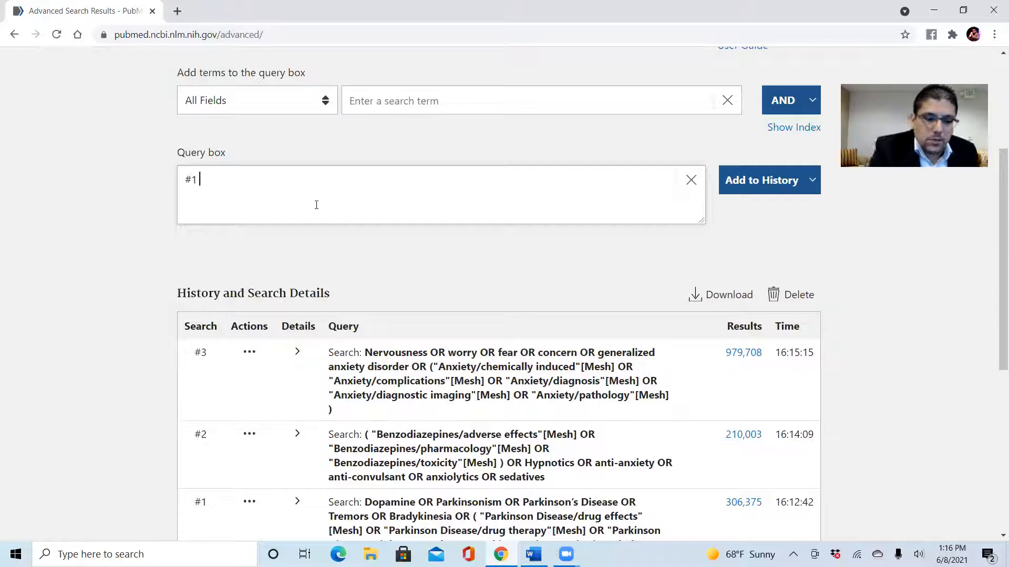
text(AND)
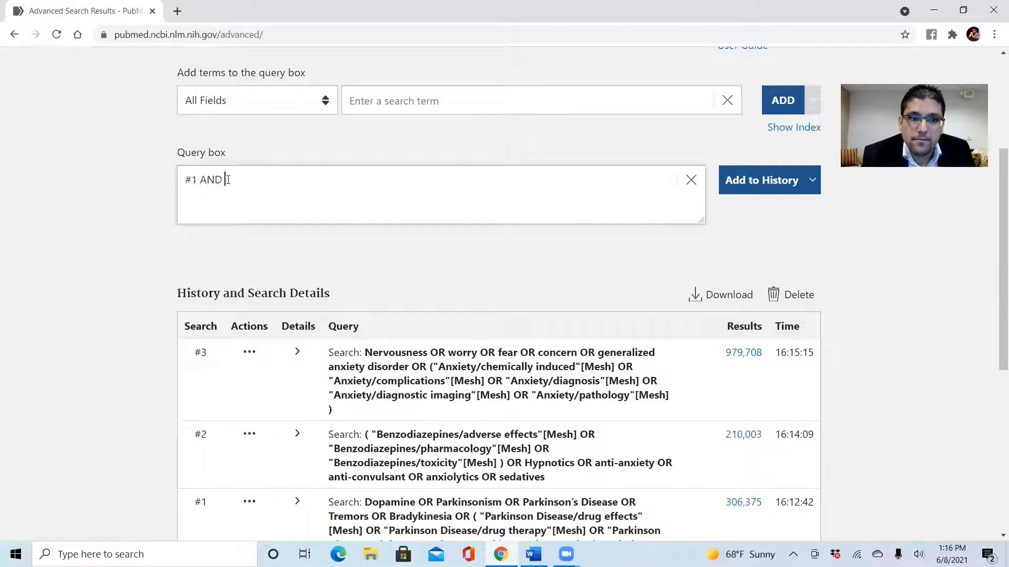
text(#)
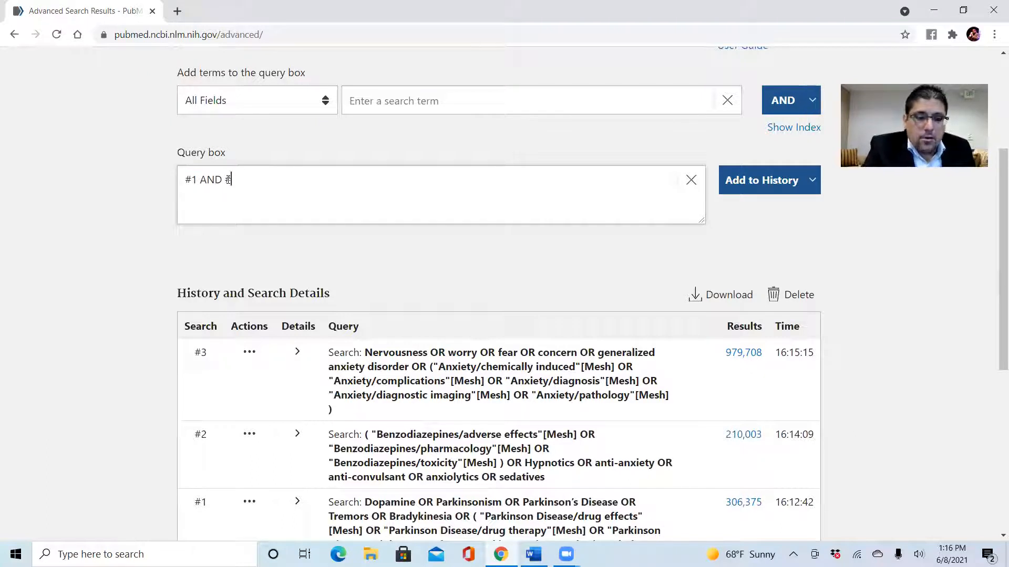
text(2 an)
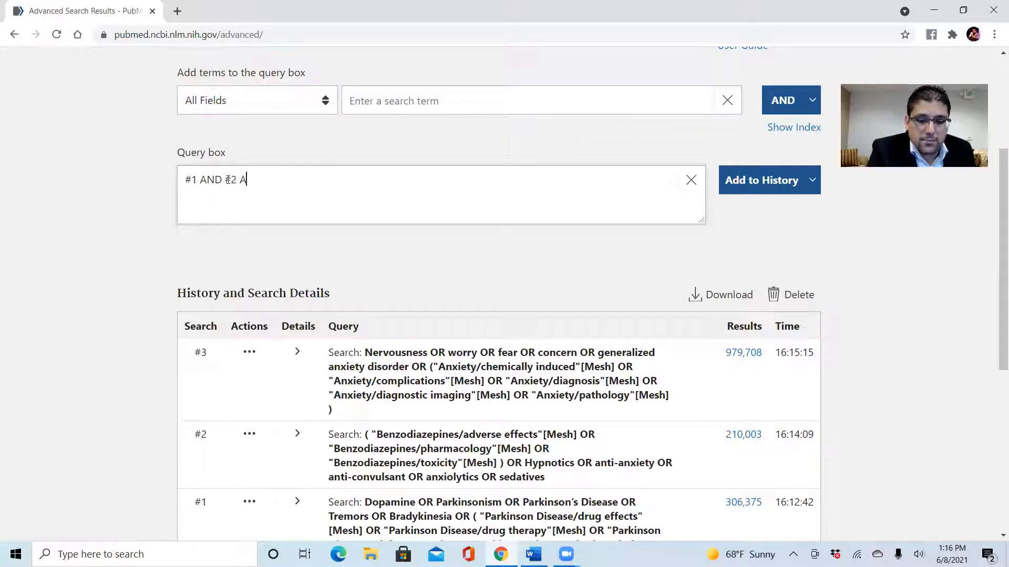
text(ND)
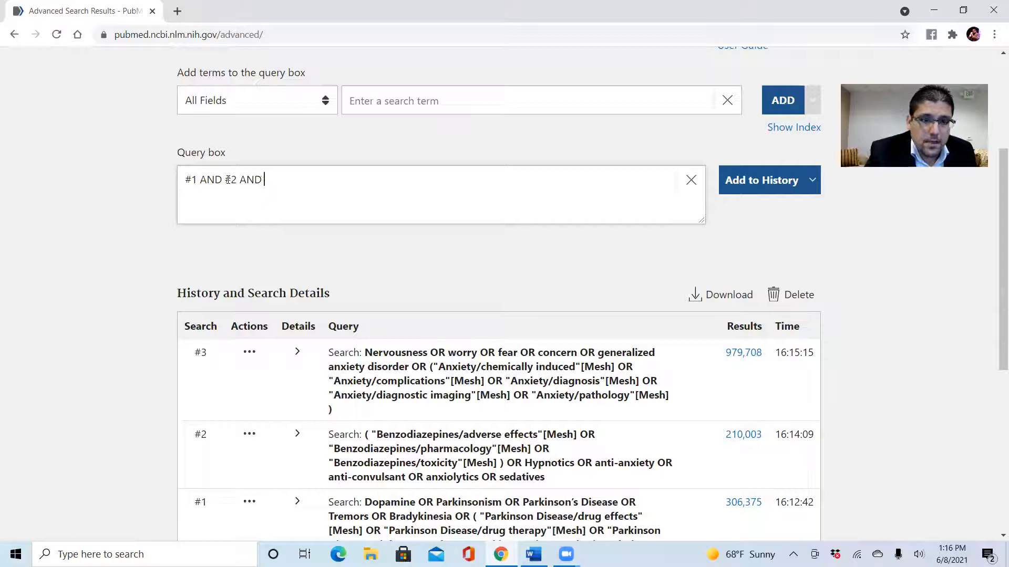
text(#)
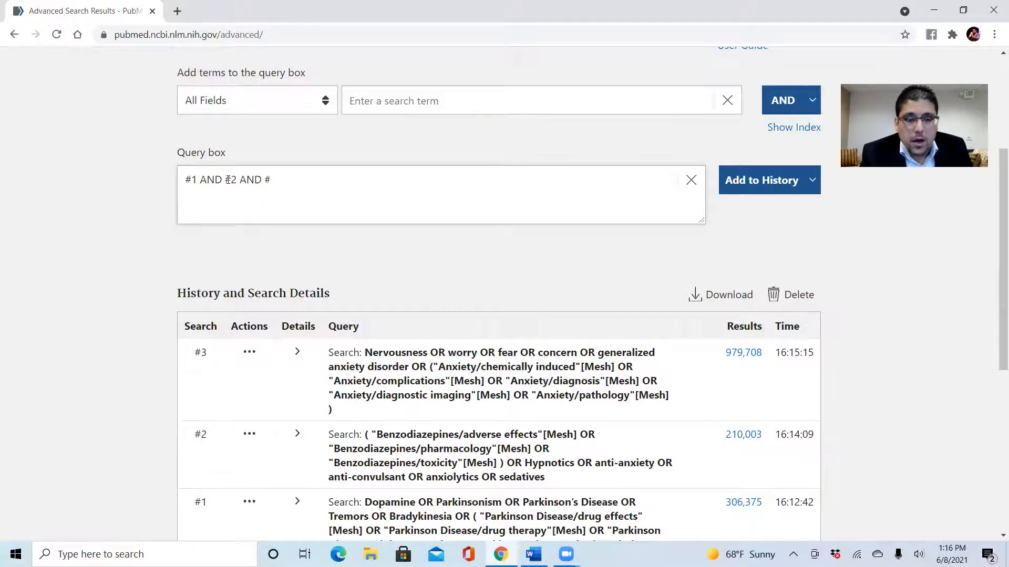
text(3)
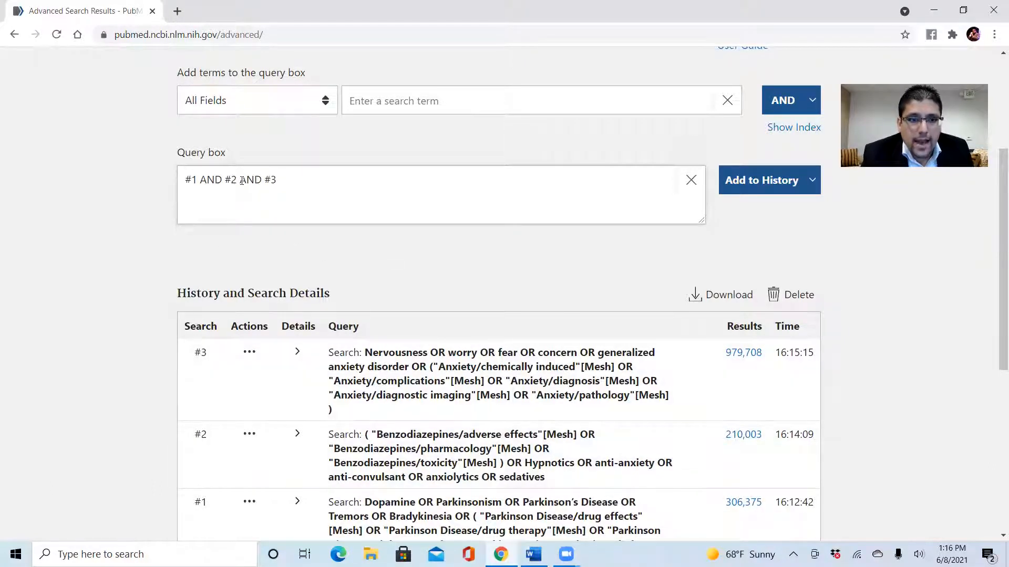
mouse_move(461, 250)
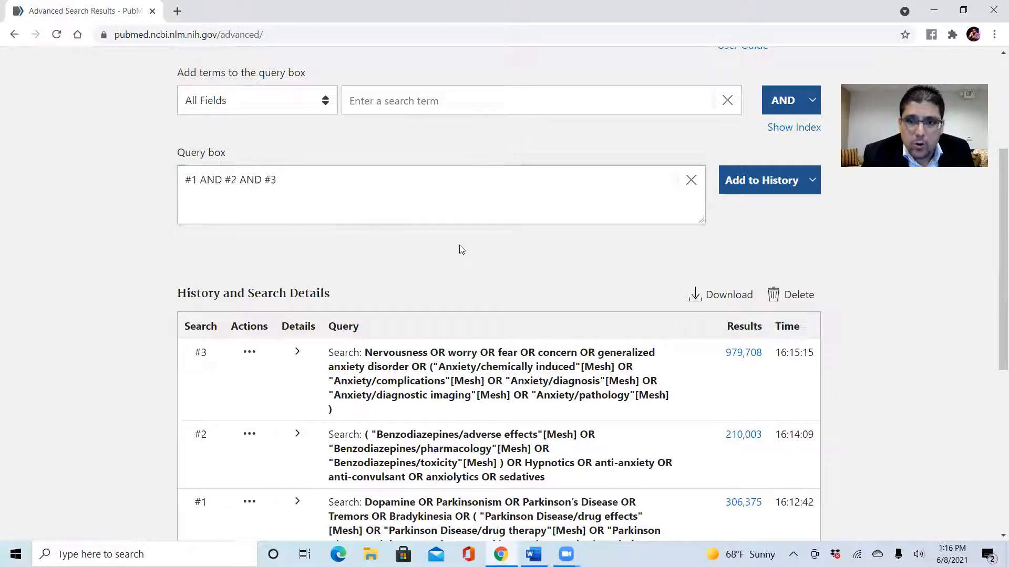
mouse_move(744, 222)
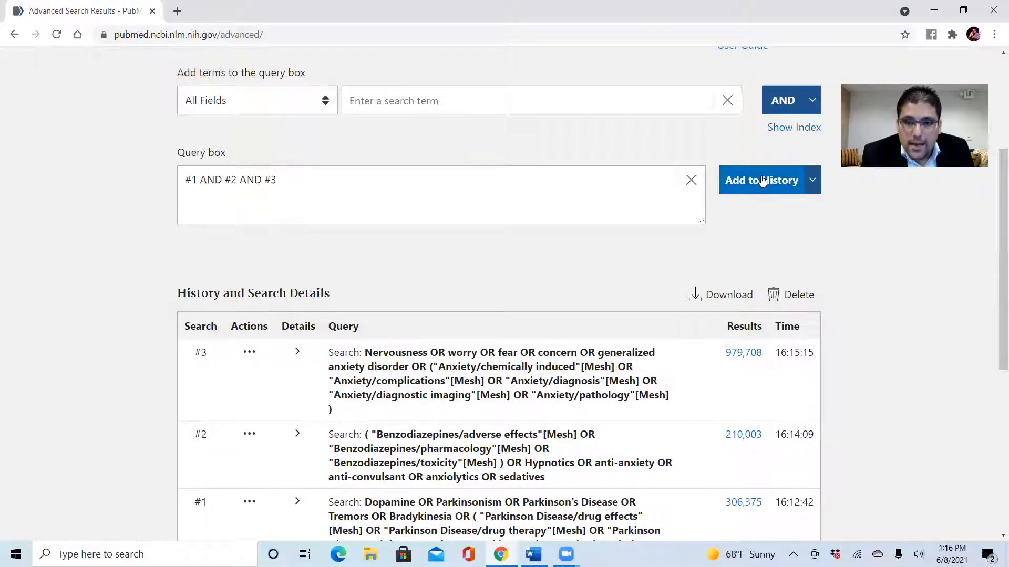
mouse_move(758, 199)
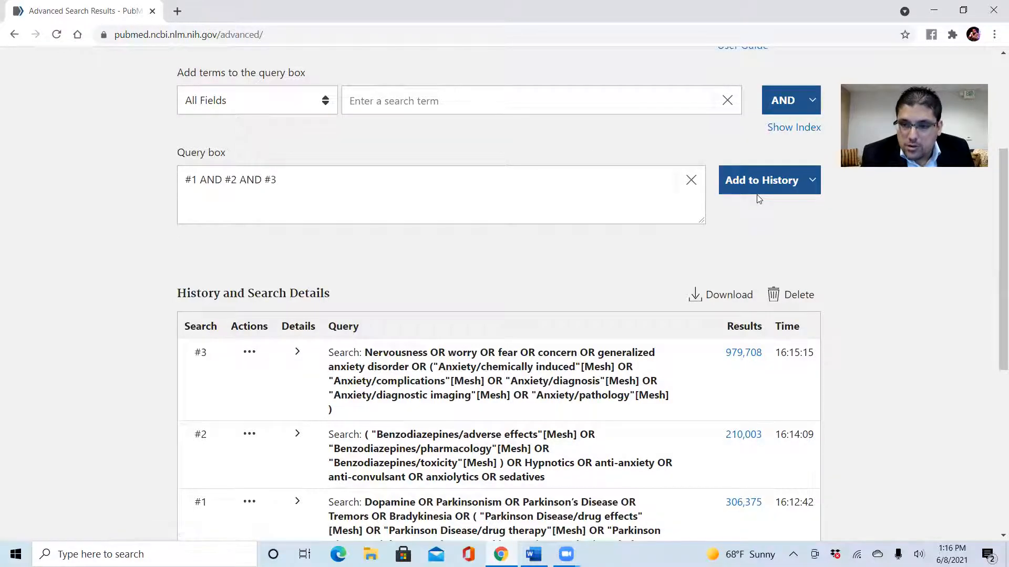
mouse_move(761, 180)
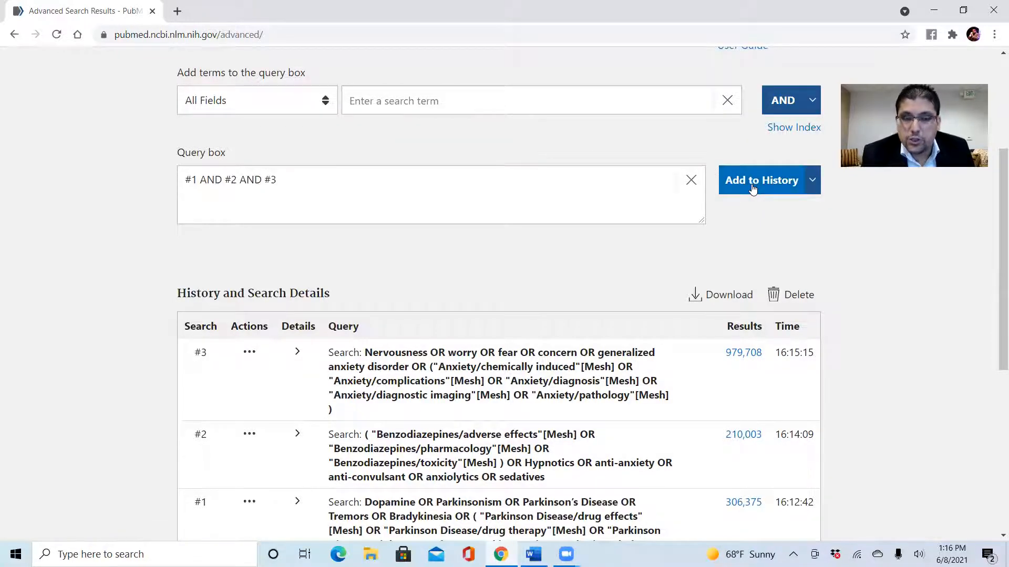
click(761, 179)
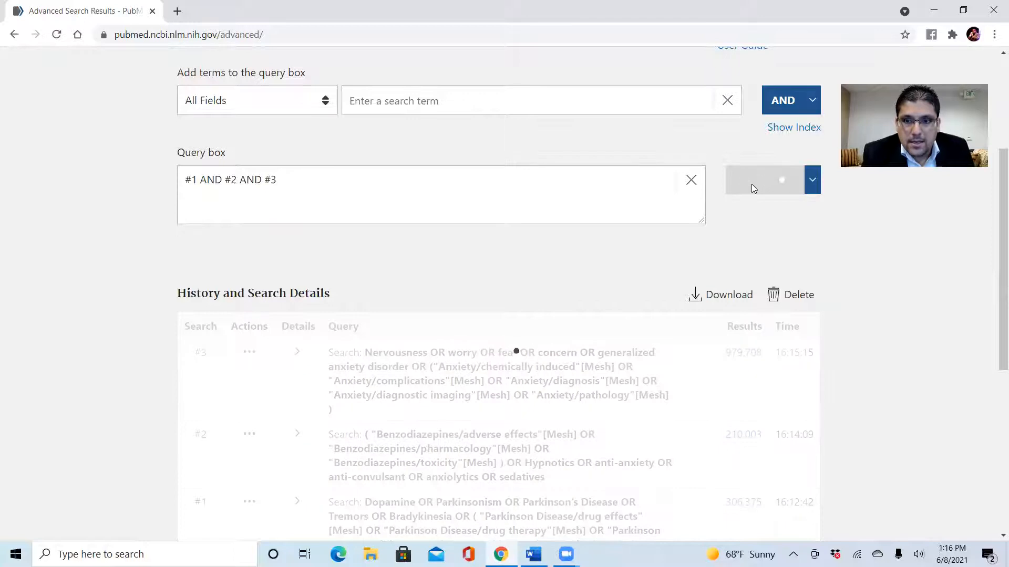
click(762, 179)
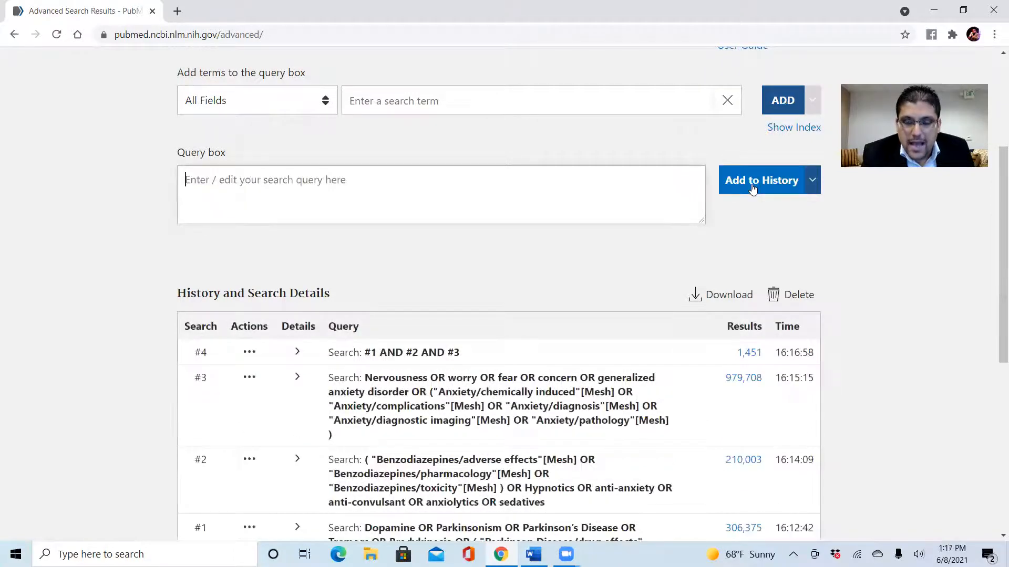
mouse_move(748, 359)
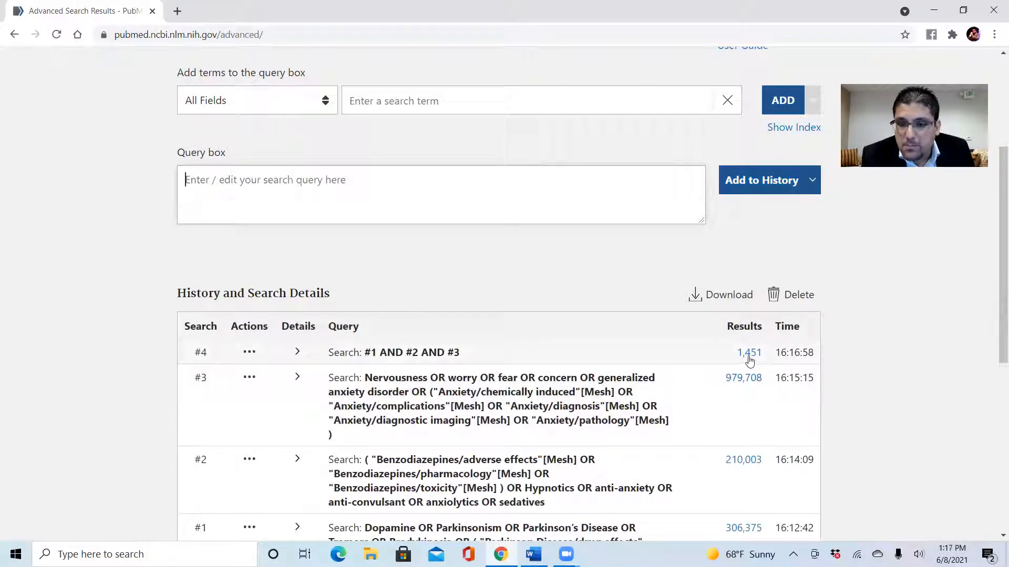
mouse_move(684, 359)
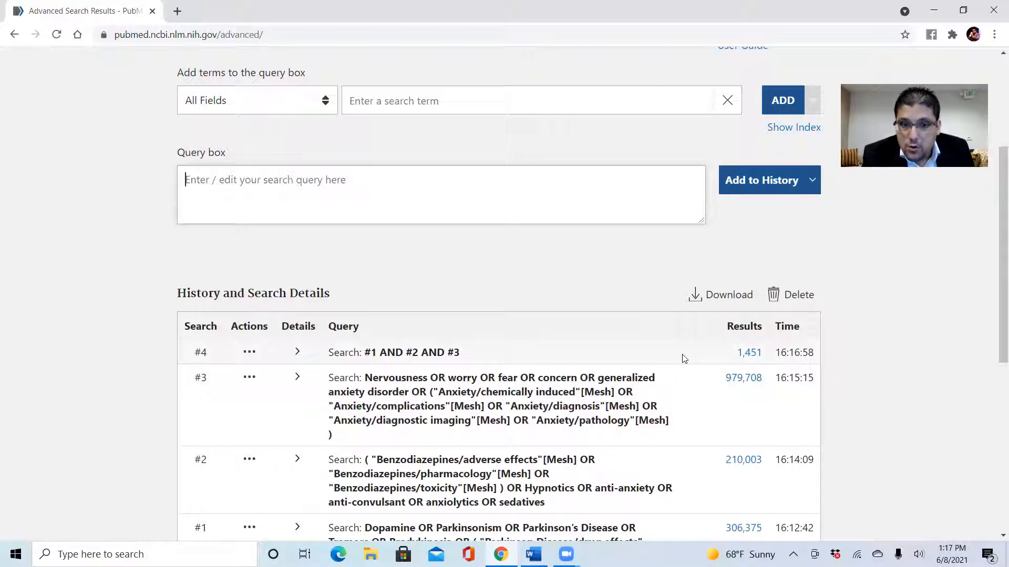
mouse_move(331, 396)
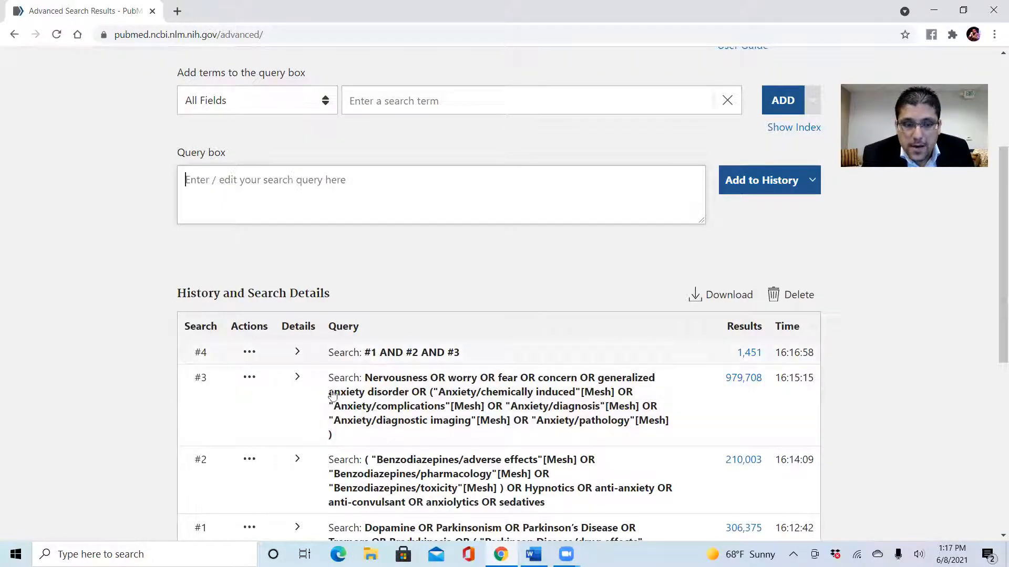
mouse_move(451, 359)
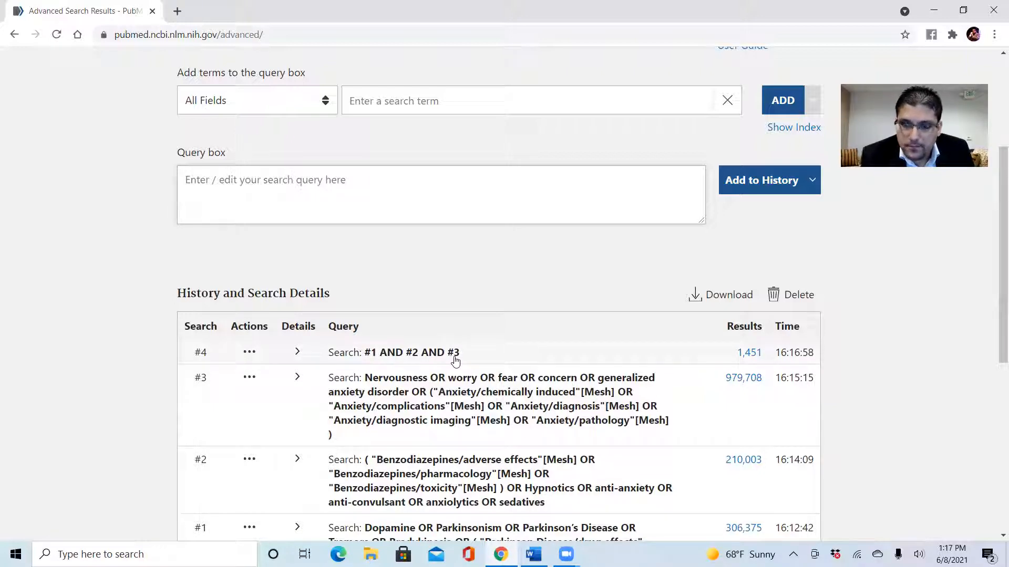
mouse_move(766, 371)
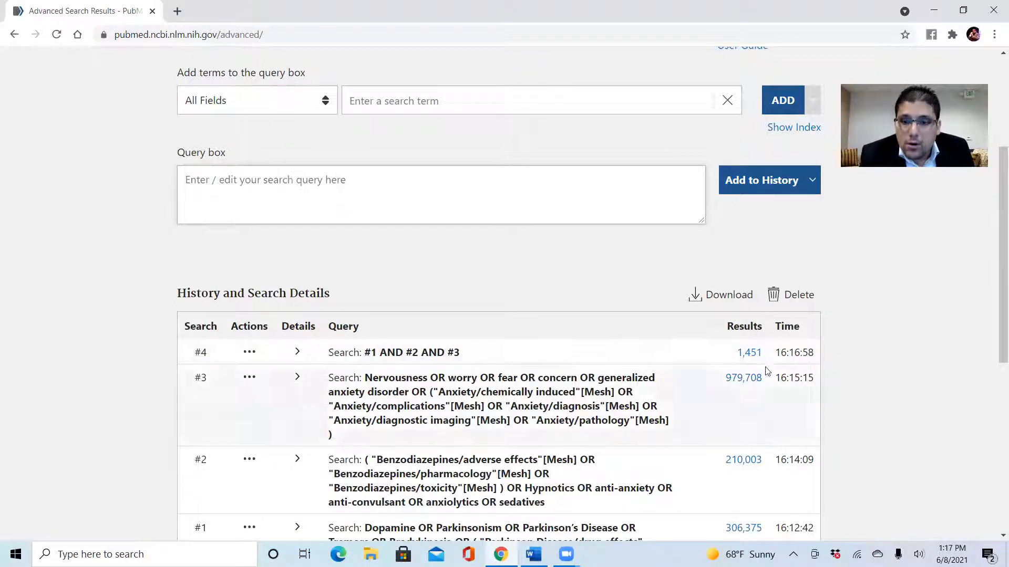
mouse_move(781, 352)
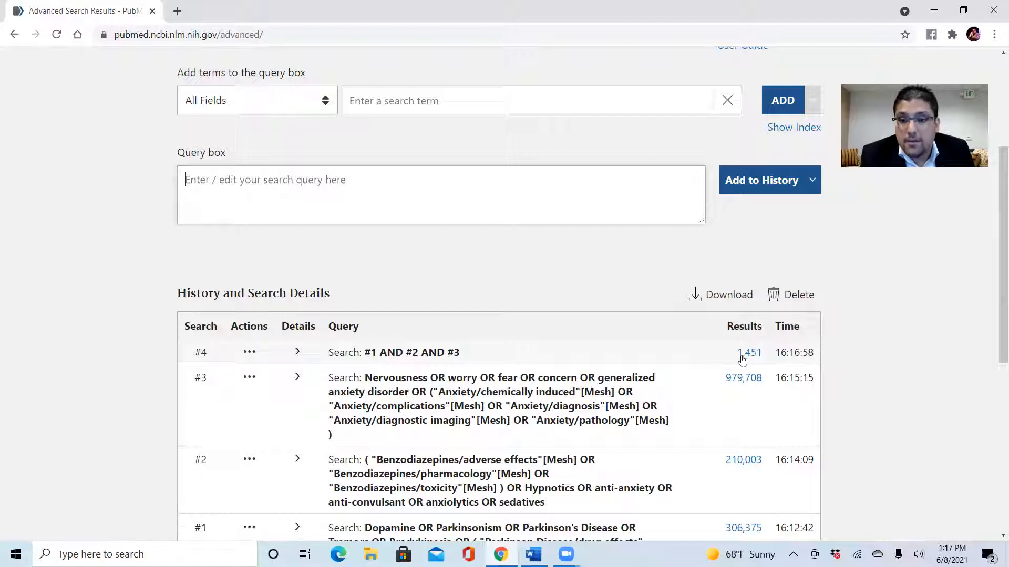
mouse_move(694, 365)
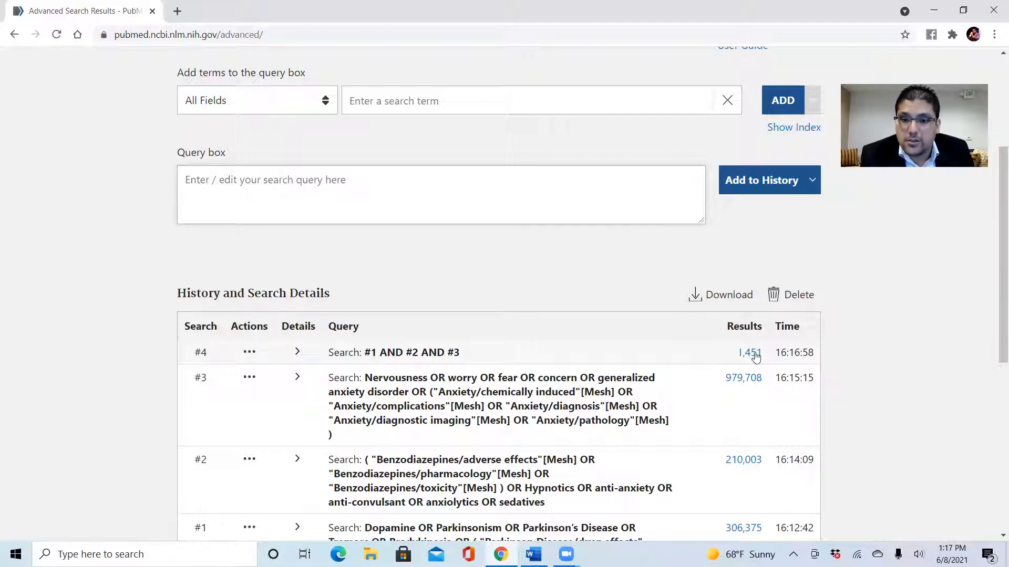
mouse_move(748, 353)
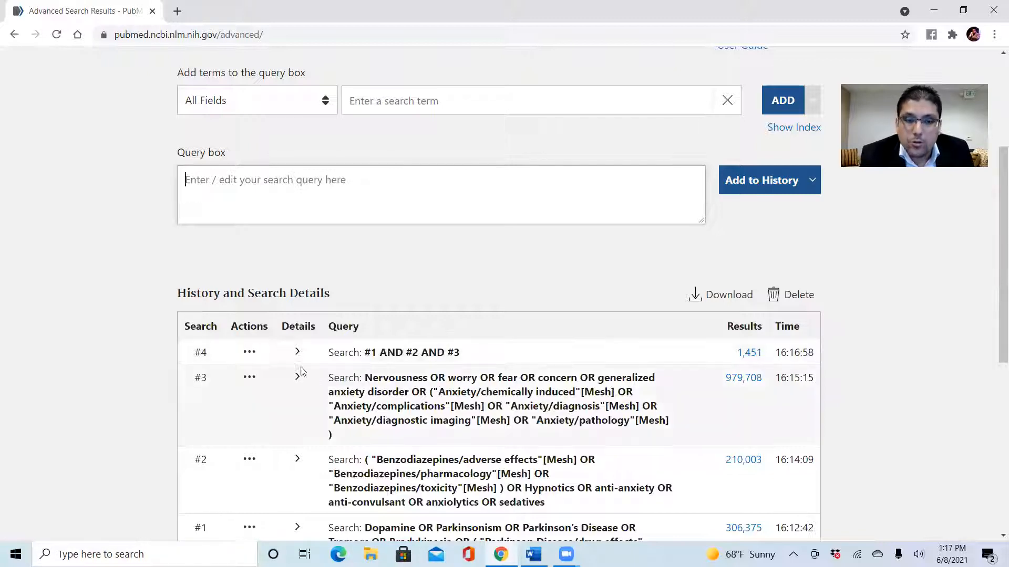
mouse_move(276, 525)
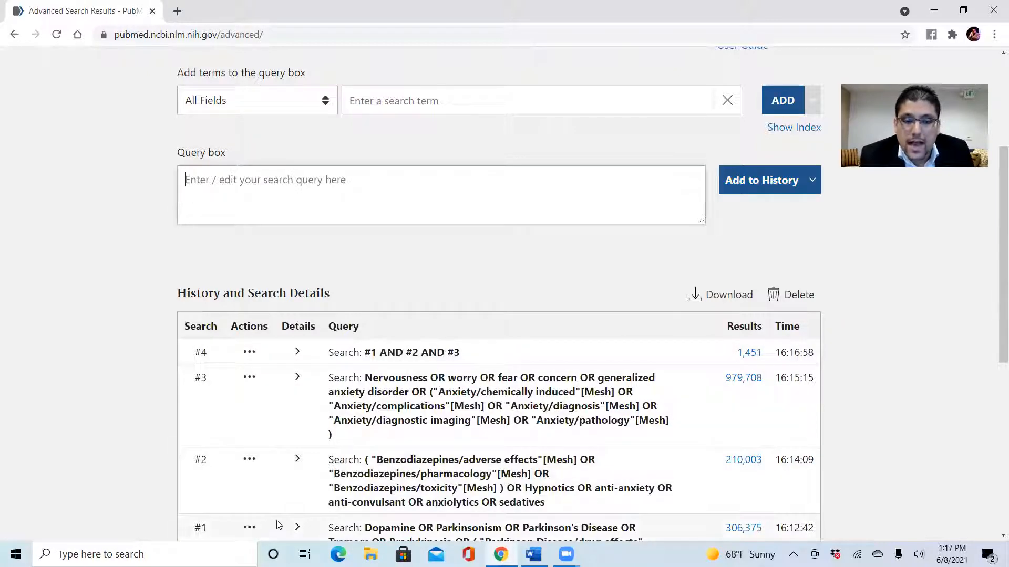
Add search #1's full query to the query box, then append search #2 with AND.
scroll(down, 3)
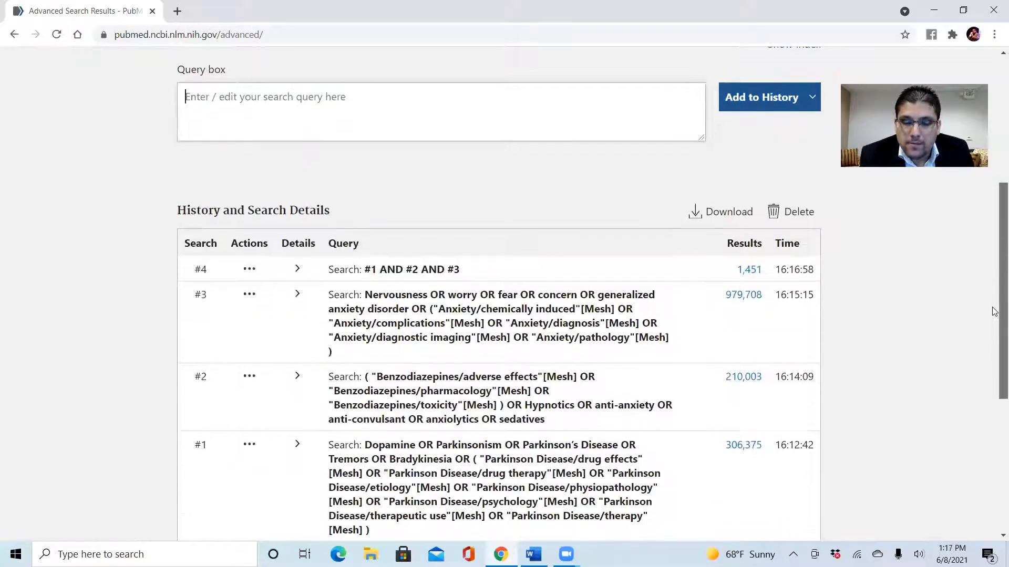
click(249, 444)
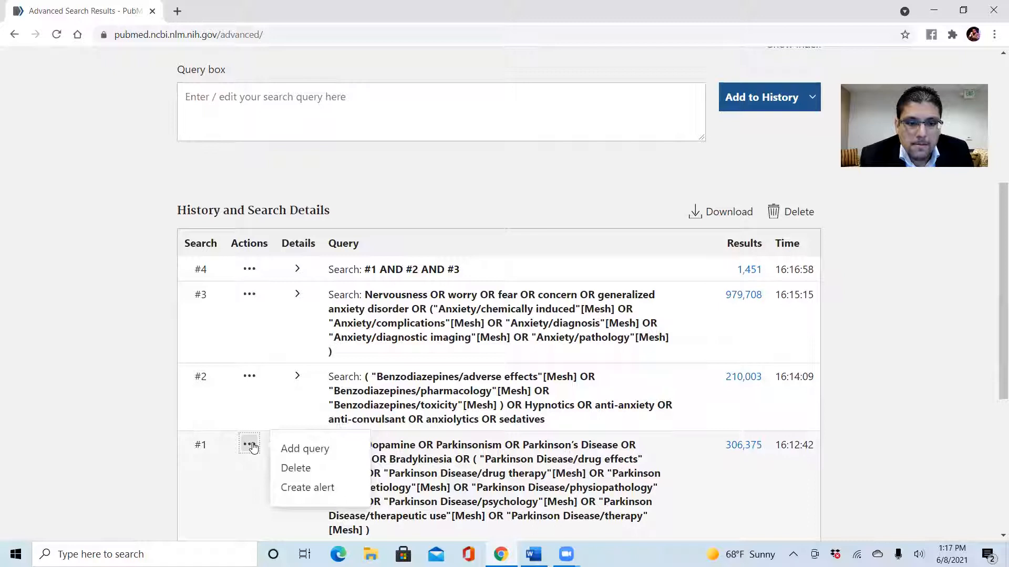
mouse_move(321, 452)
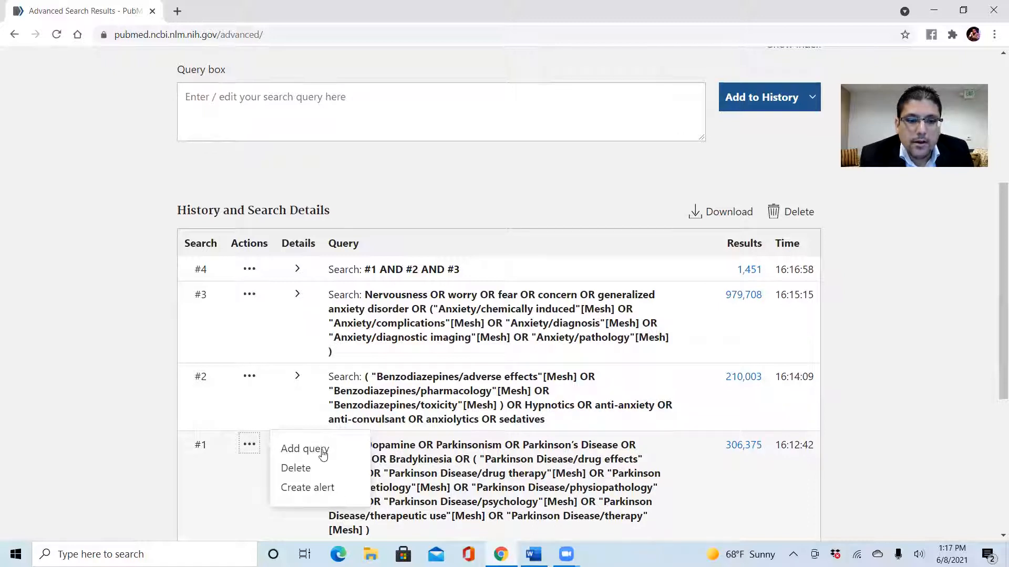
click(305, 448)
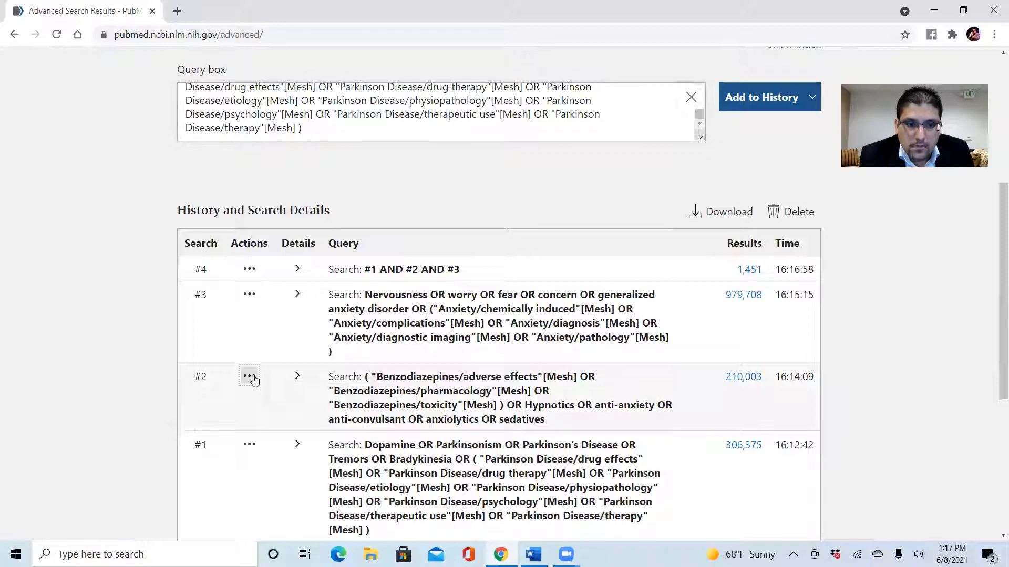
click(249, 377)
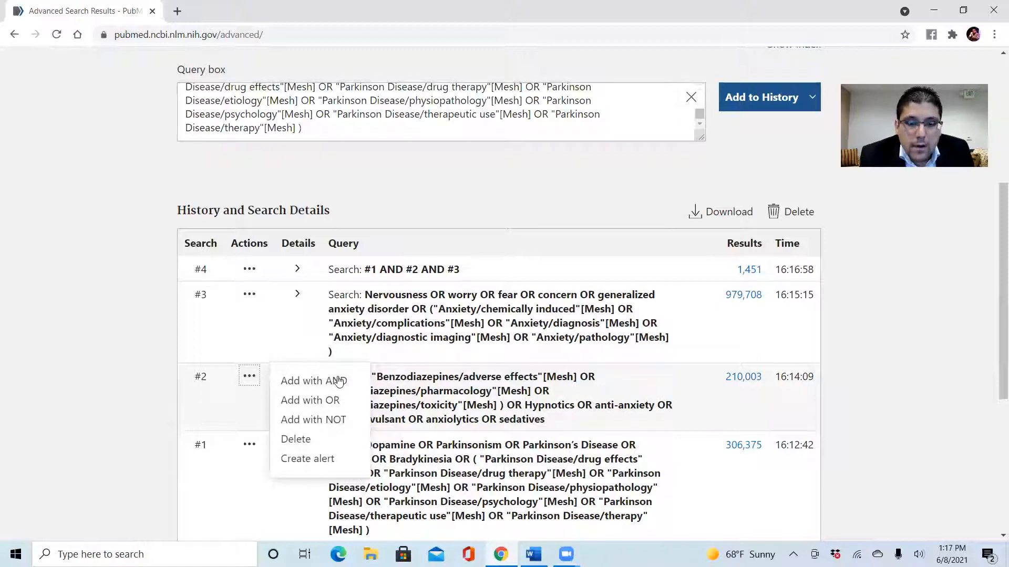
mouse_move(330, 401)
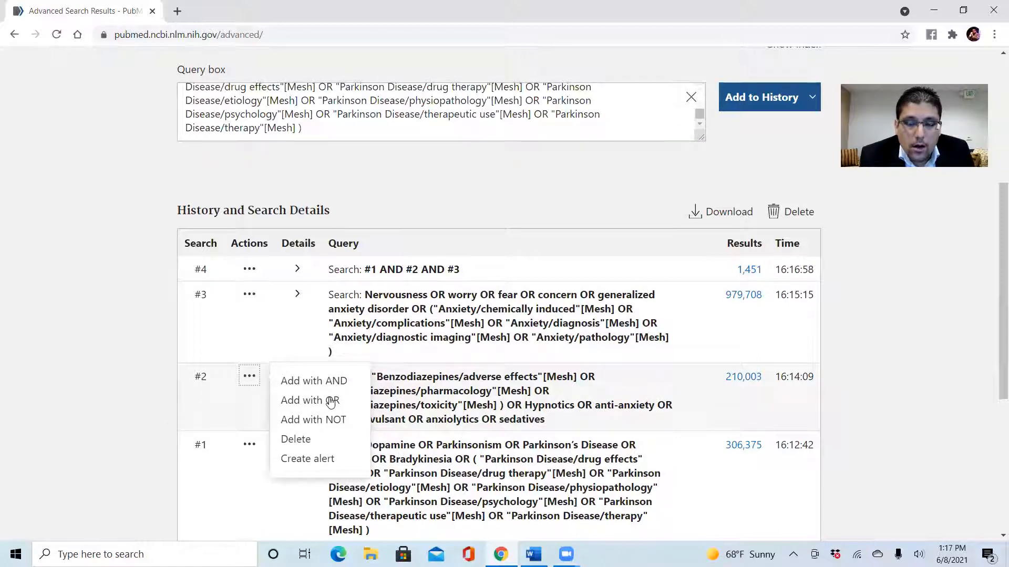
mouse_move(329, 380)
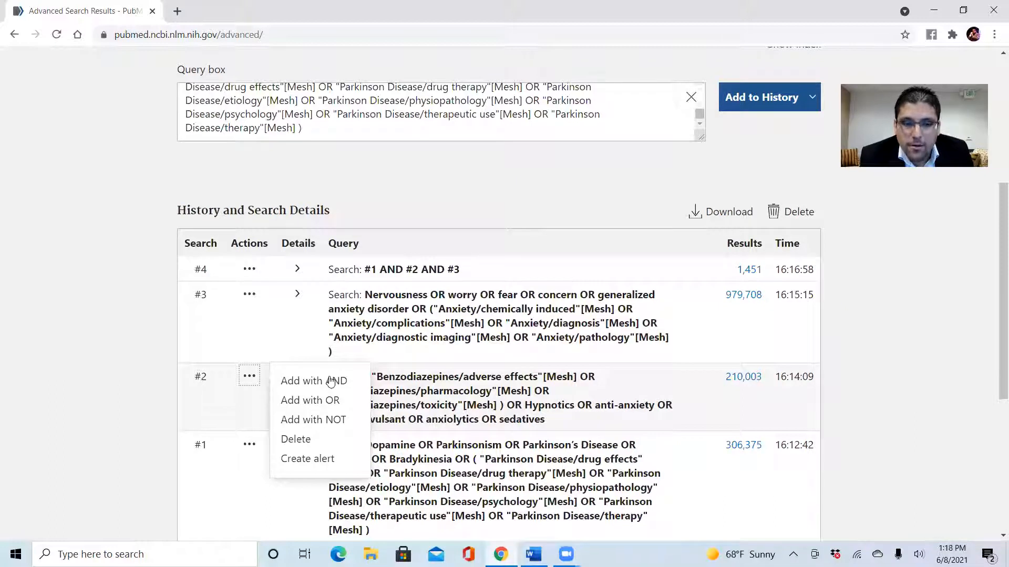
click(313, 381)
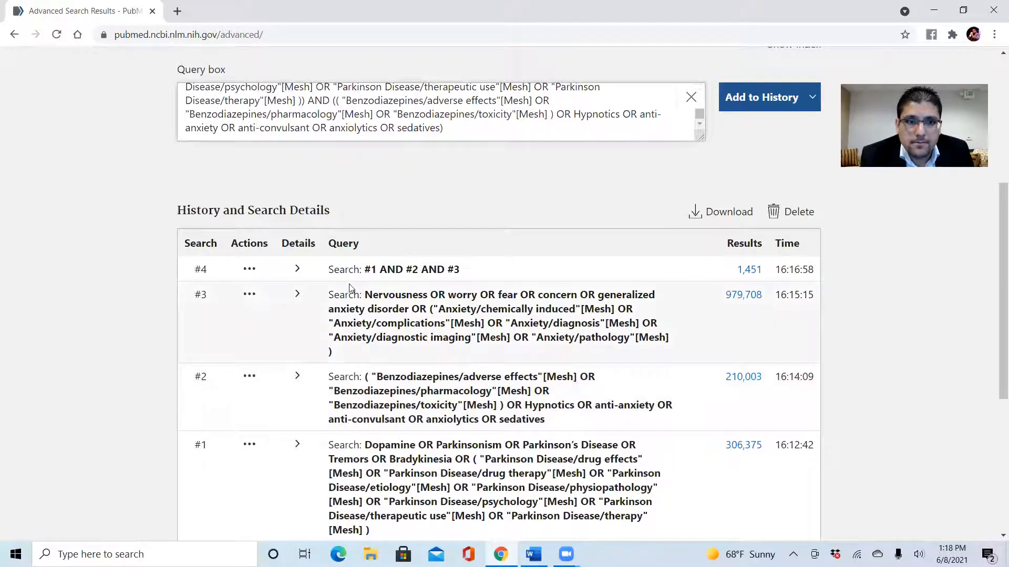
mouse_move(692, 98)
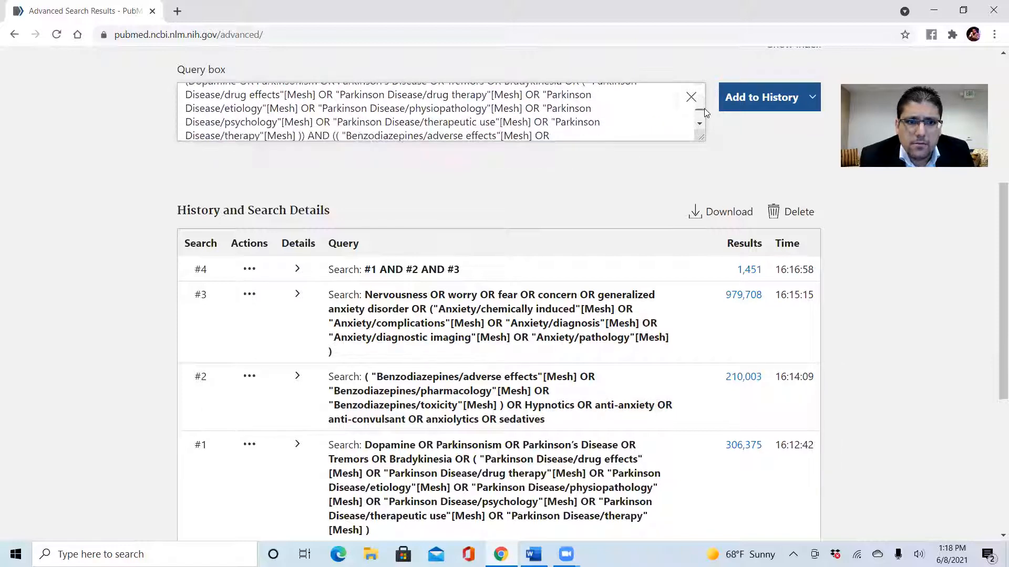
scroll(down, 3)
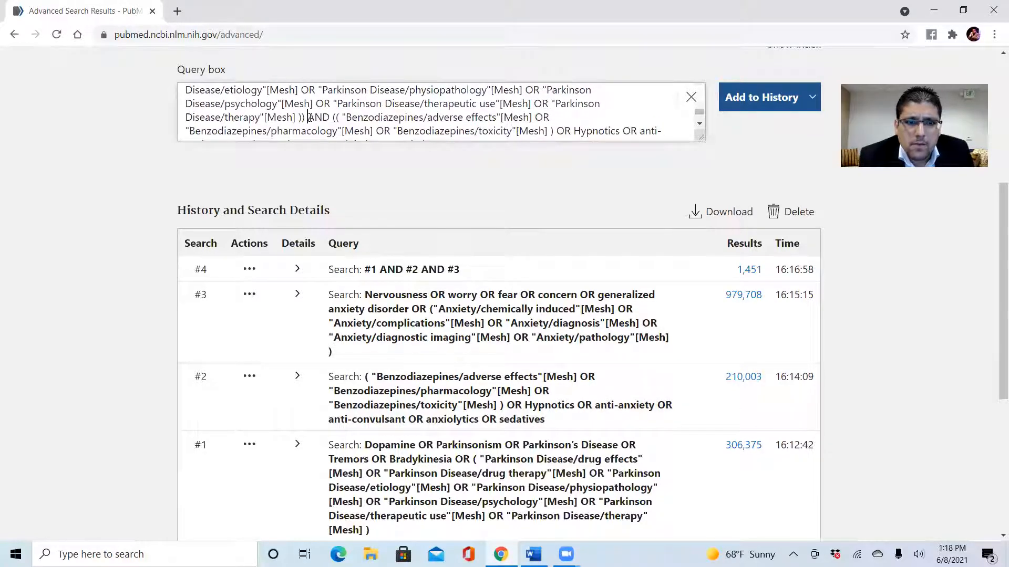
double_click(317, 117)
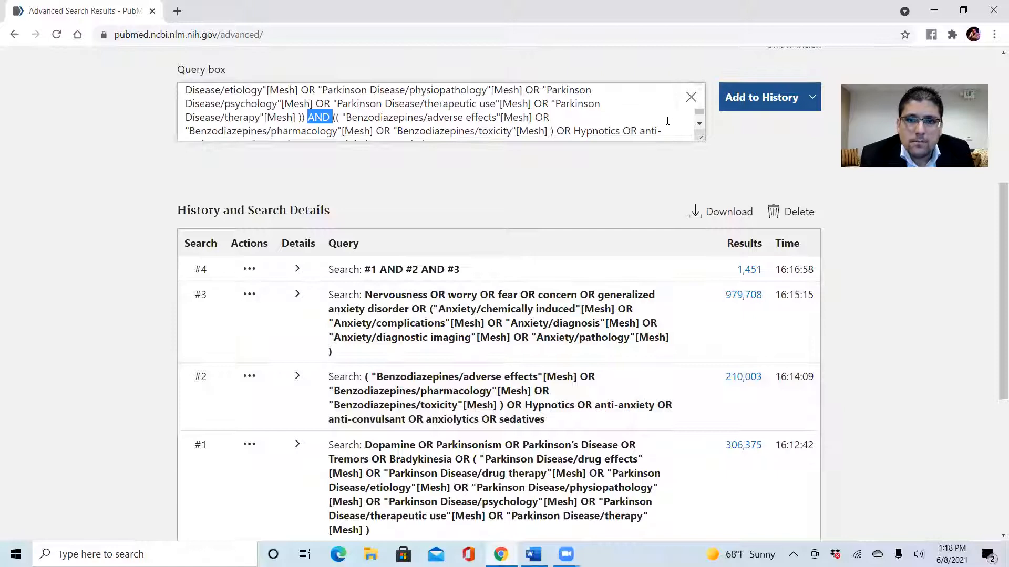
Append search #3 with AND, completing the spelled-out combined query matching search #4's 1,451 results.
scroll(down, 3)
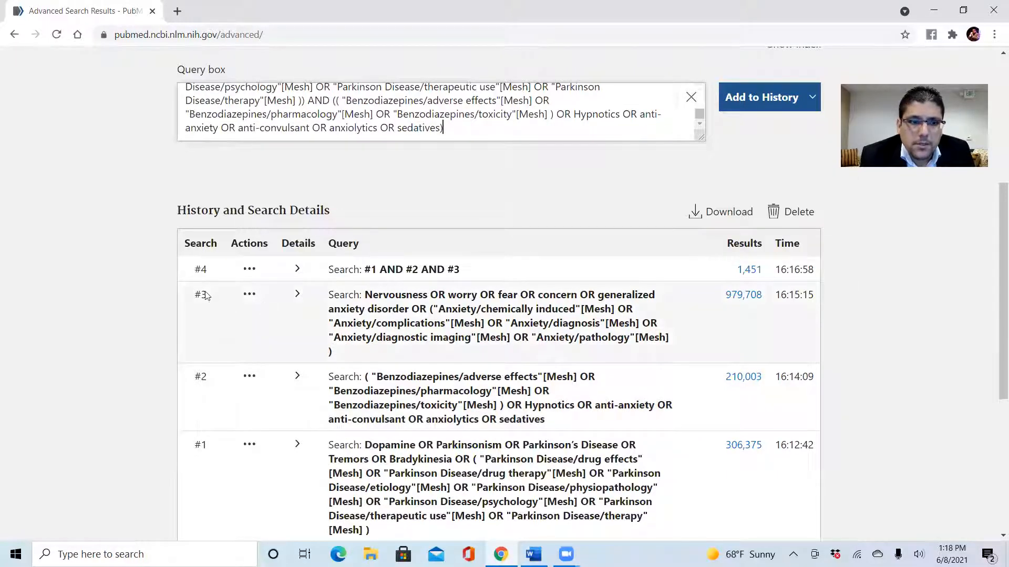
click(249, 294)
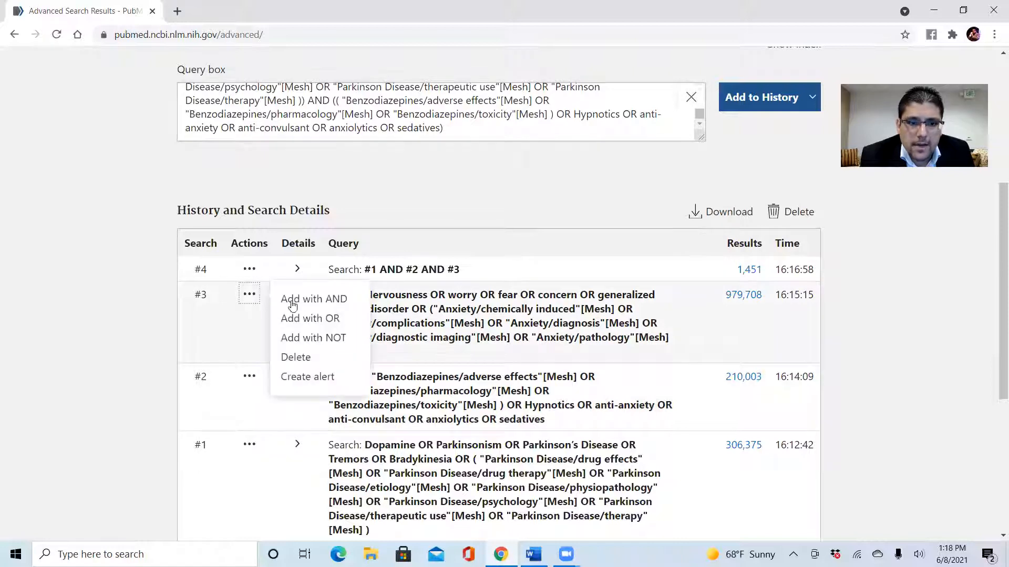
mouse_move(314, 299)
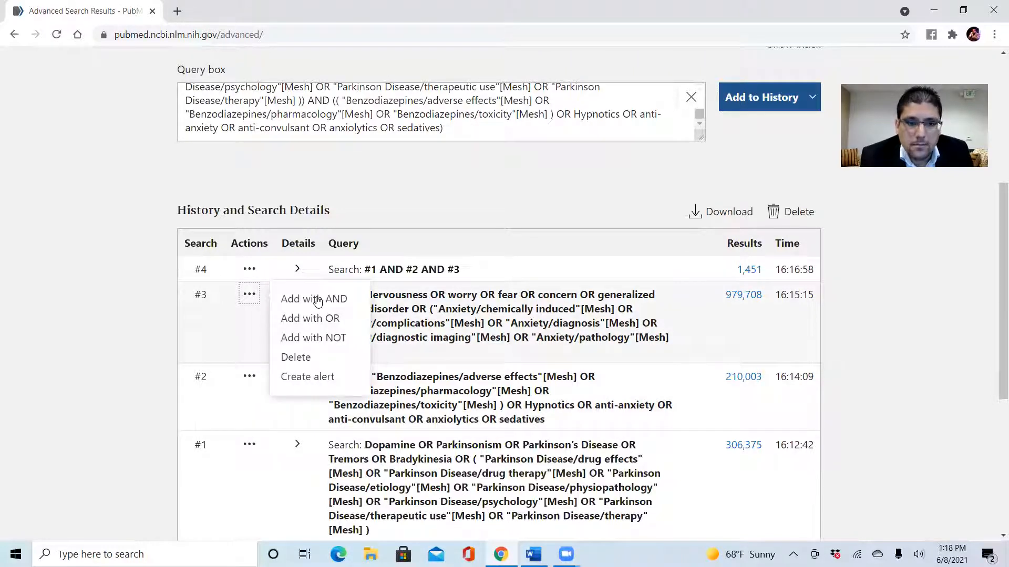
click(314, 298)
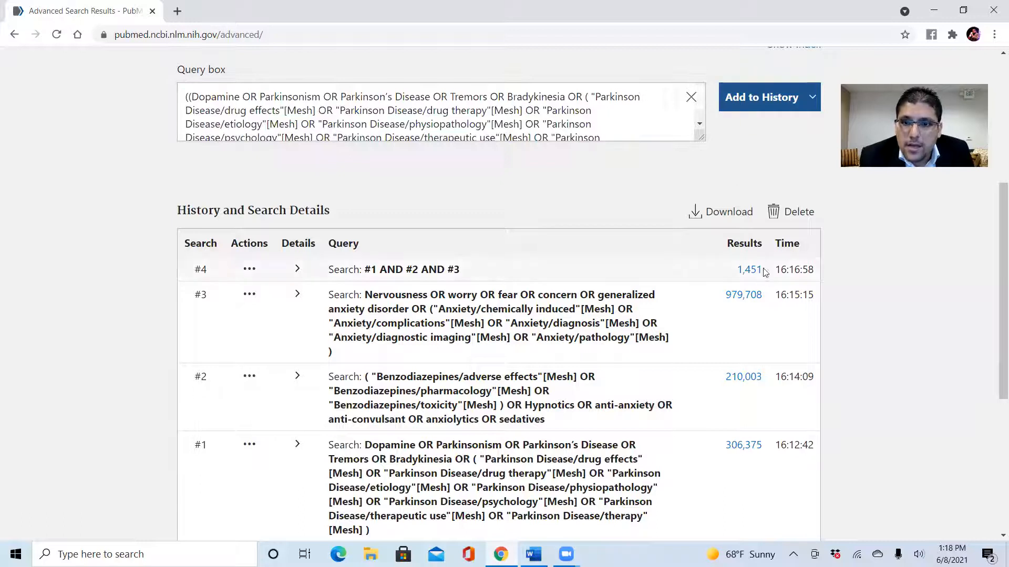
double_click(749, 270)
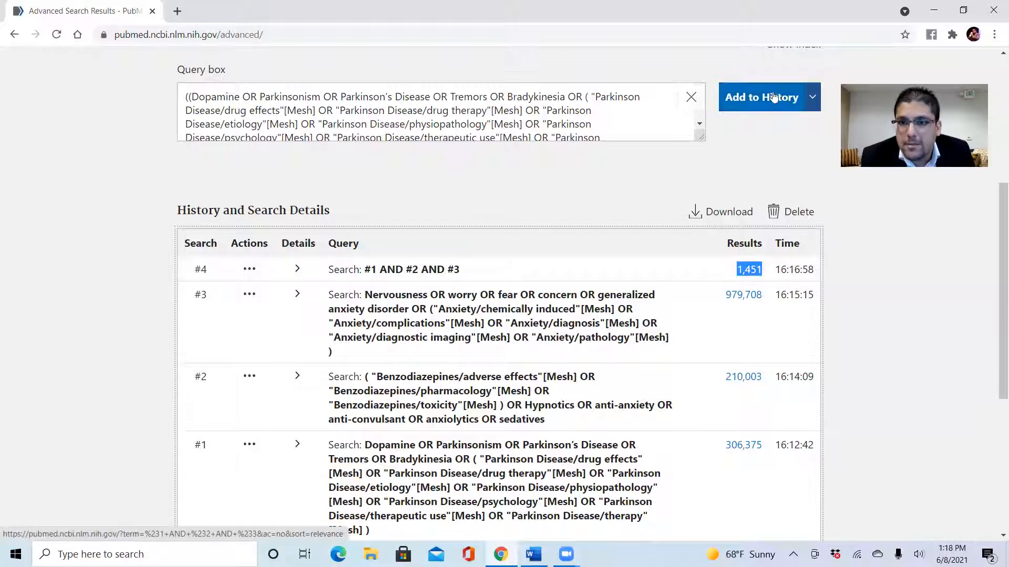
Save the spelled-out combined query to history as search #5 with 1,451 results.
click(691, 97)
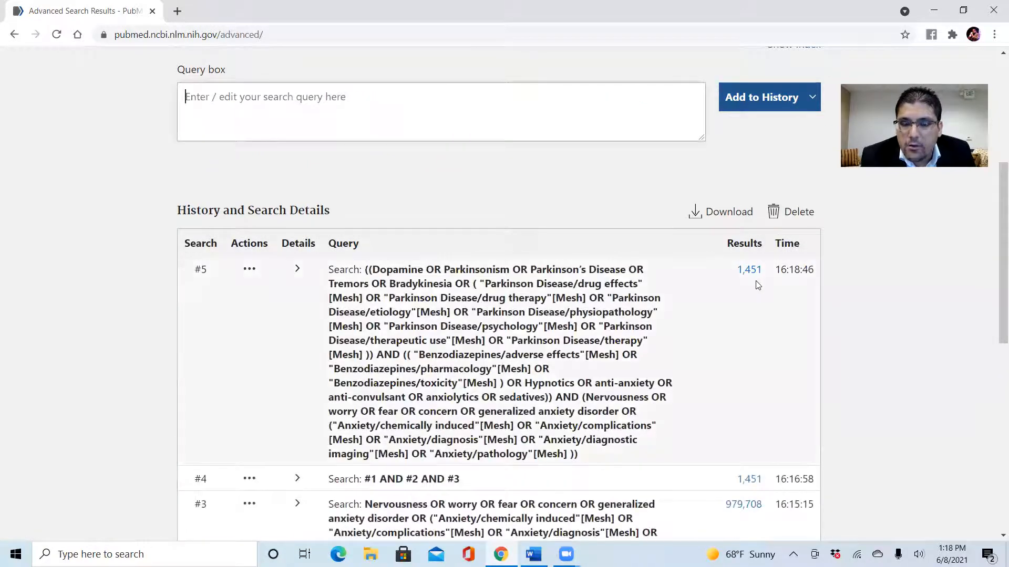
mouse_move(652, 442)
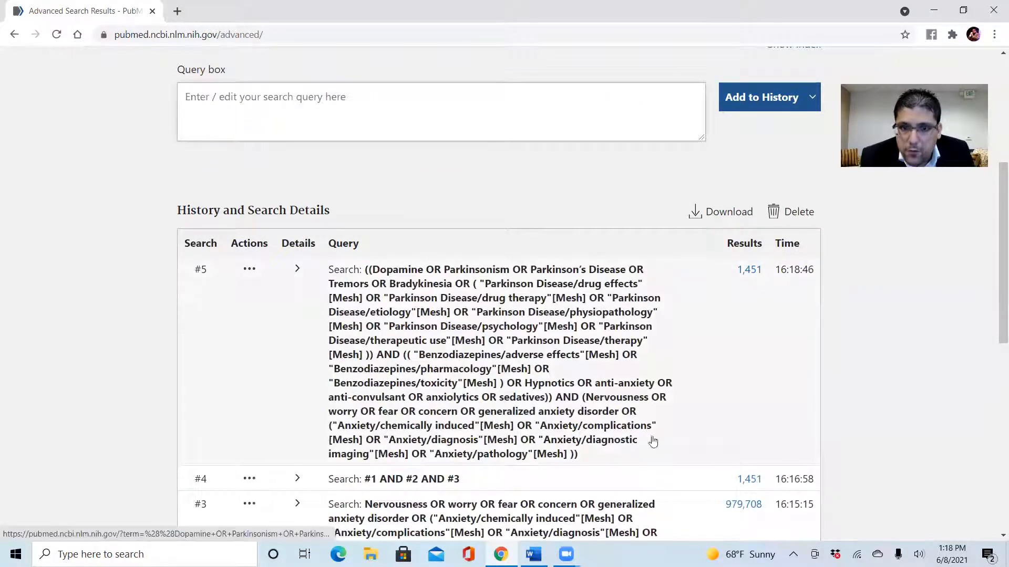
mouse_move(404, 355)
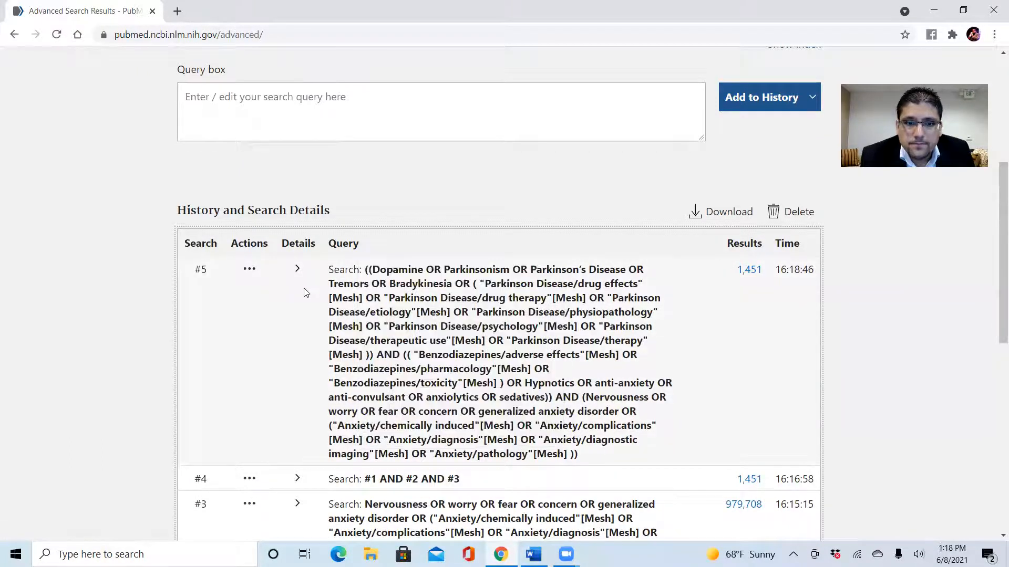
mouse_move(592, 457)
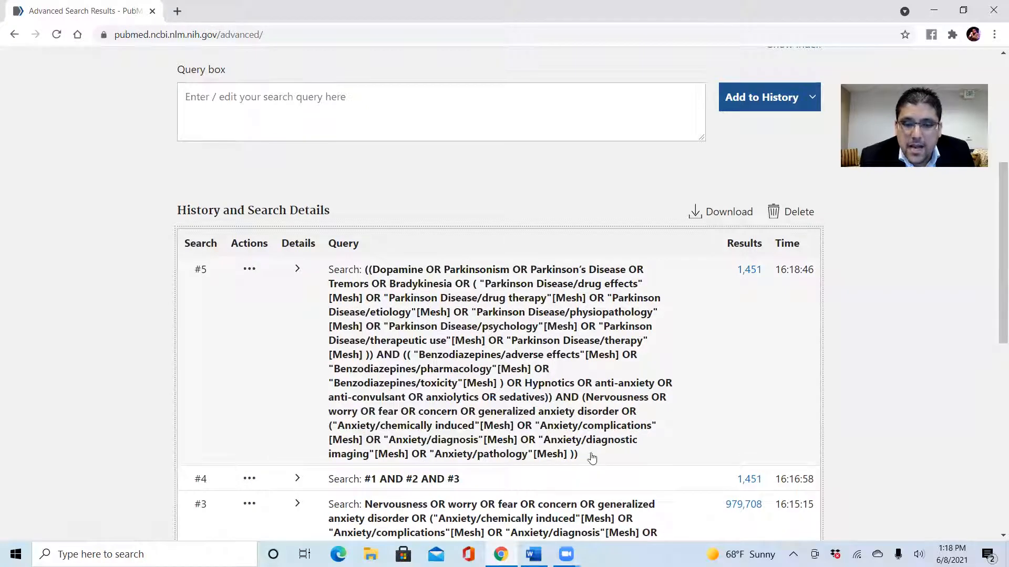
Expand search #5's details to review its translated query, then collapse them again.
click(297, 269)
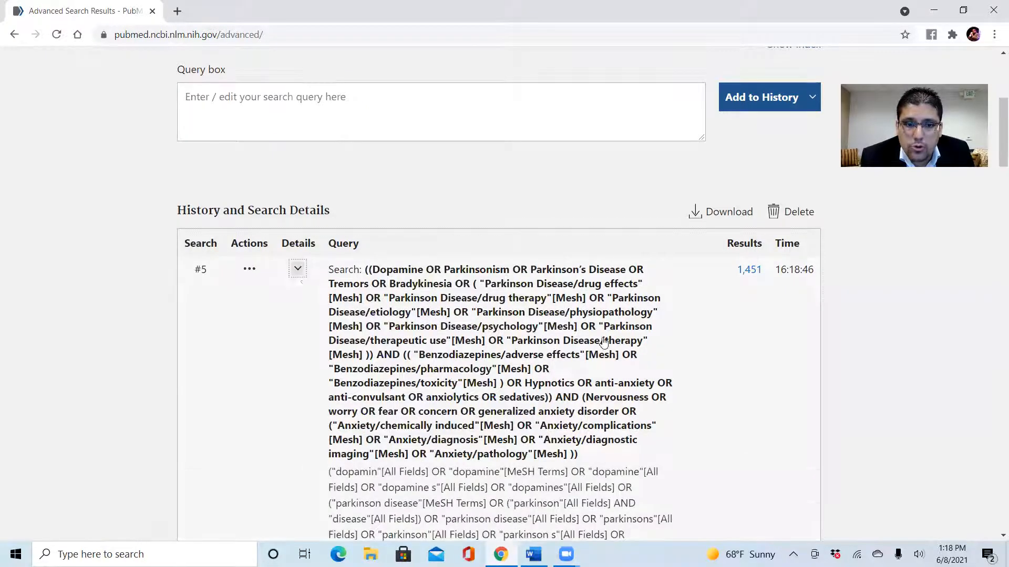
scroll(down, 3)
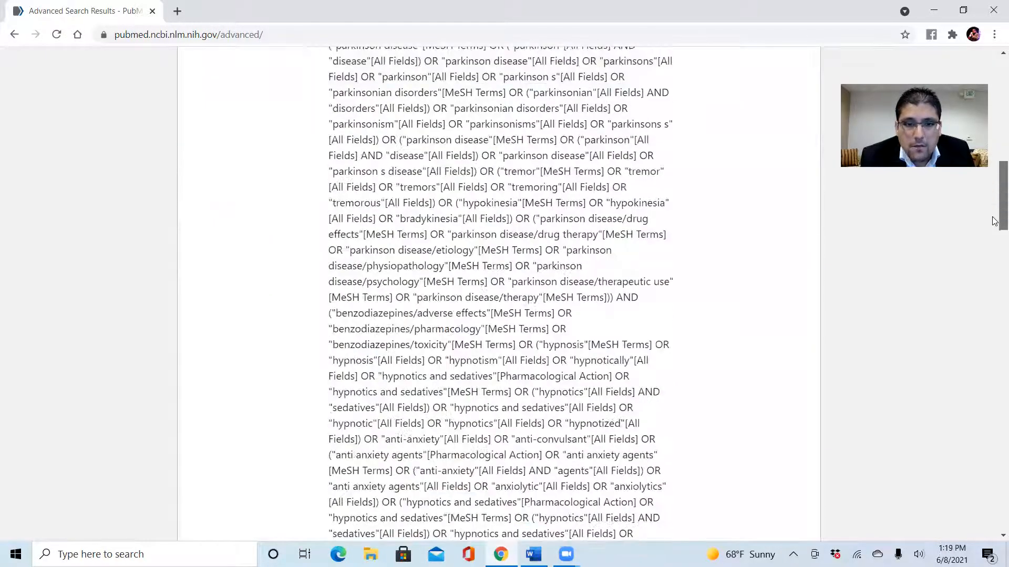
scroll(down, 3)
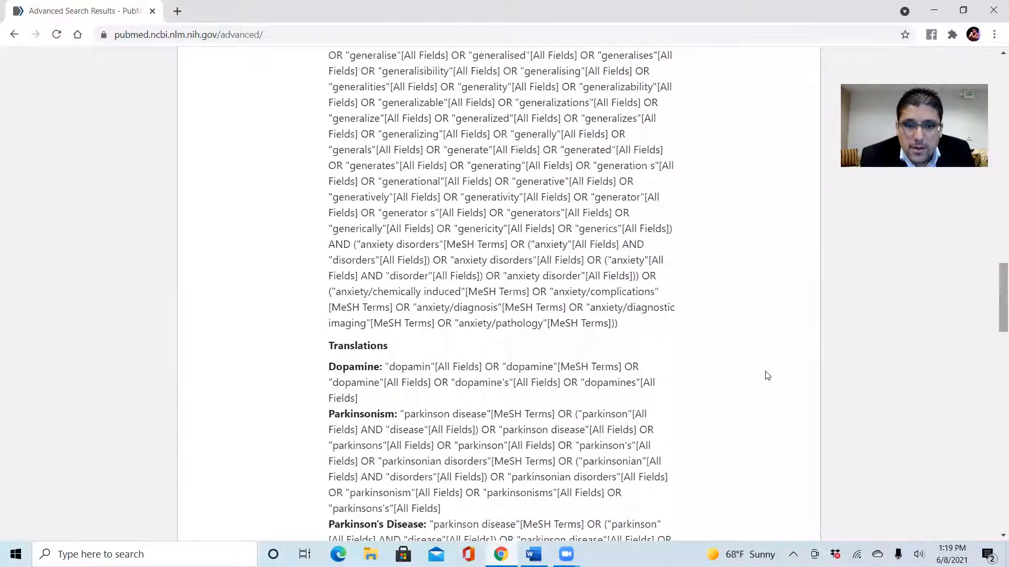
mouse_move(622, 328)
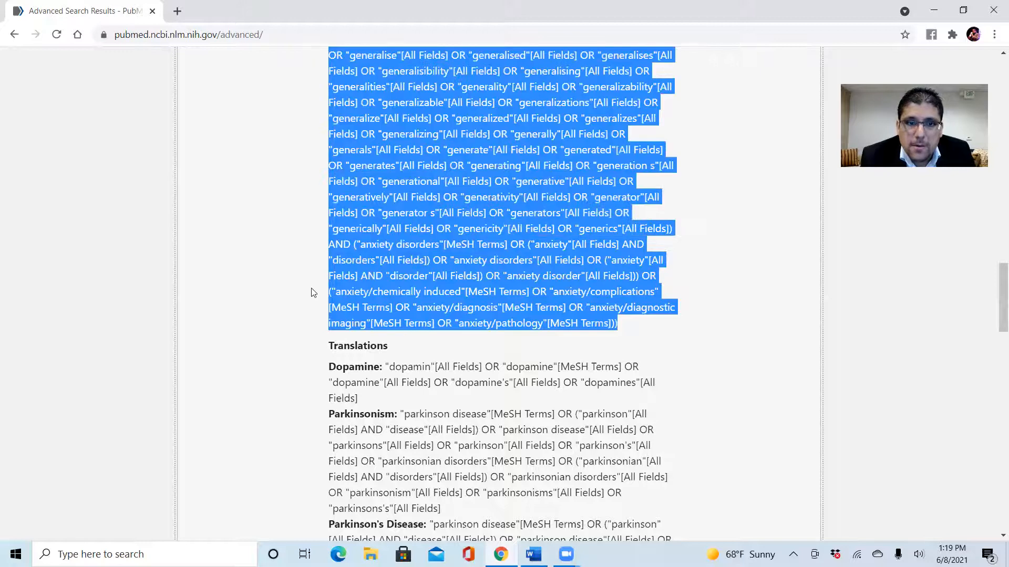
scroll(up, 3)
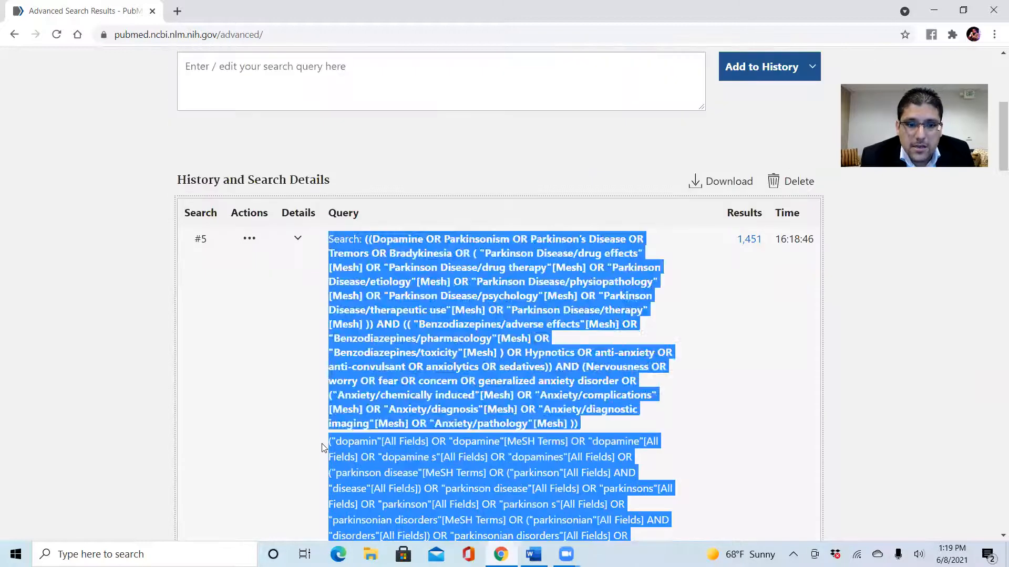
click(328, 441)
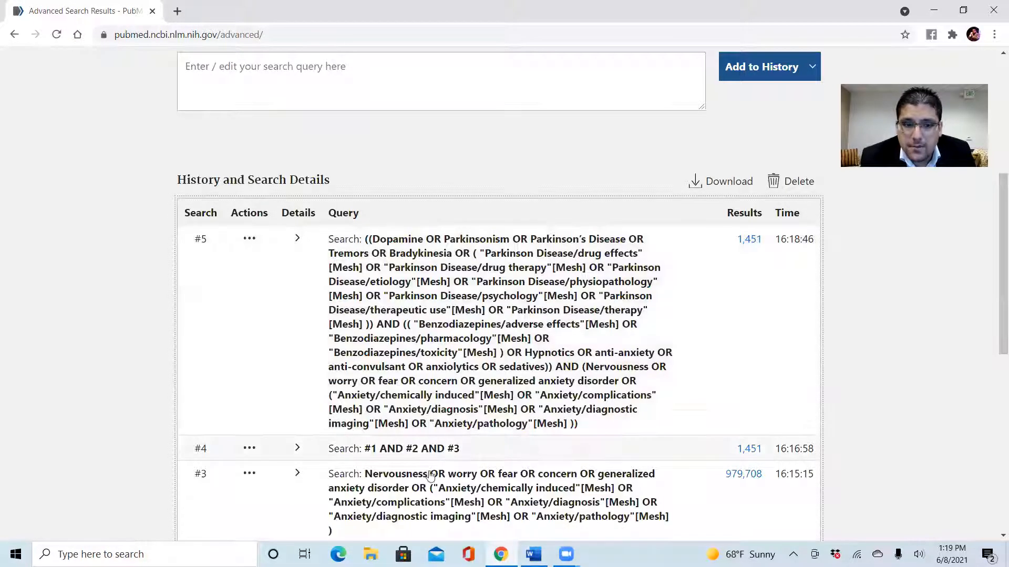
mouse_move(394, 460)
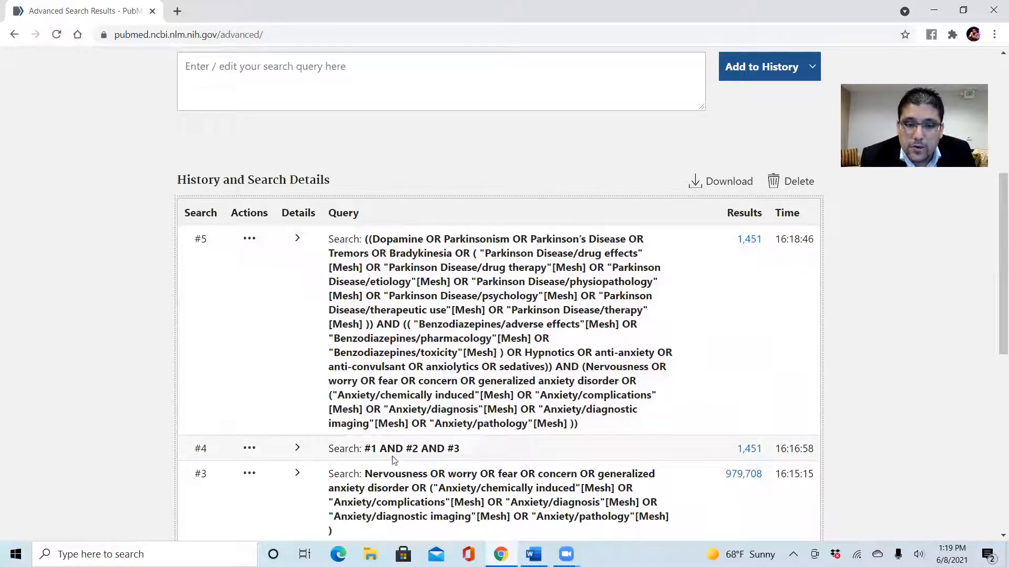
click(298, 449)
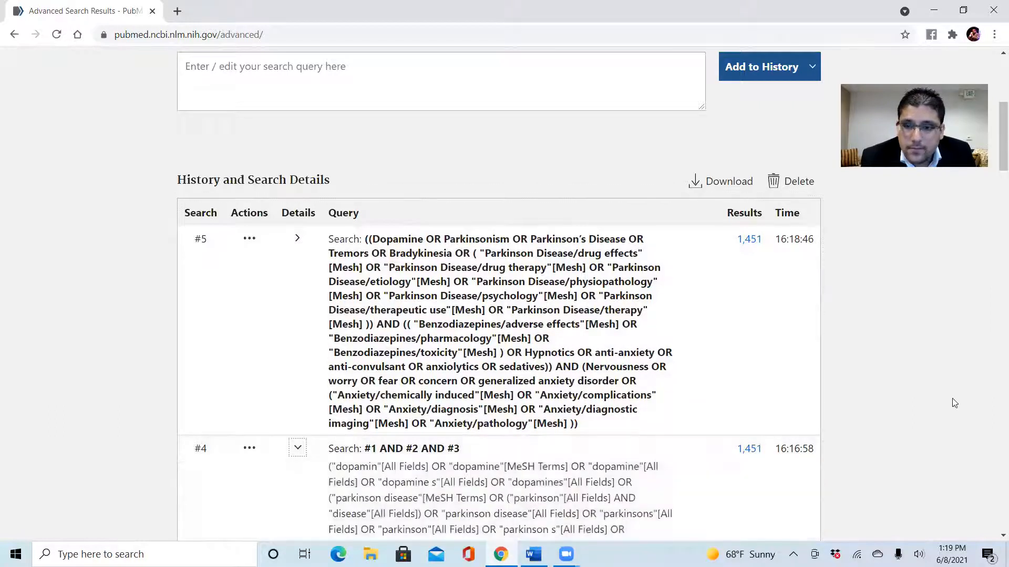
scroll(down, 3)
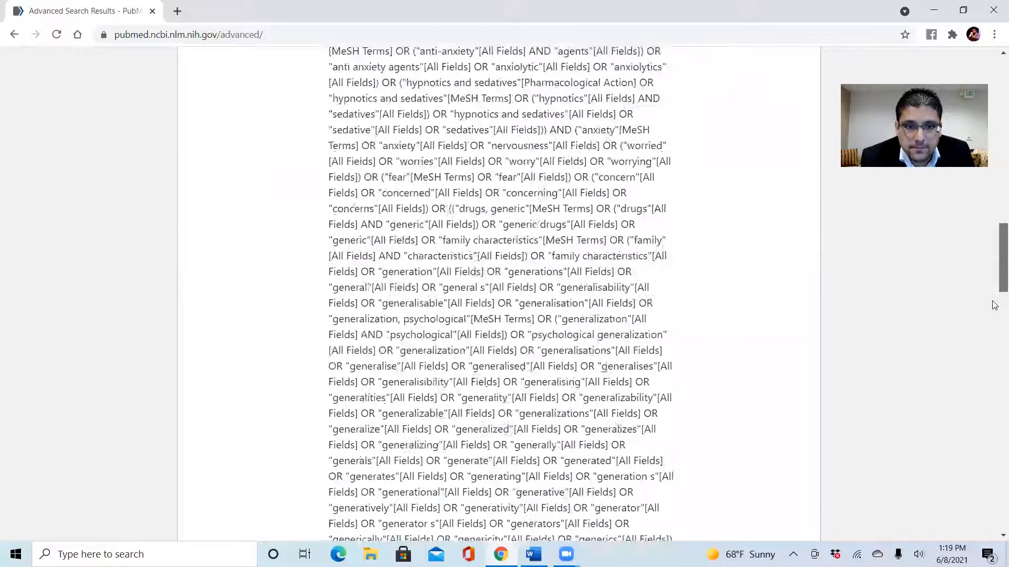
scroll(down, 3)
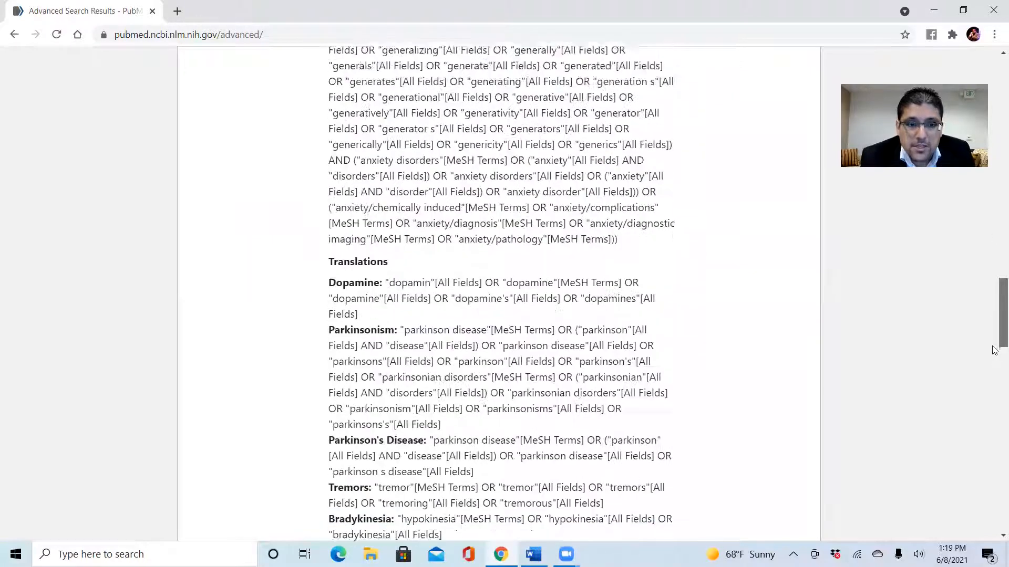
scroll(down, 3)
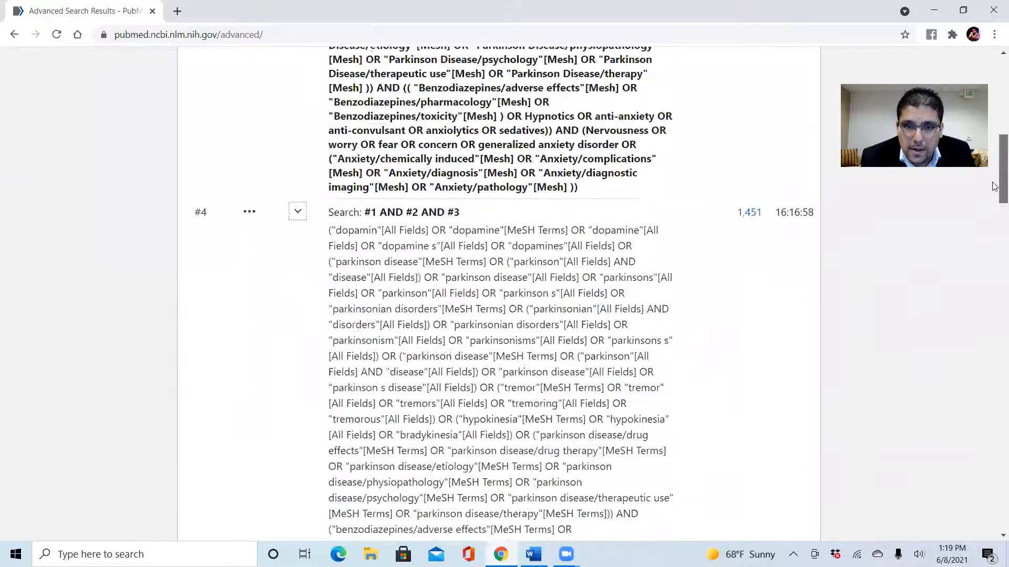
scroll(up, 3)
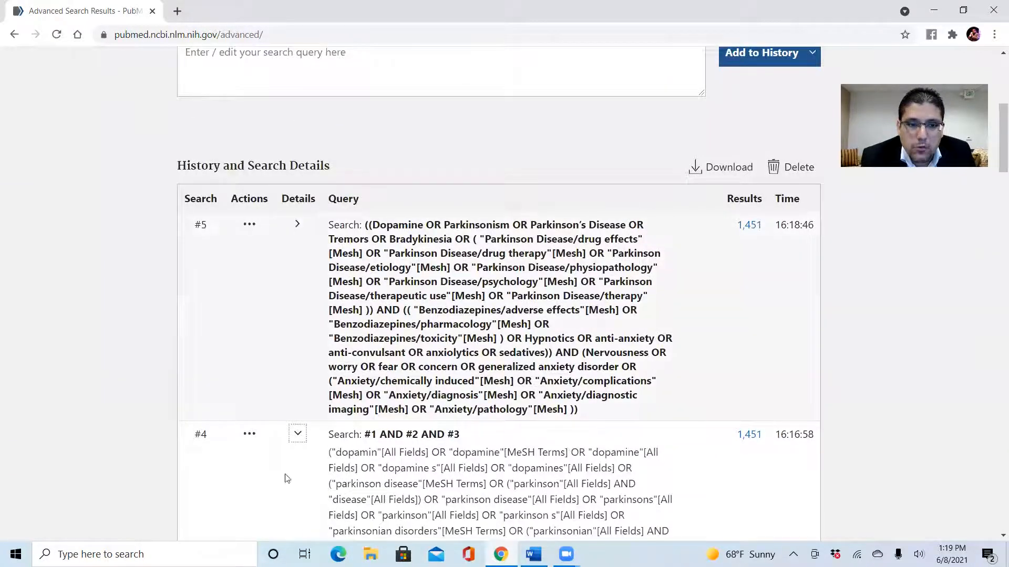
click(297, 433)
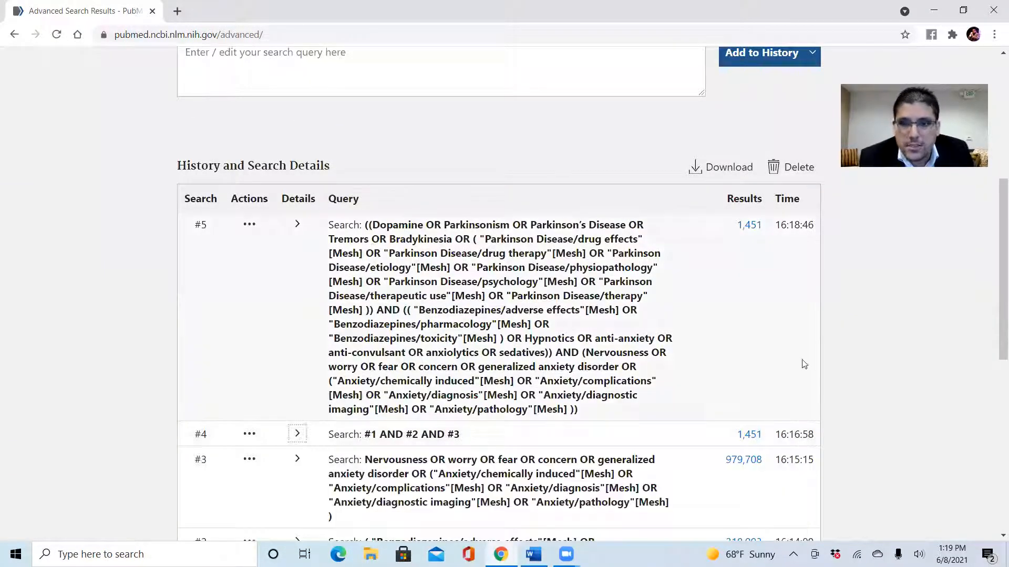
scroll(up, 3)
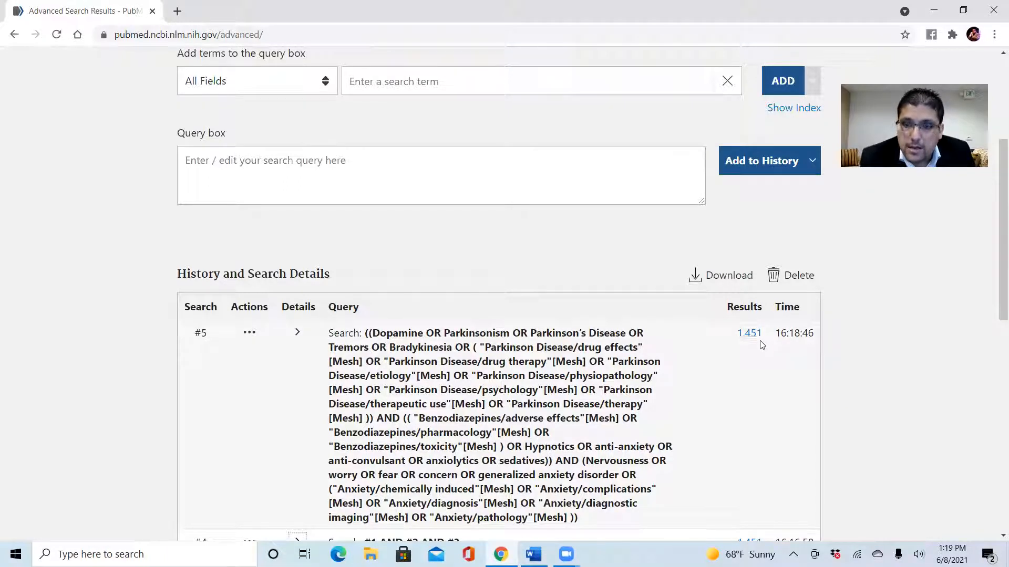
mouse_move(749, 333)
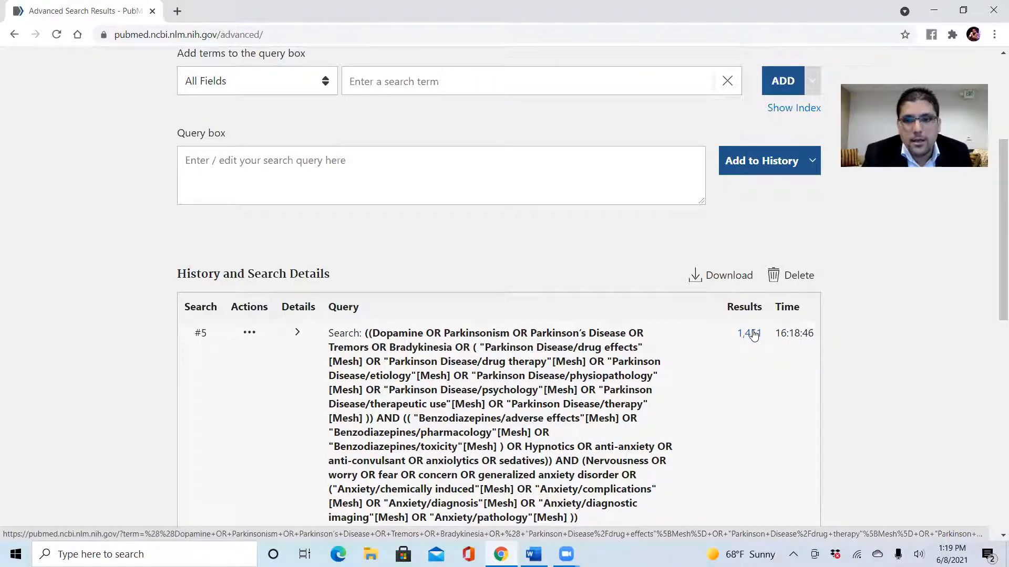
Open search #5's 1,451 results and limit them to publication years 2016–2021, leaving 248.
click(748, 333)
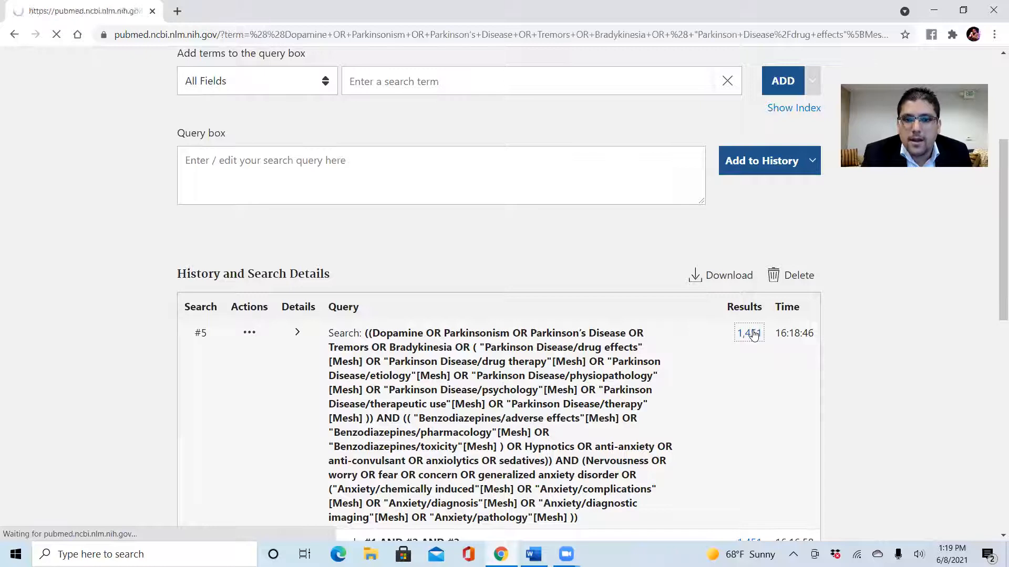
click(749, 333)
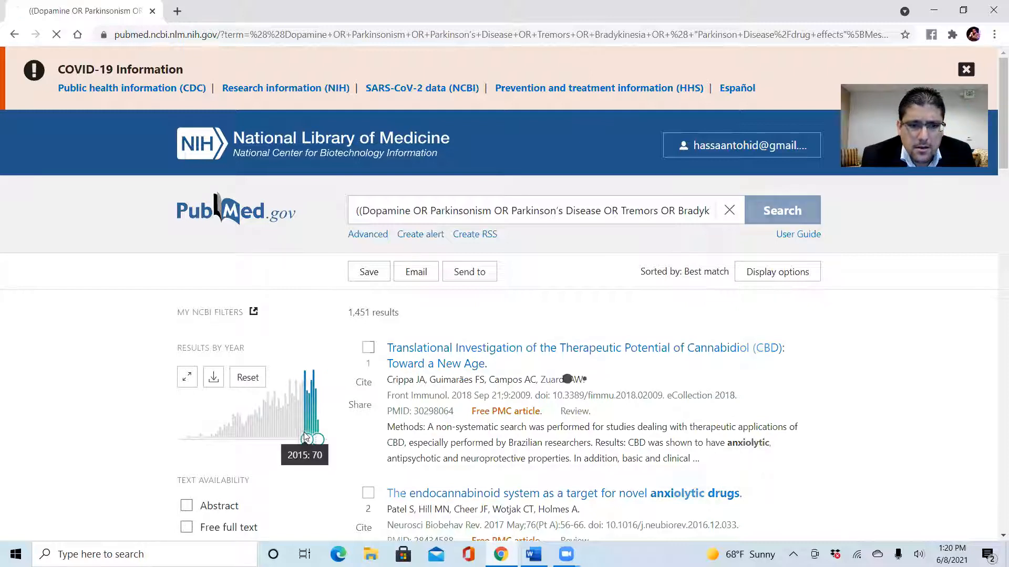
drag(303, 418, 315, 419)
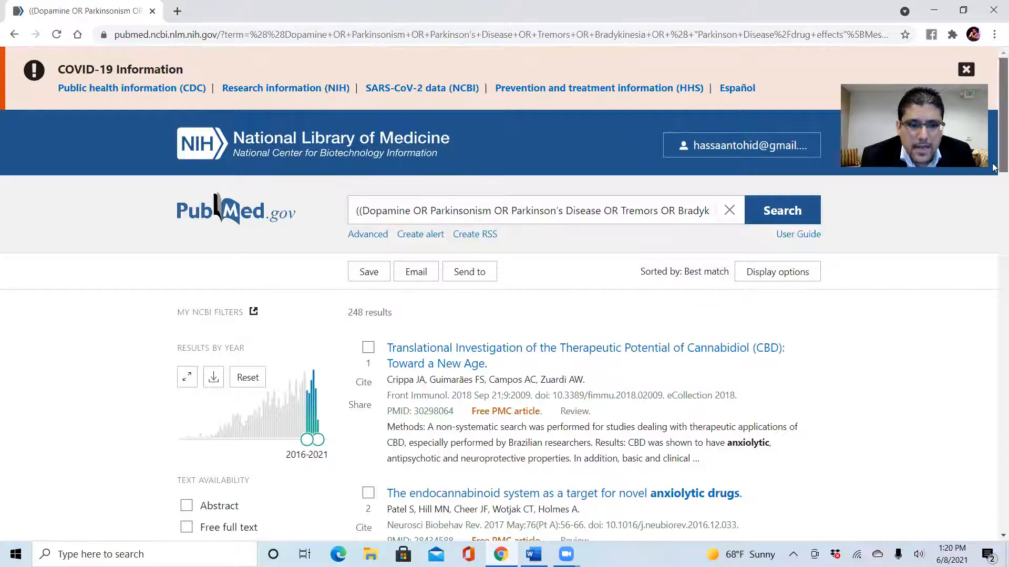
scroll(down, 3)
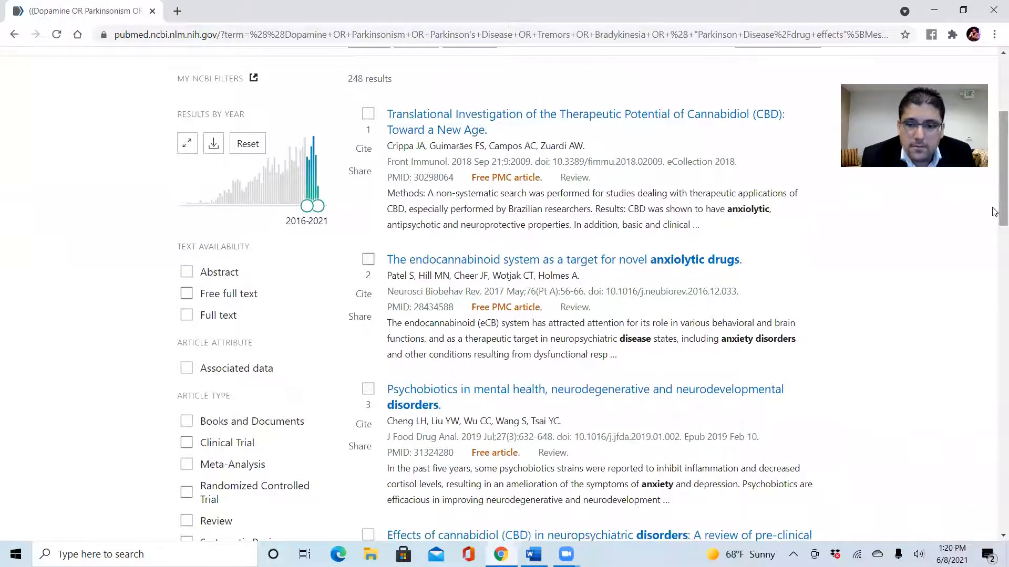
scroll(up, 3)
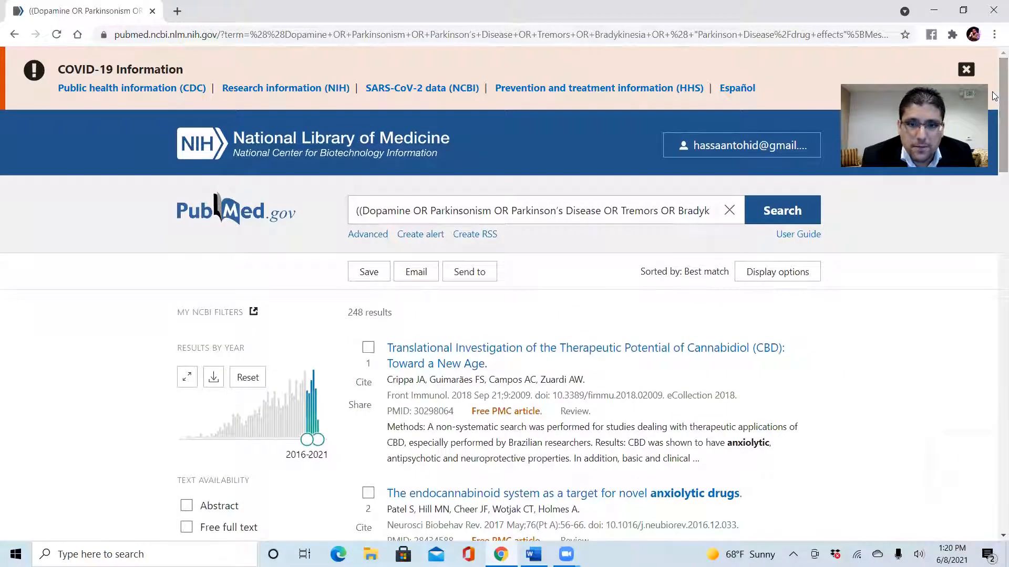
mouse_move(313, 297)
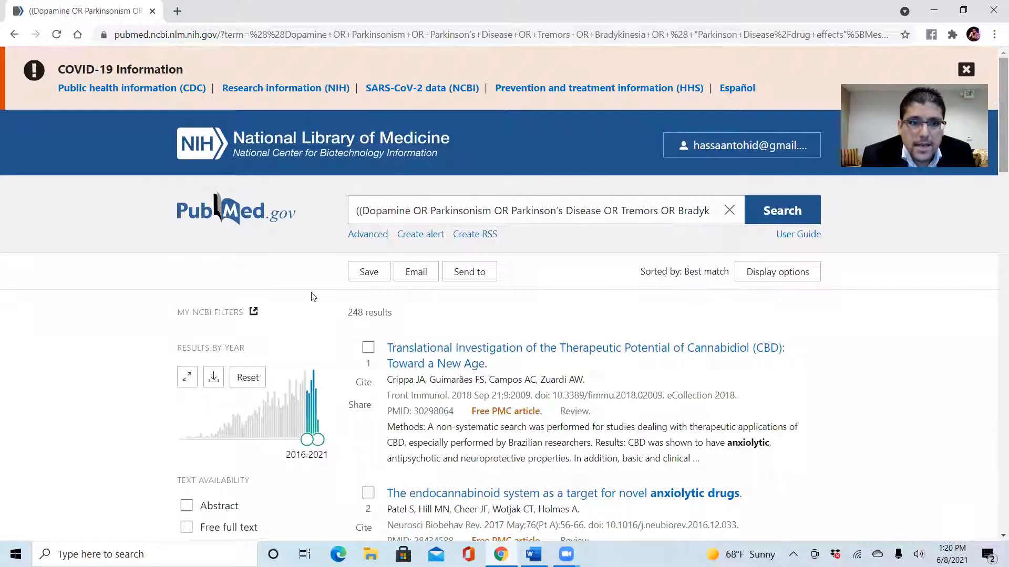
mouse_move(350, 329)
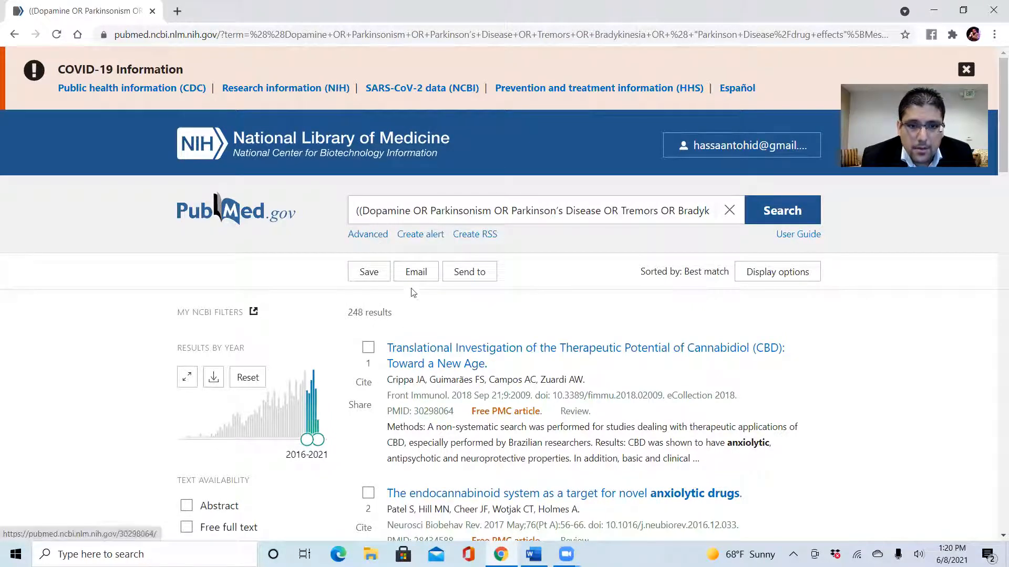
Return to Advanced Search history and review search #6's details showing 248 results for 2016–2021.
right_click(368, 233)
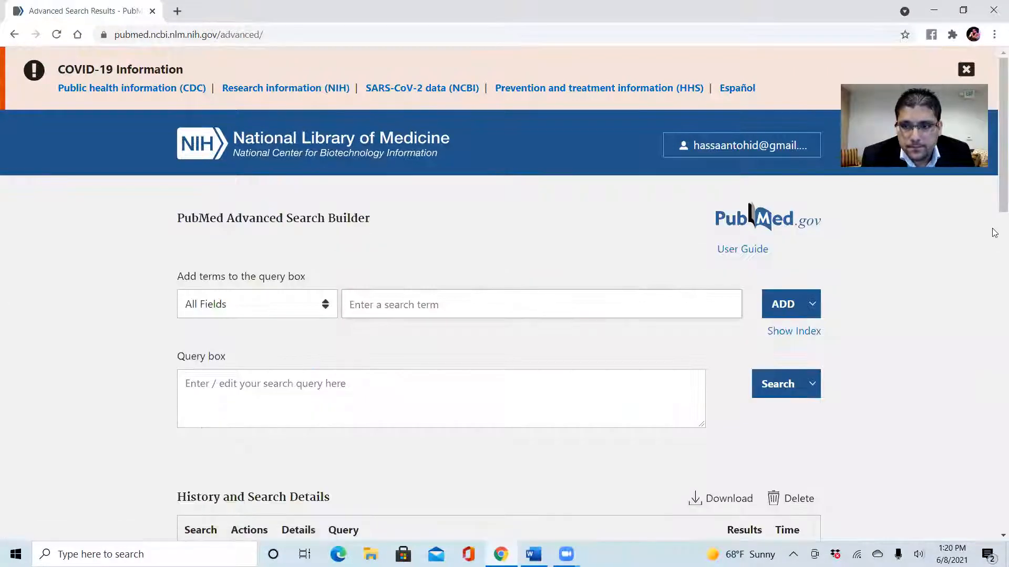
scroll(down, 3)
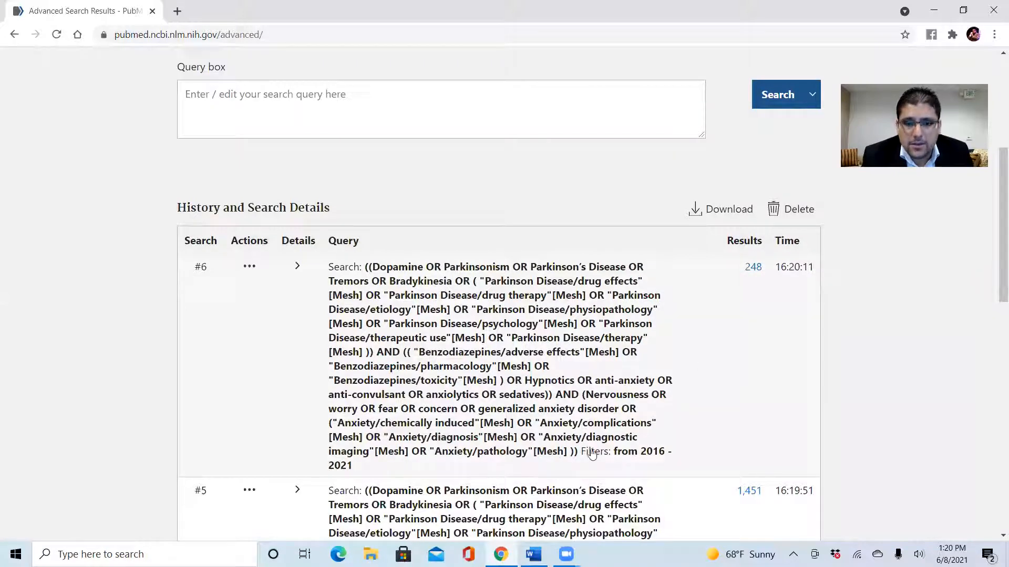
mouse_move(612, 476)
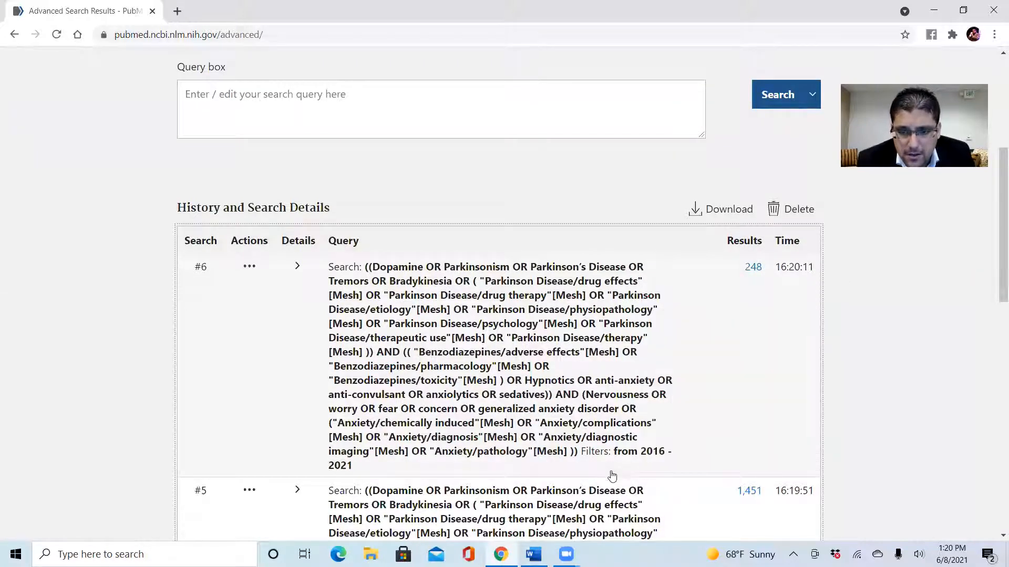
click(297, 267)
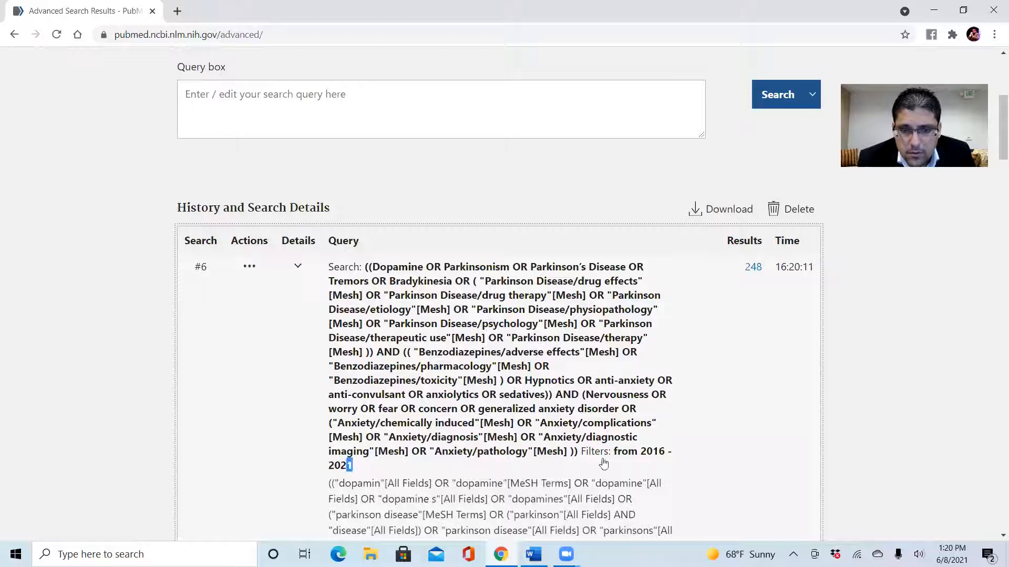
right_click(603, 463)
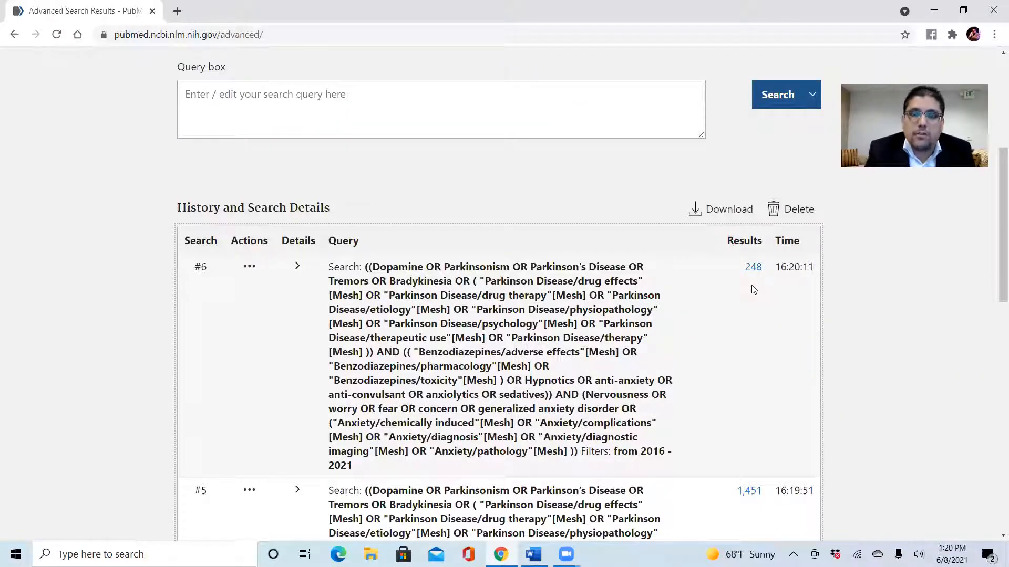
mouse_move(540, 71)
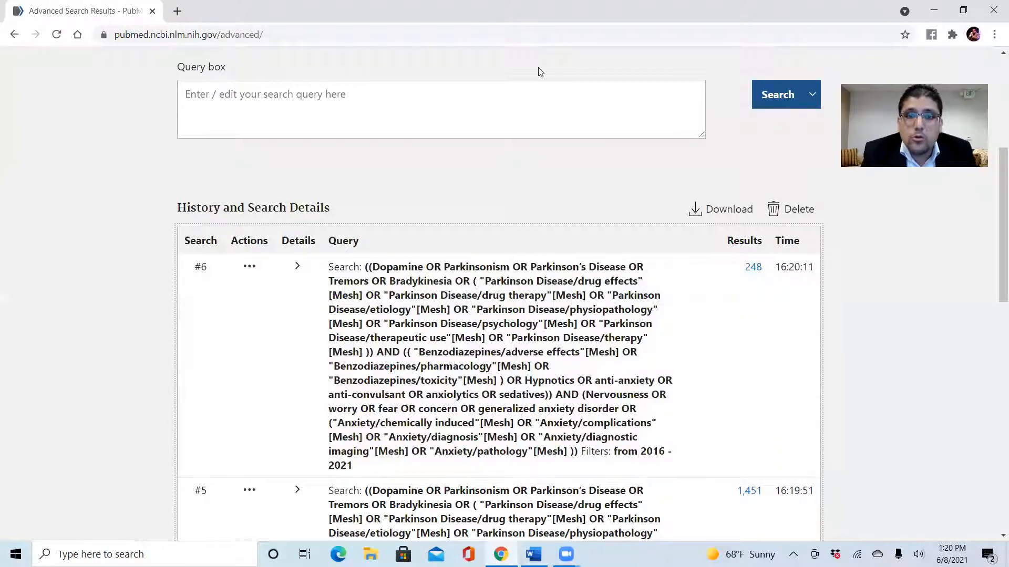
mouse_move(557, 78)
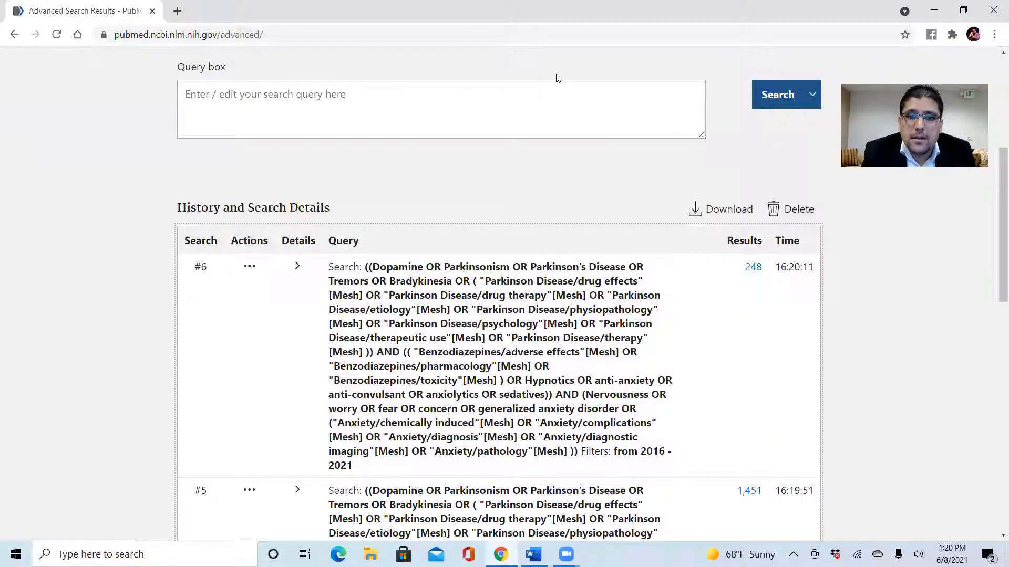